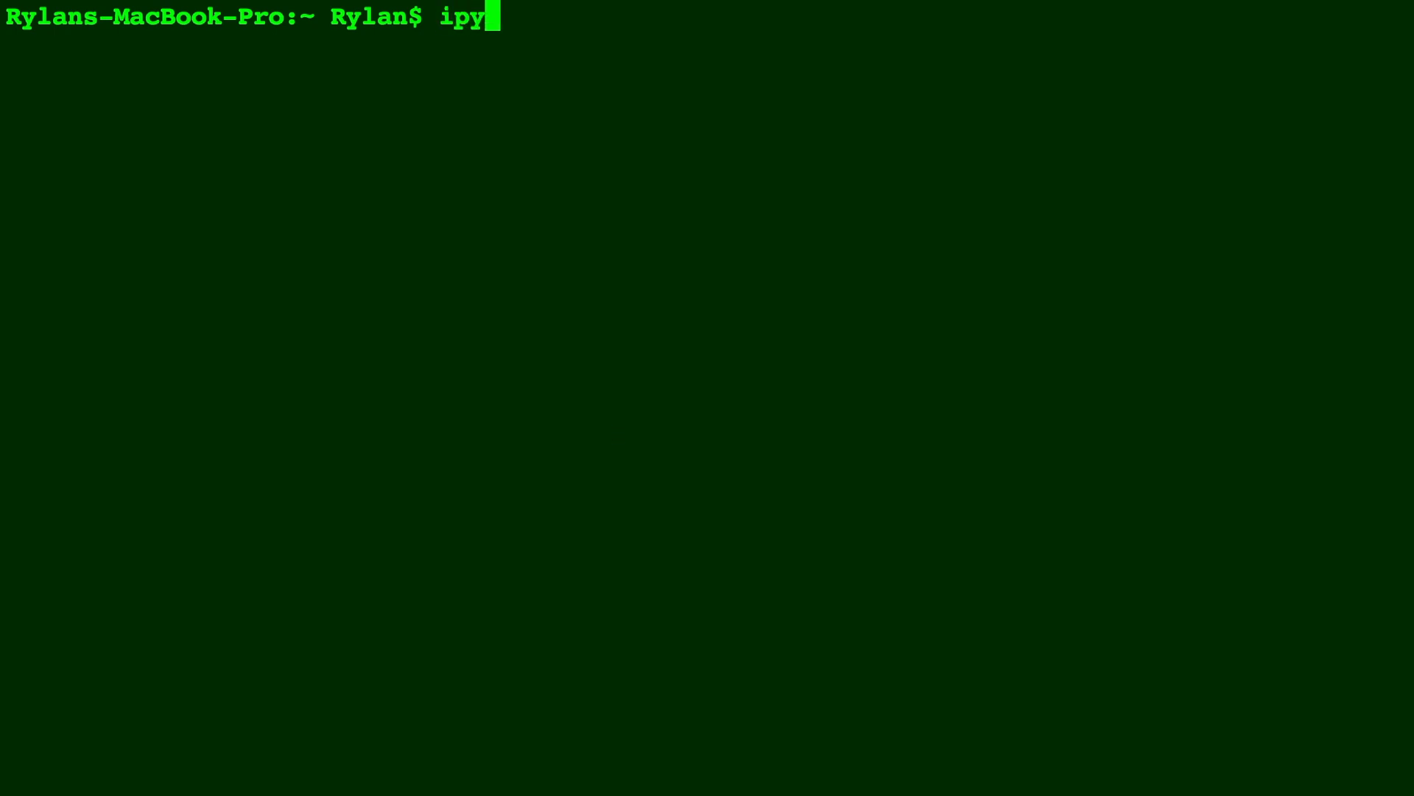
Step: Start IPython and import matplotlib's pyplot as plt and numpy as np
key("Return")
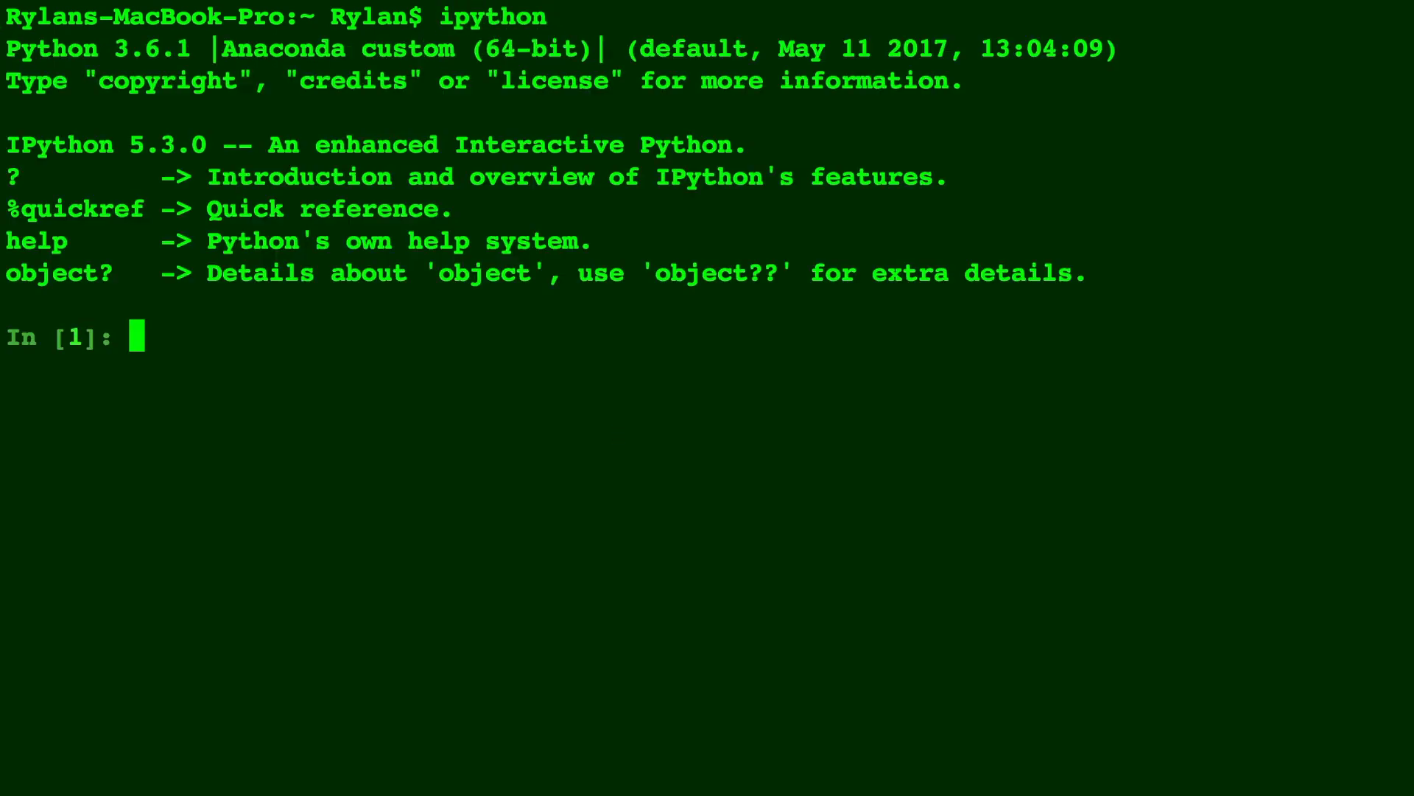
type("from matp")
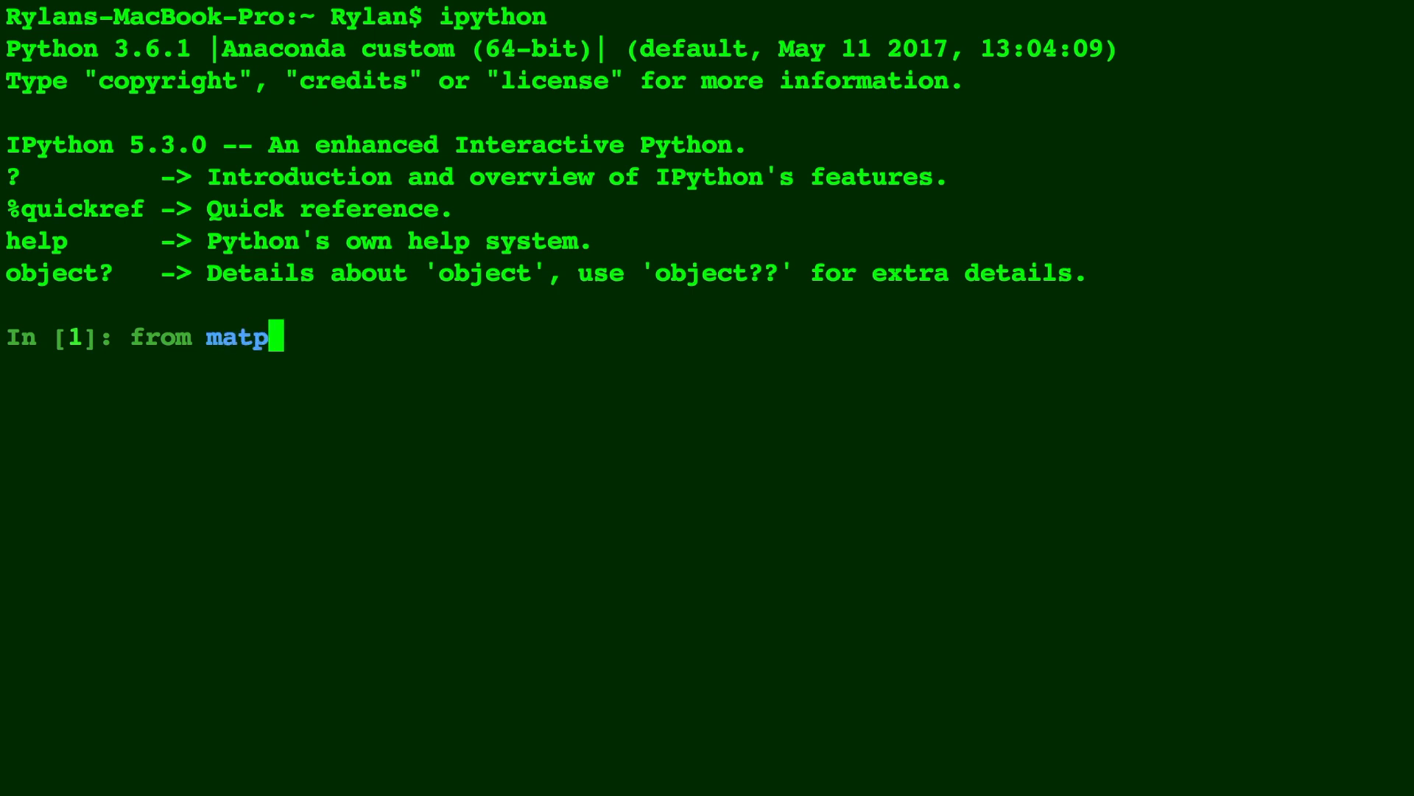
type("lotlib import")
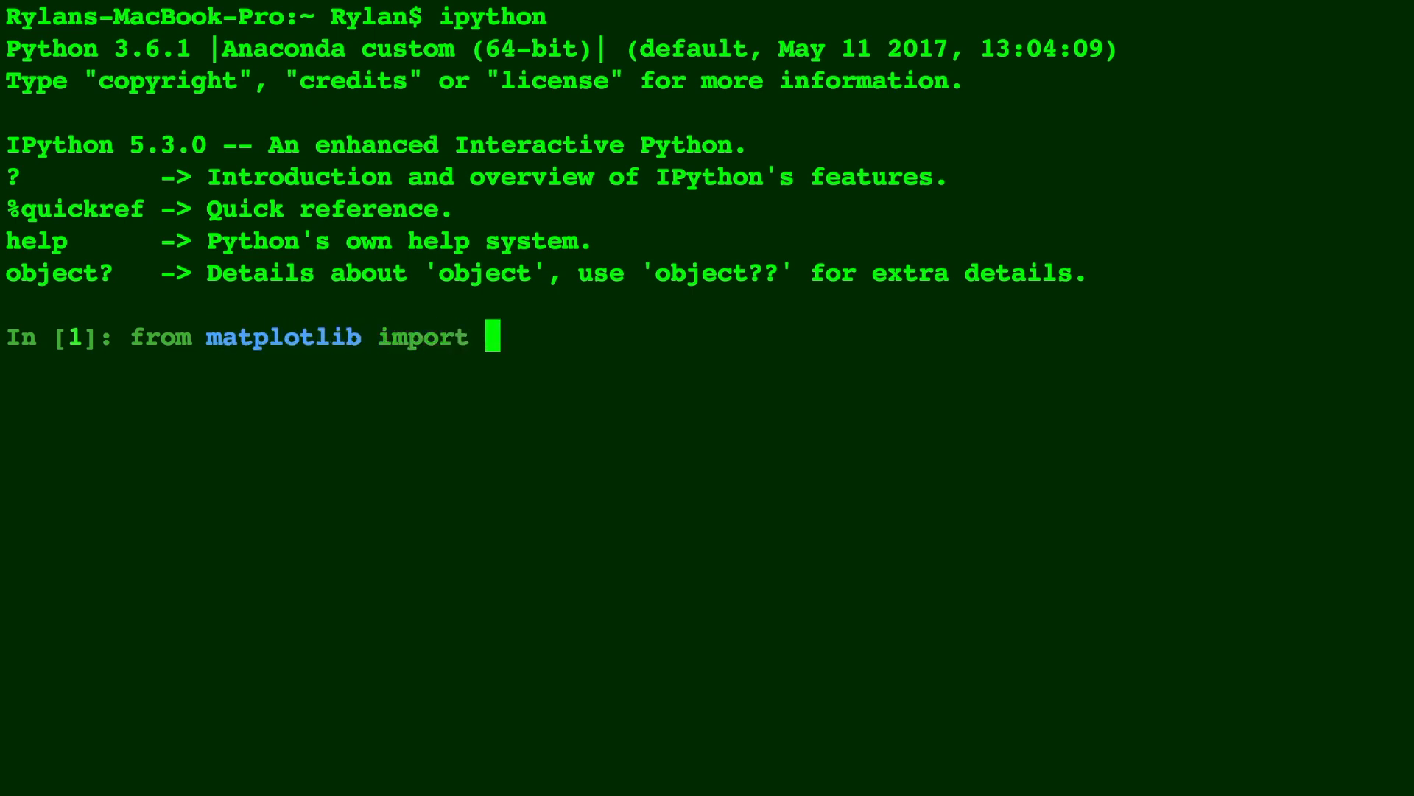
type("pyplot as p")
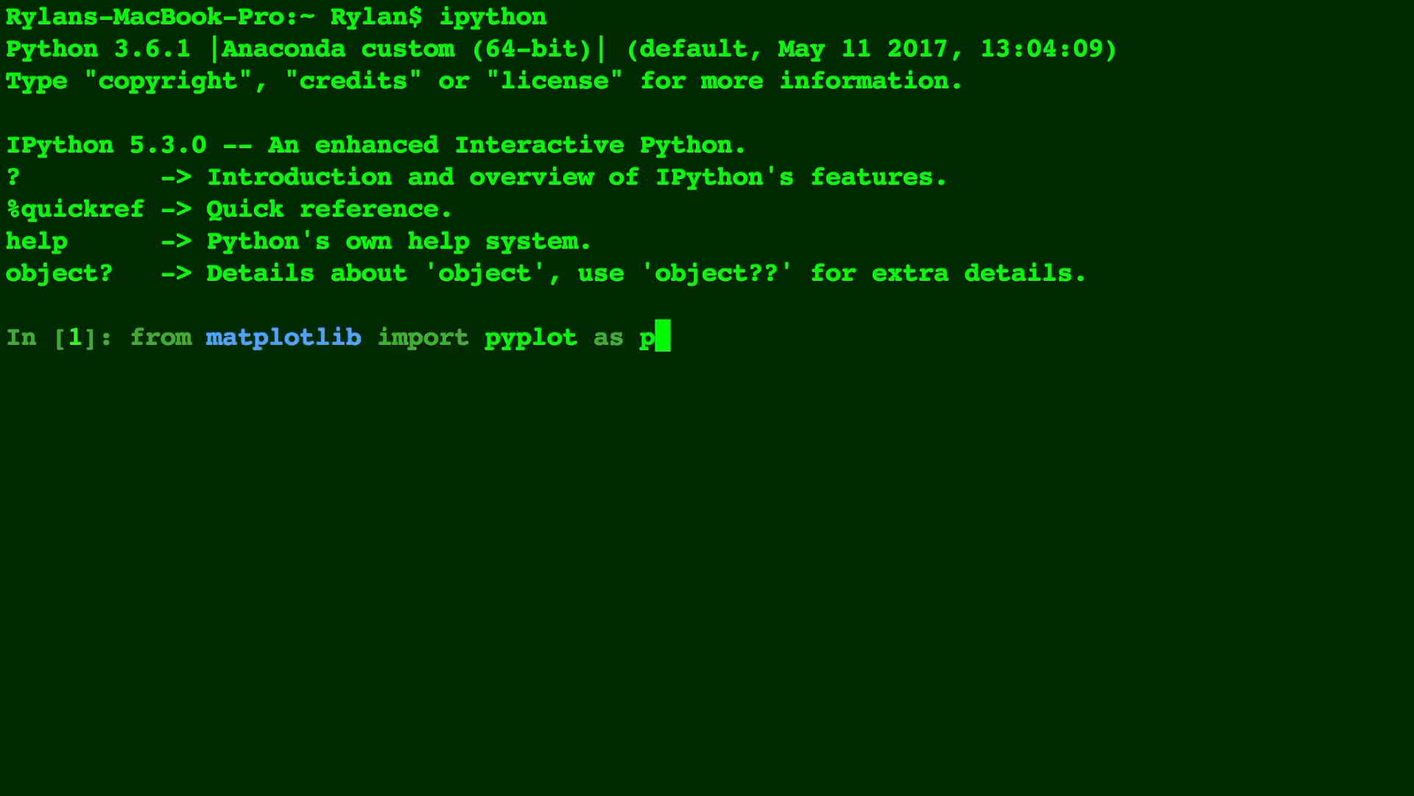
key("Return")
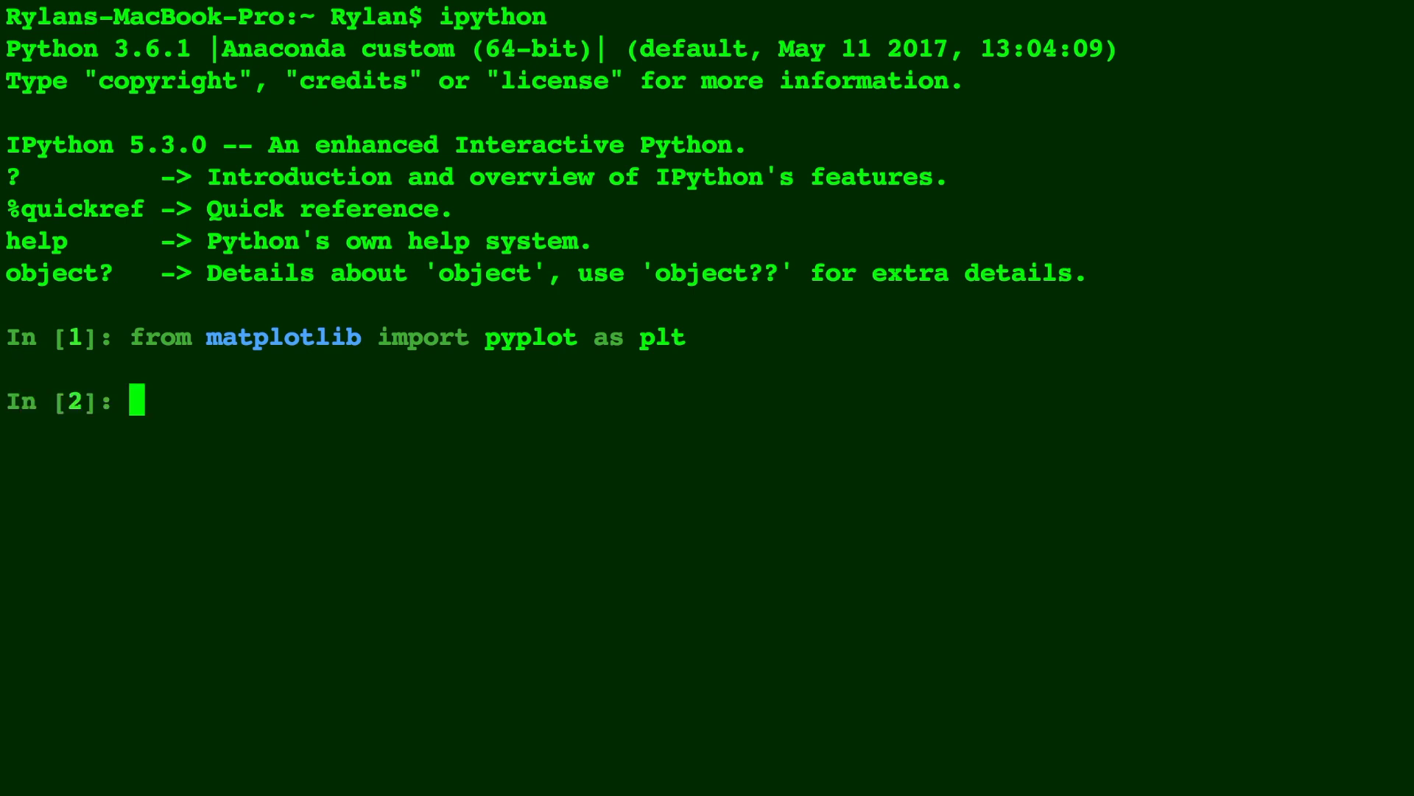
type("import num")
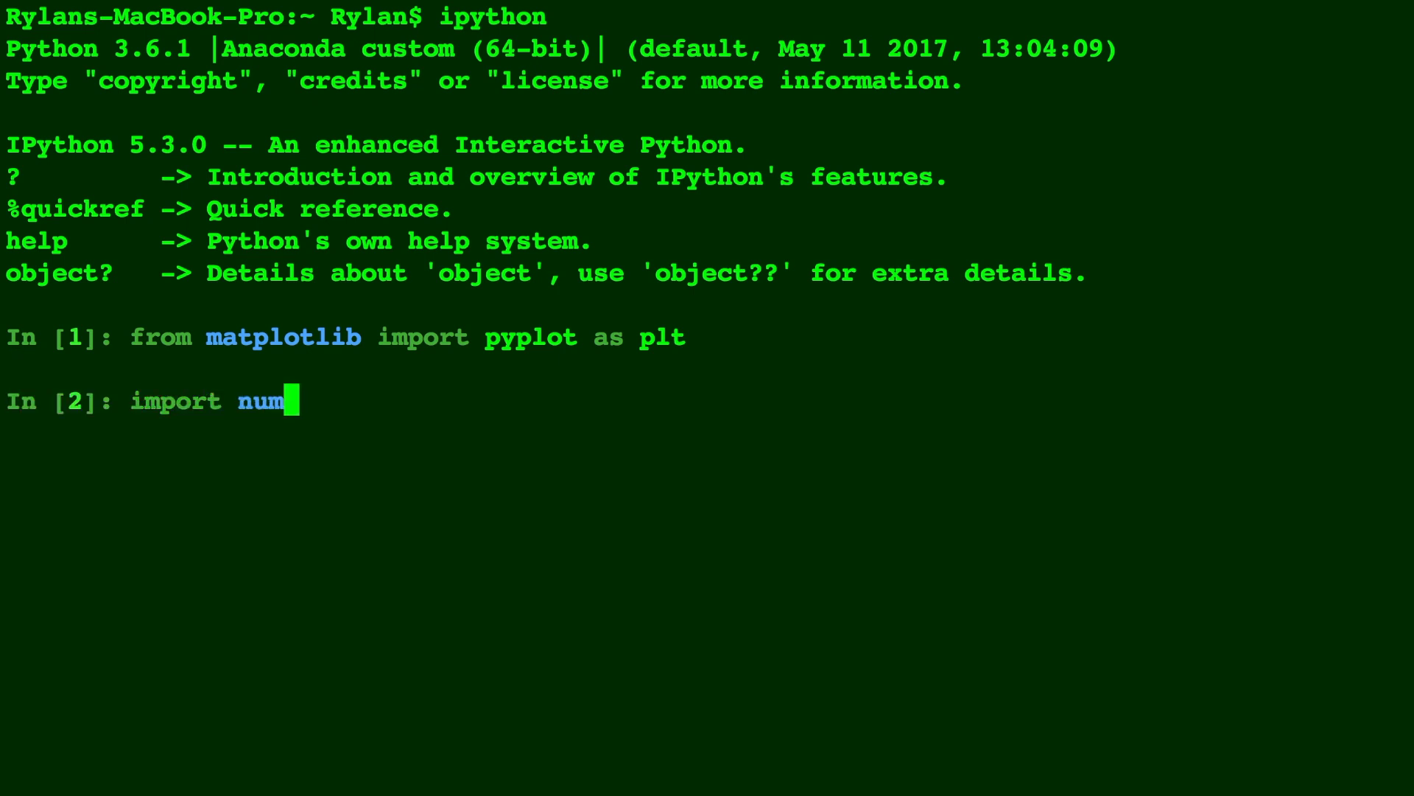
key("Return")
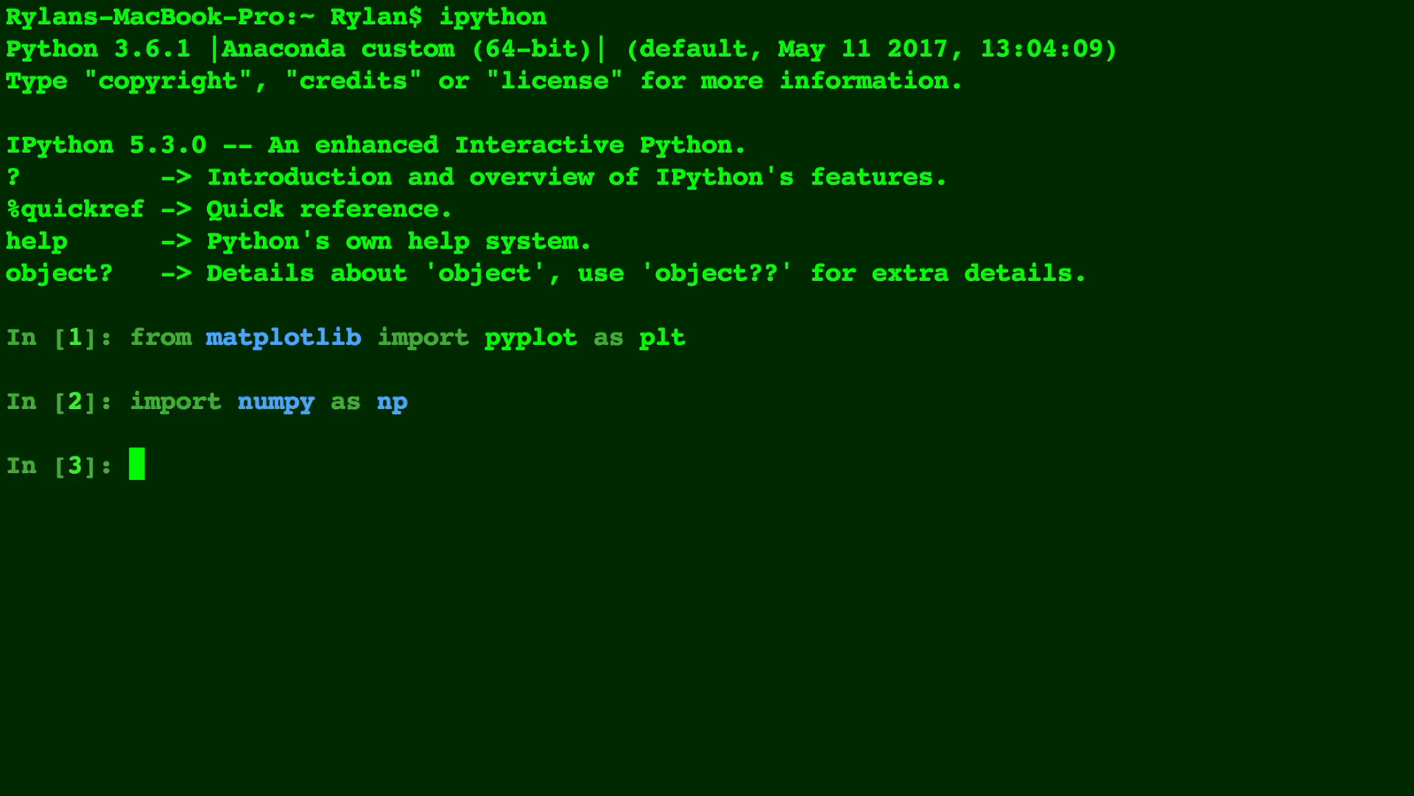
Step: Define f = lambda x: np.sin(x) and run it
type("f = l")
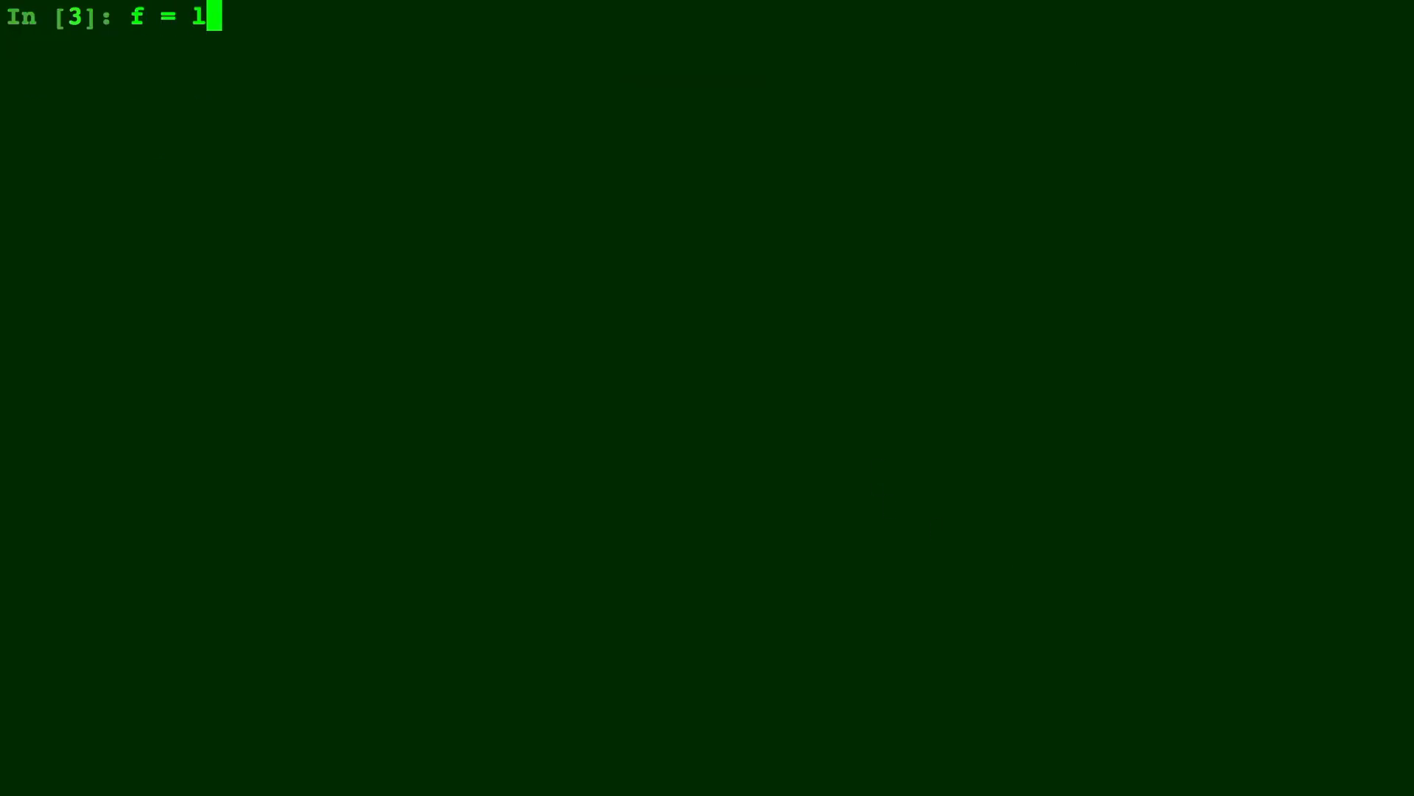
type("ambda")
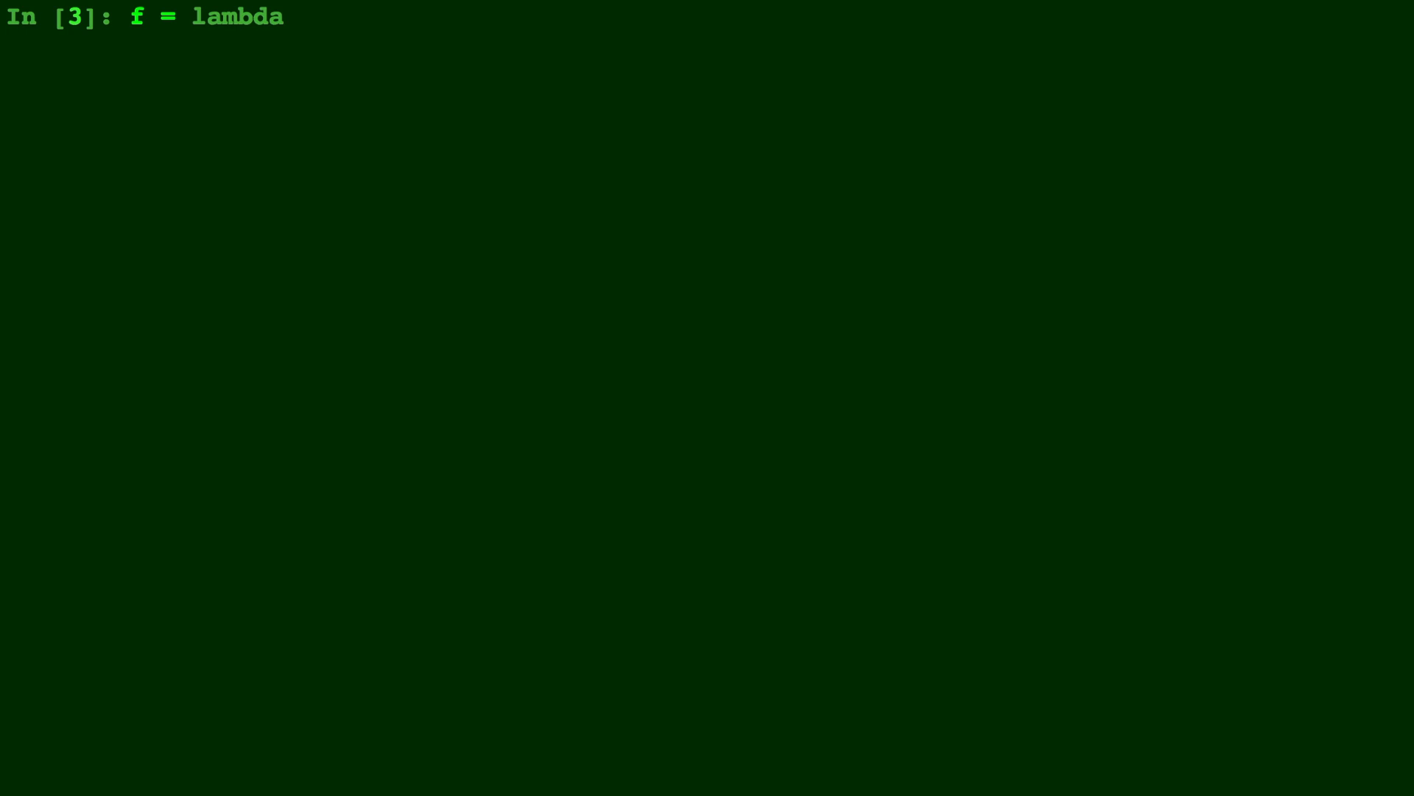
type("x:")
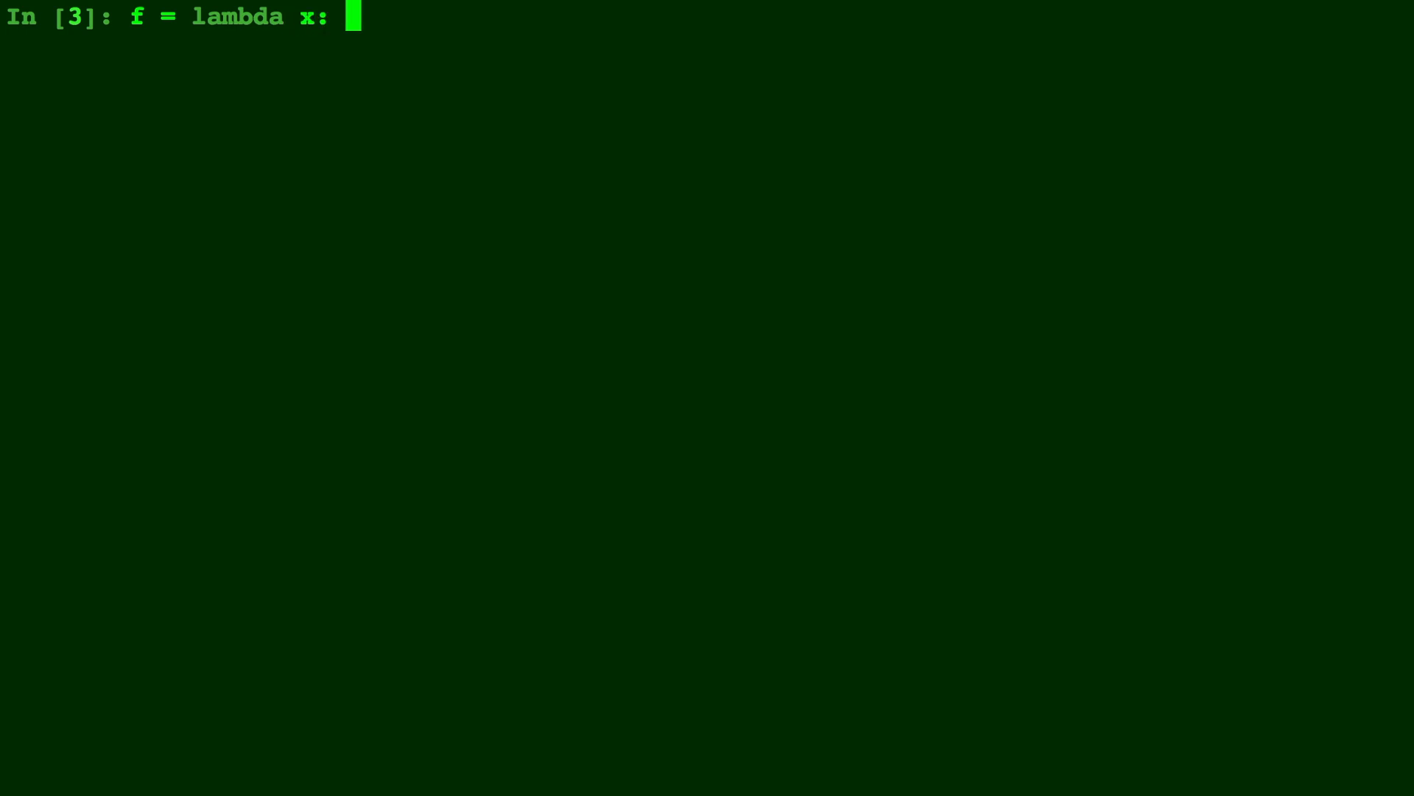
type("np.sin")
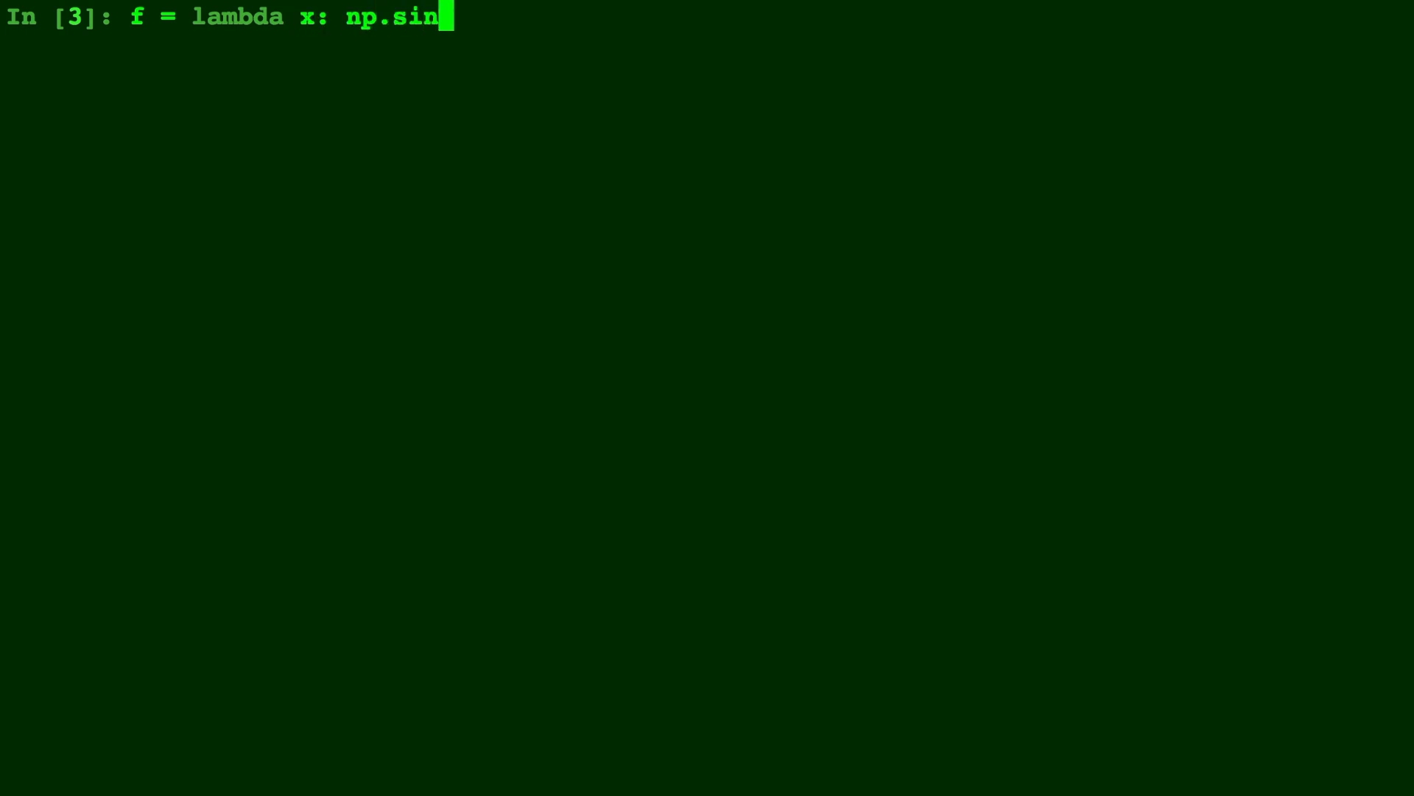
type("(x)")
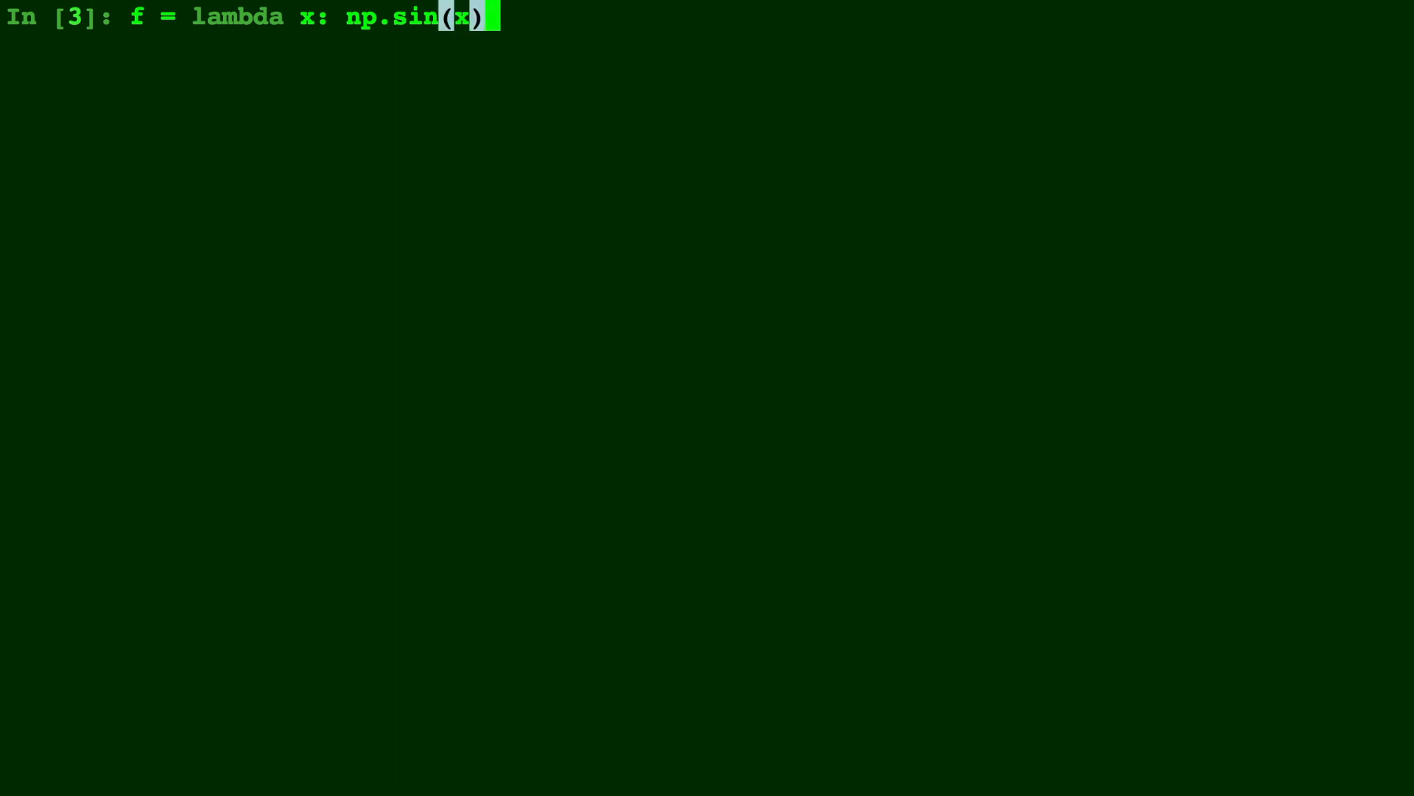
key("Return")
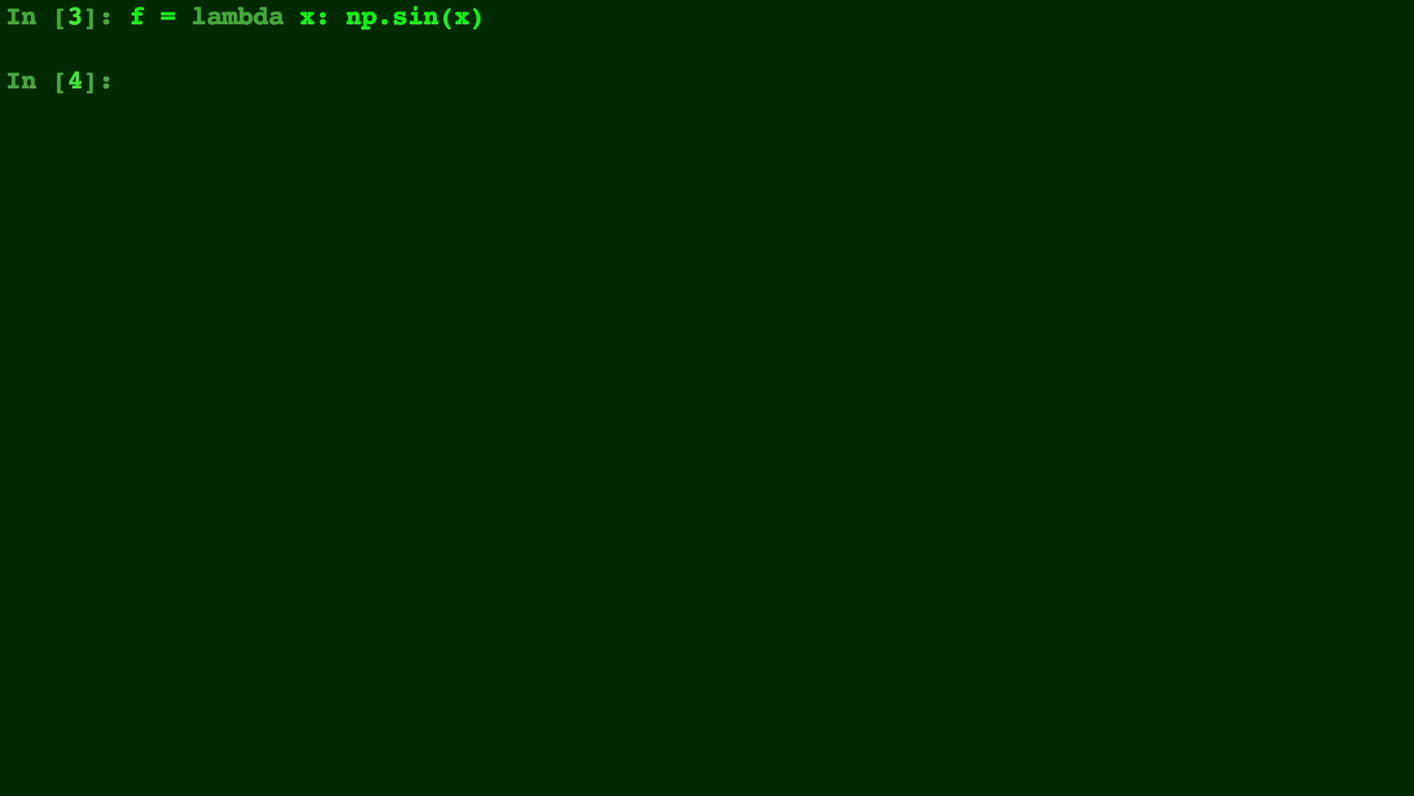
mouse_move(1012, 554)
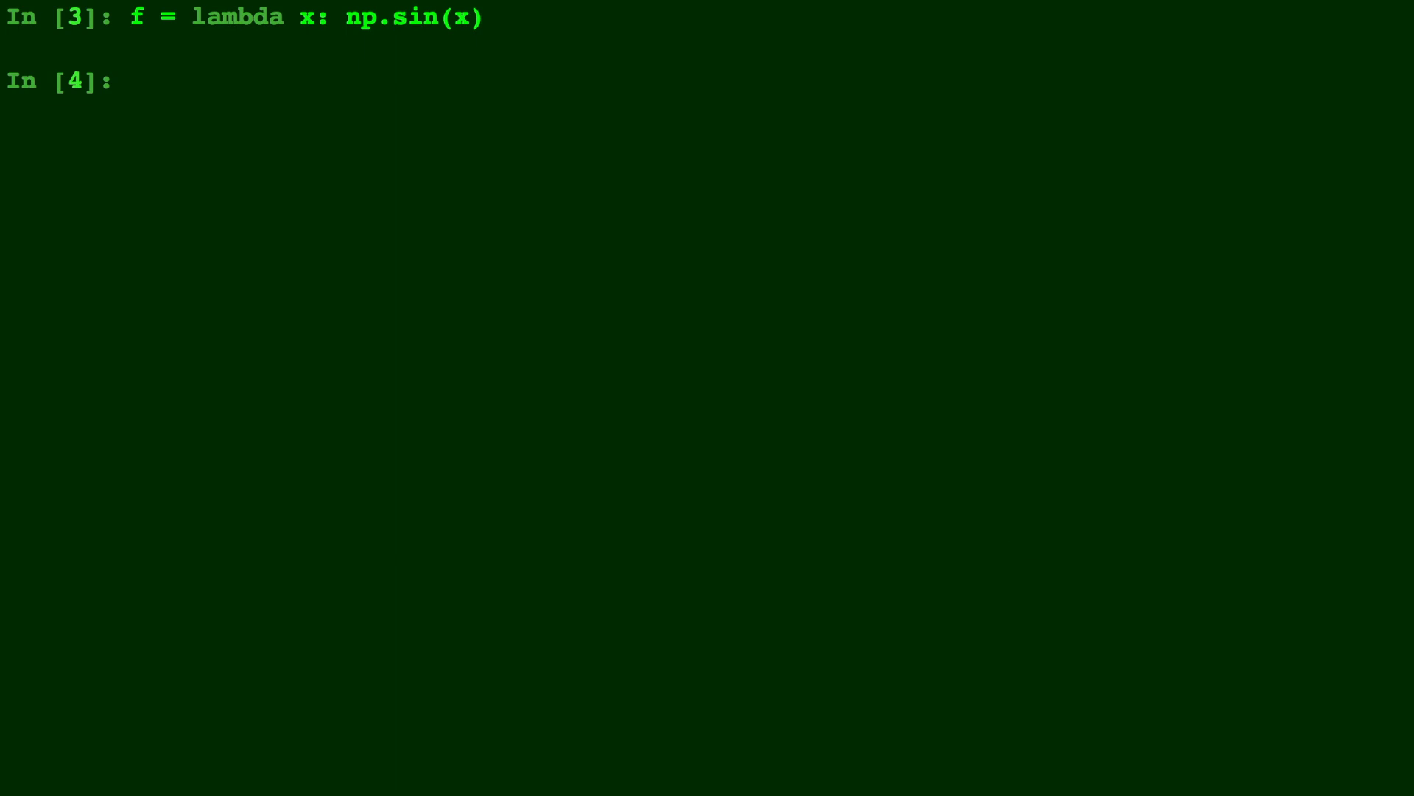
Step: Set the plot title to "Sin (x)" with plt.title
type("plt.")
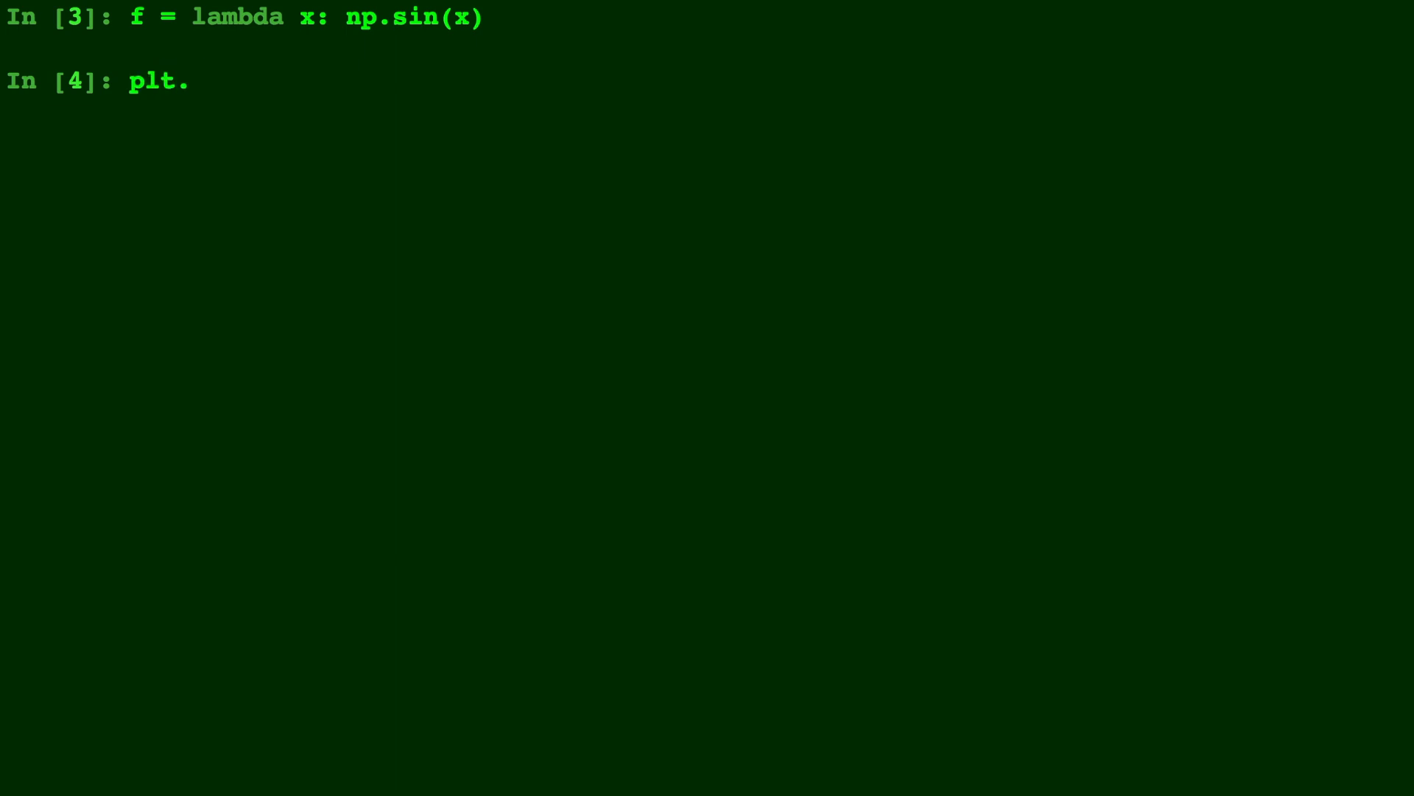
type("title(\"")
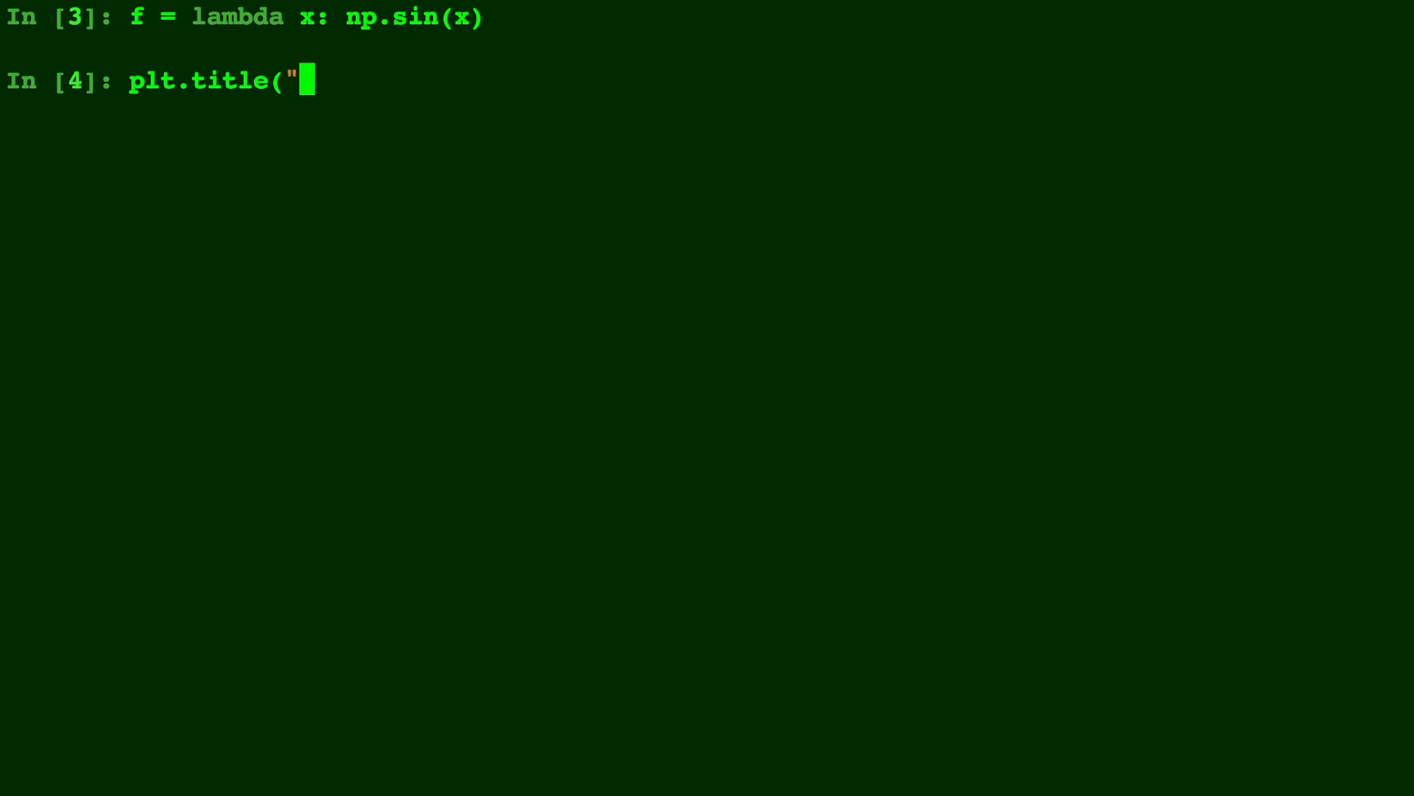
type("S")
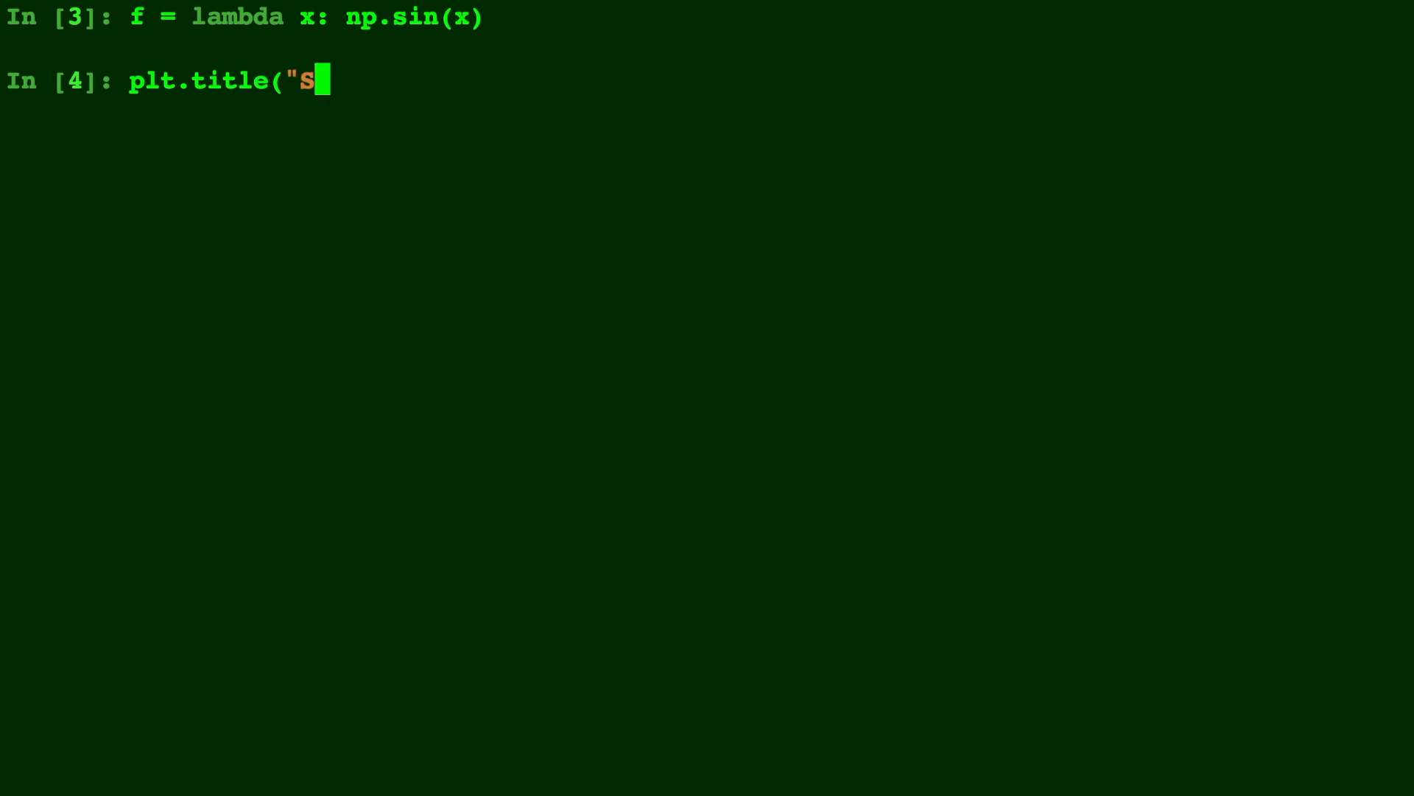
type("in (x)")
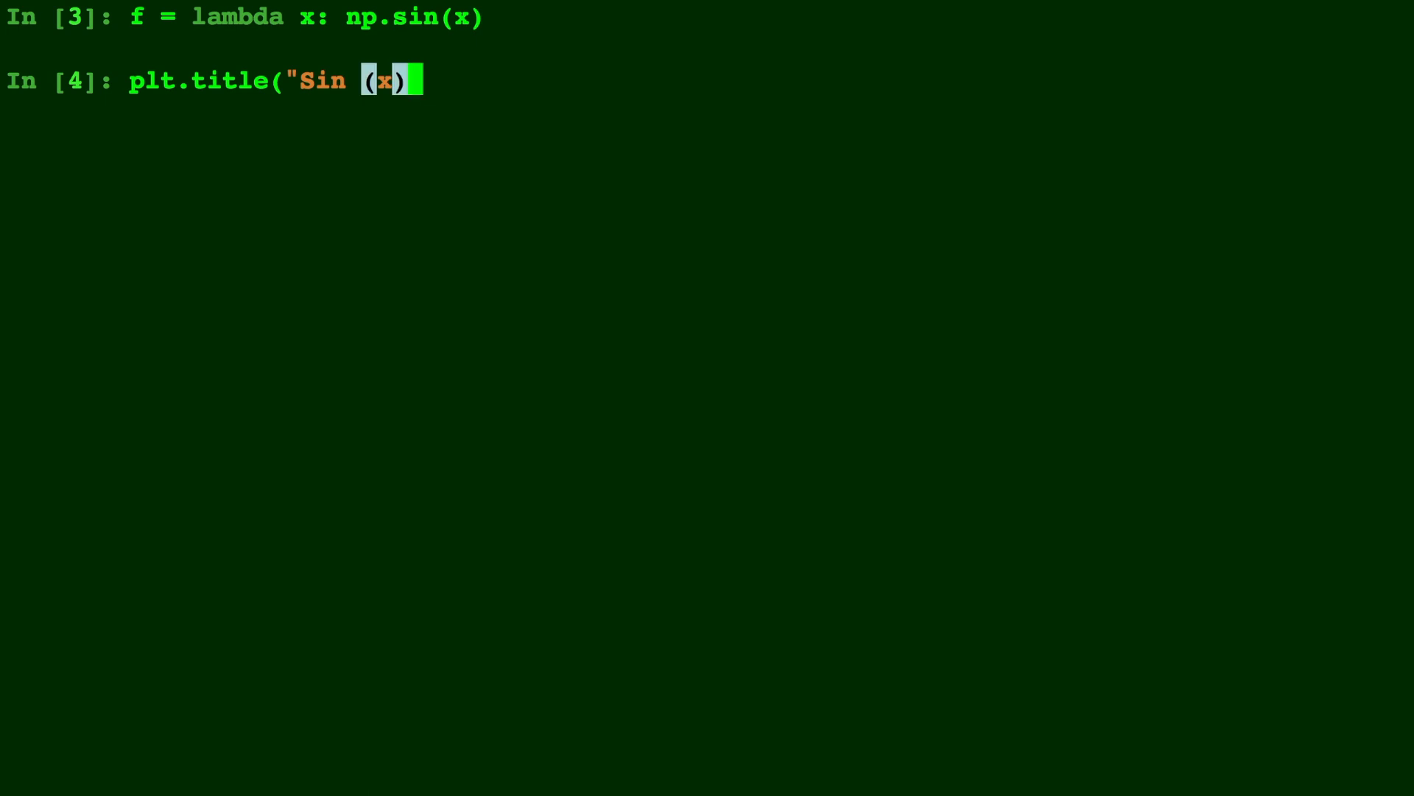
key("Return")
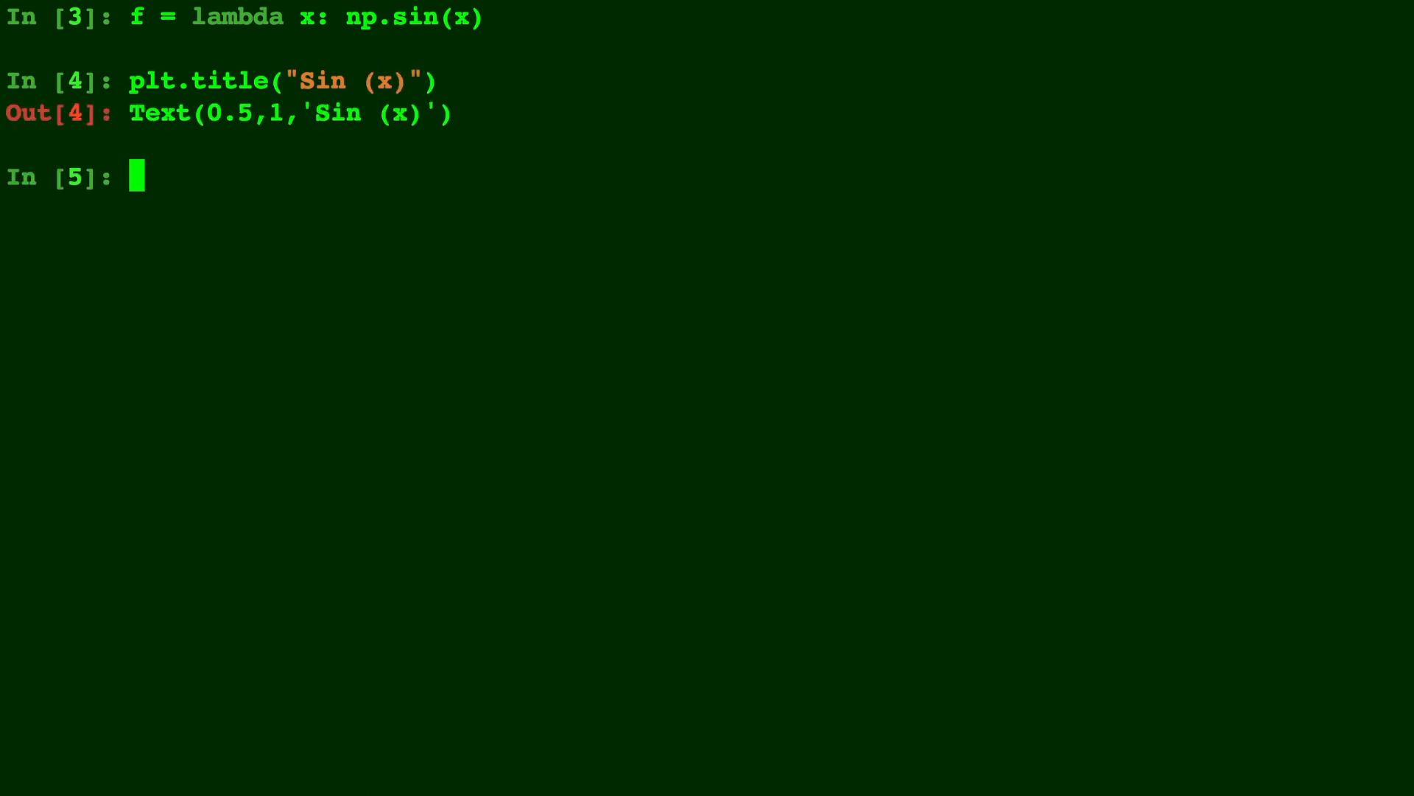
Step: Label the axes "x axis" and "y axis" with plt.xlabel and plt.ylabel
type("plt.x")
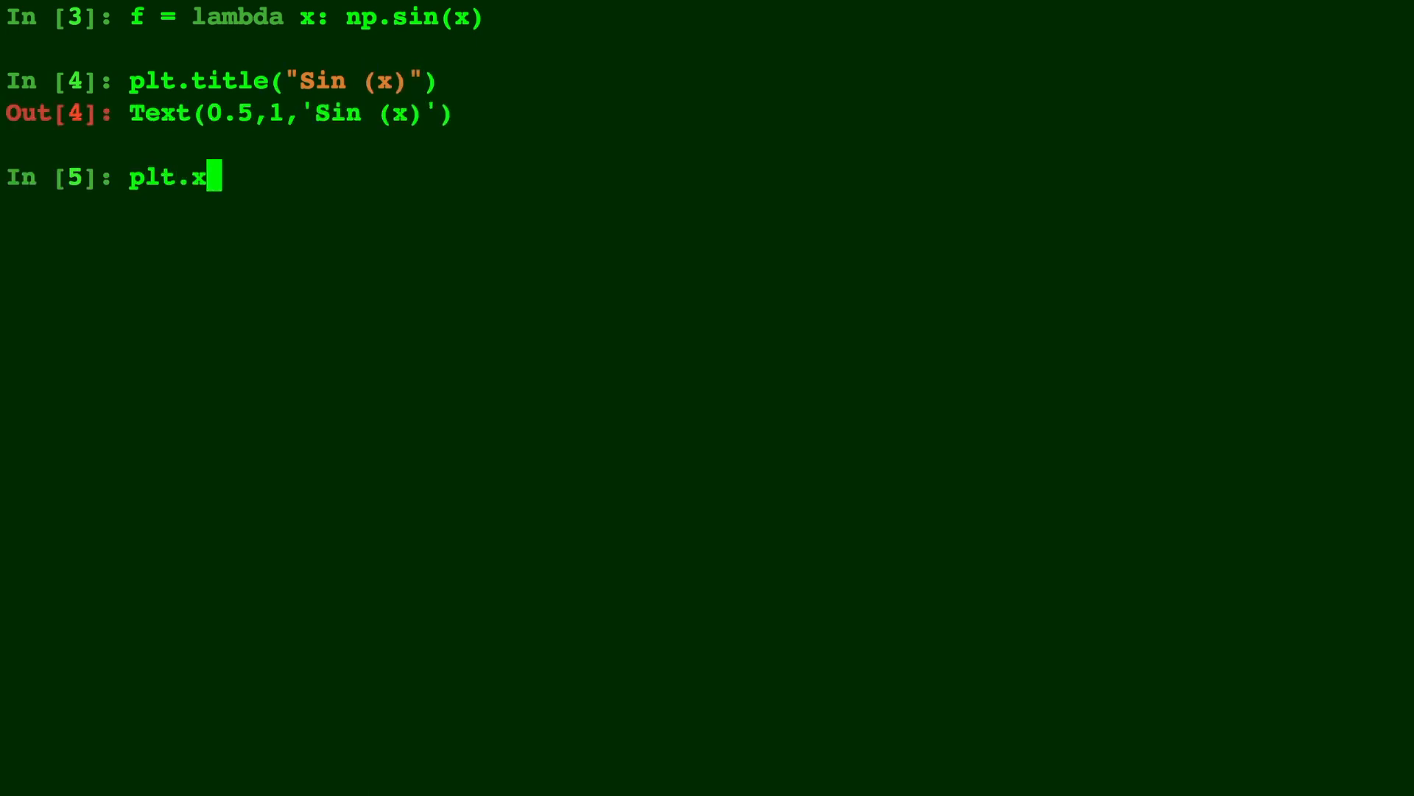
type("label(\"")
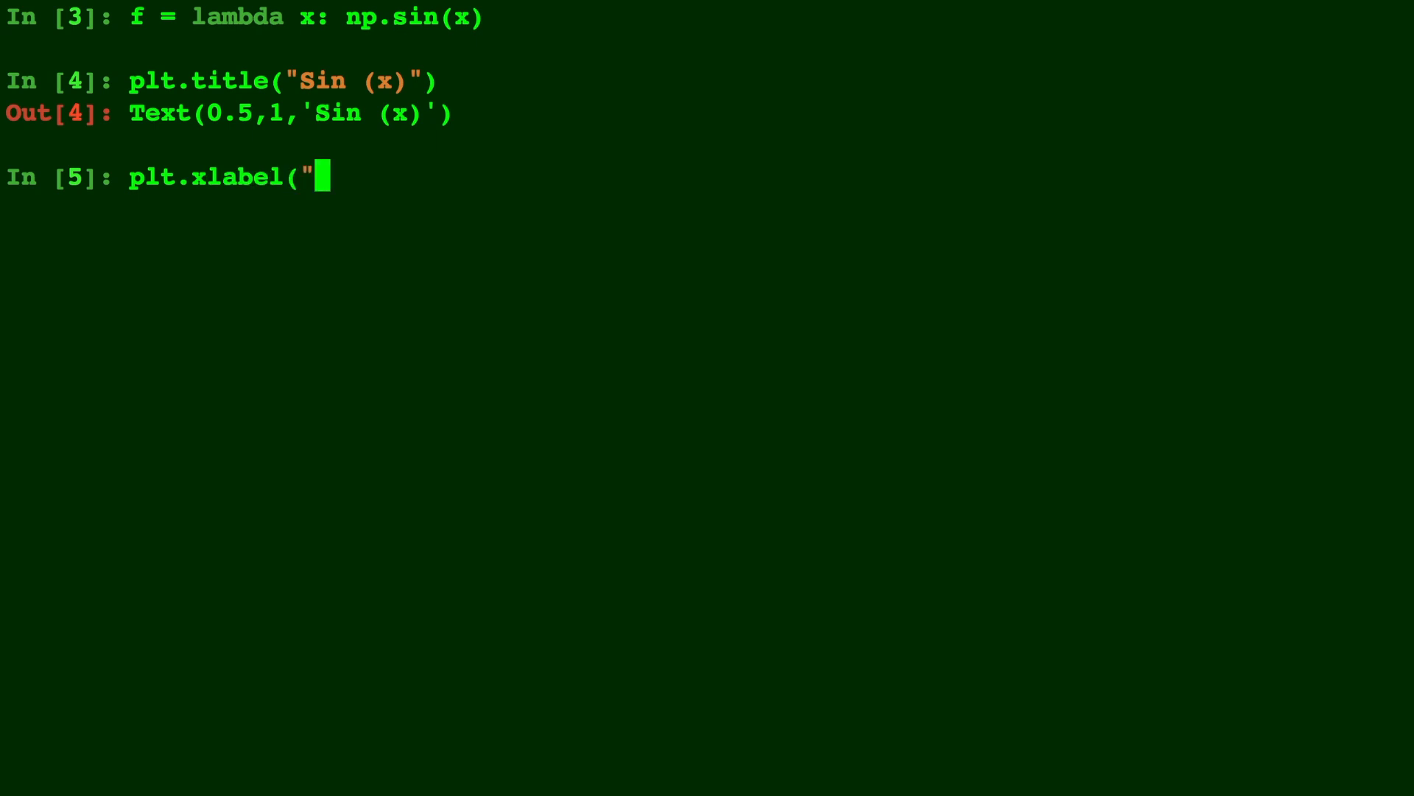
type("x axis")
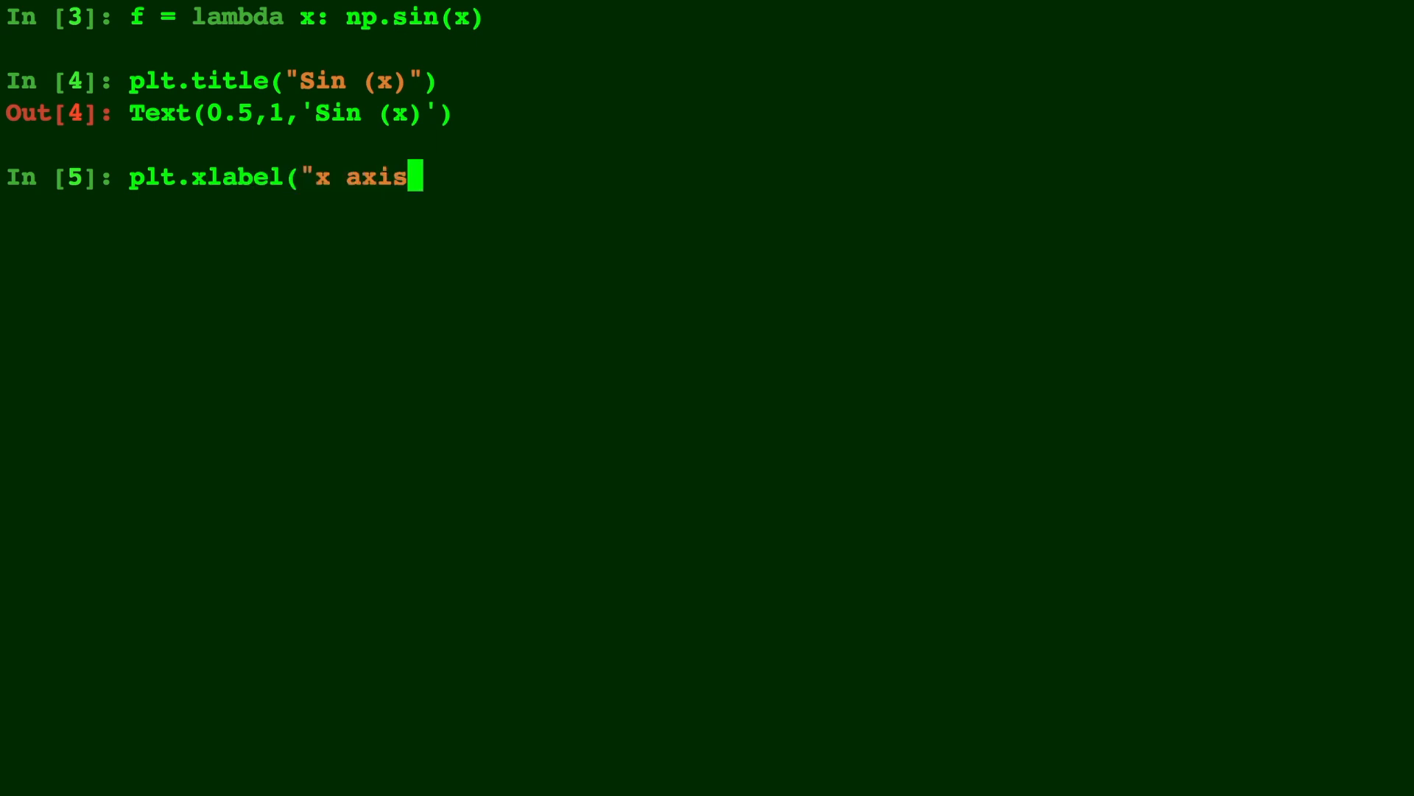
type("\")")
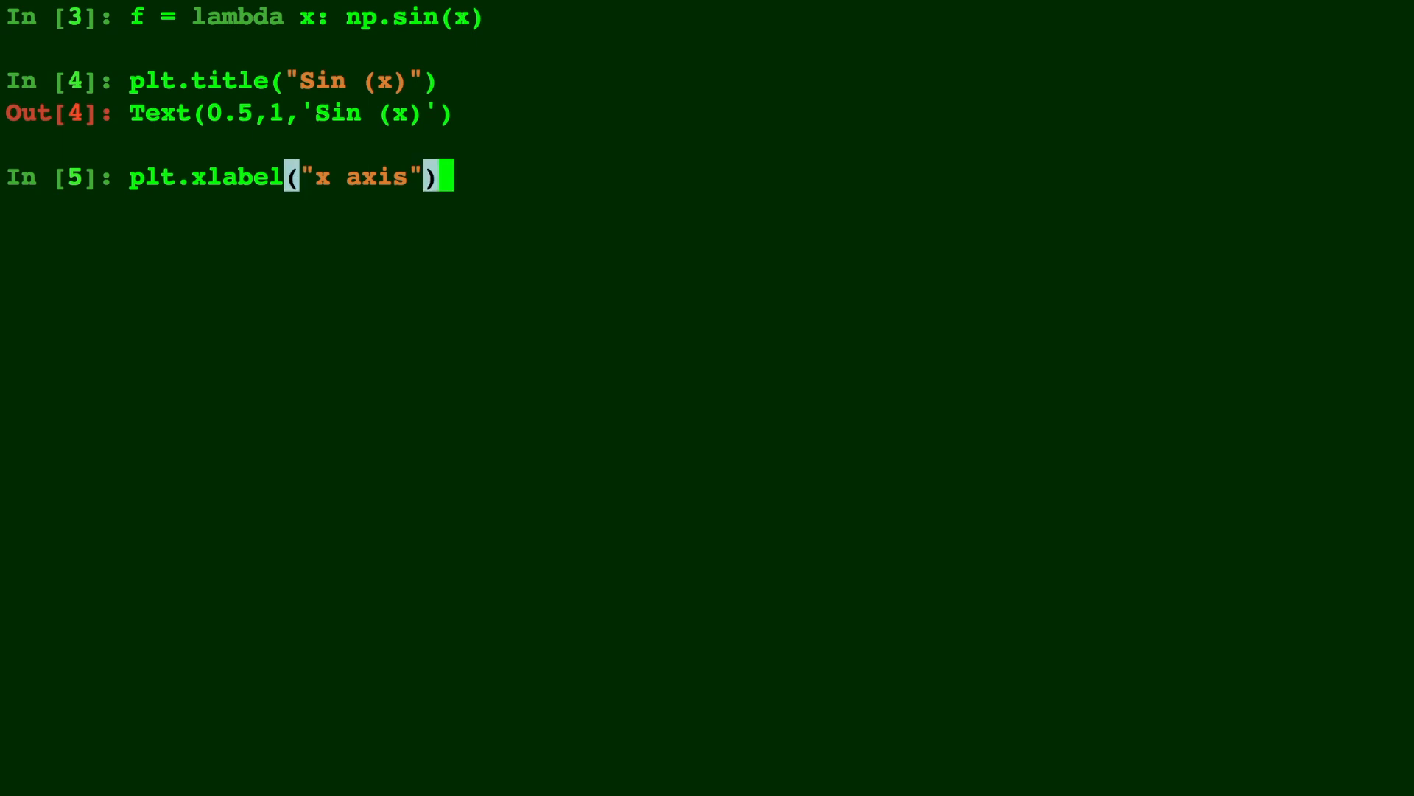
key("Return")
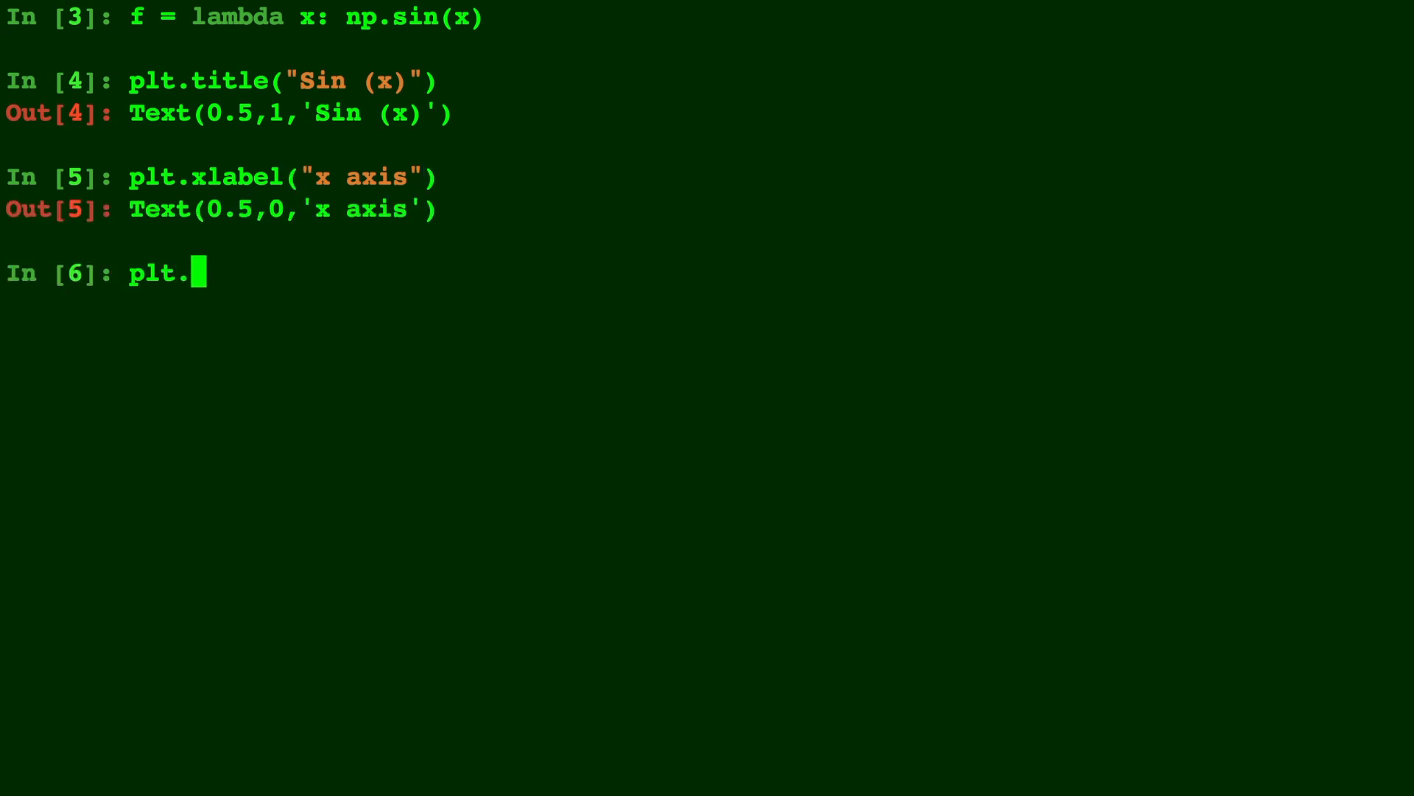
type("ylabel")
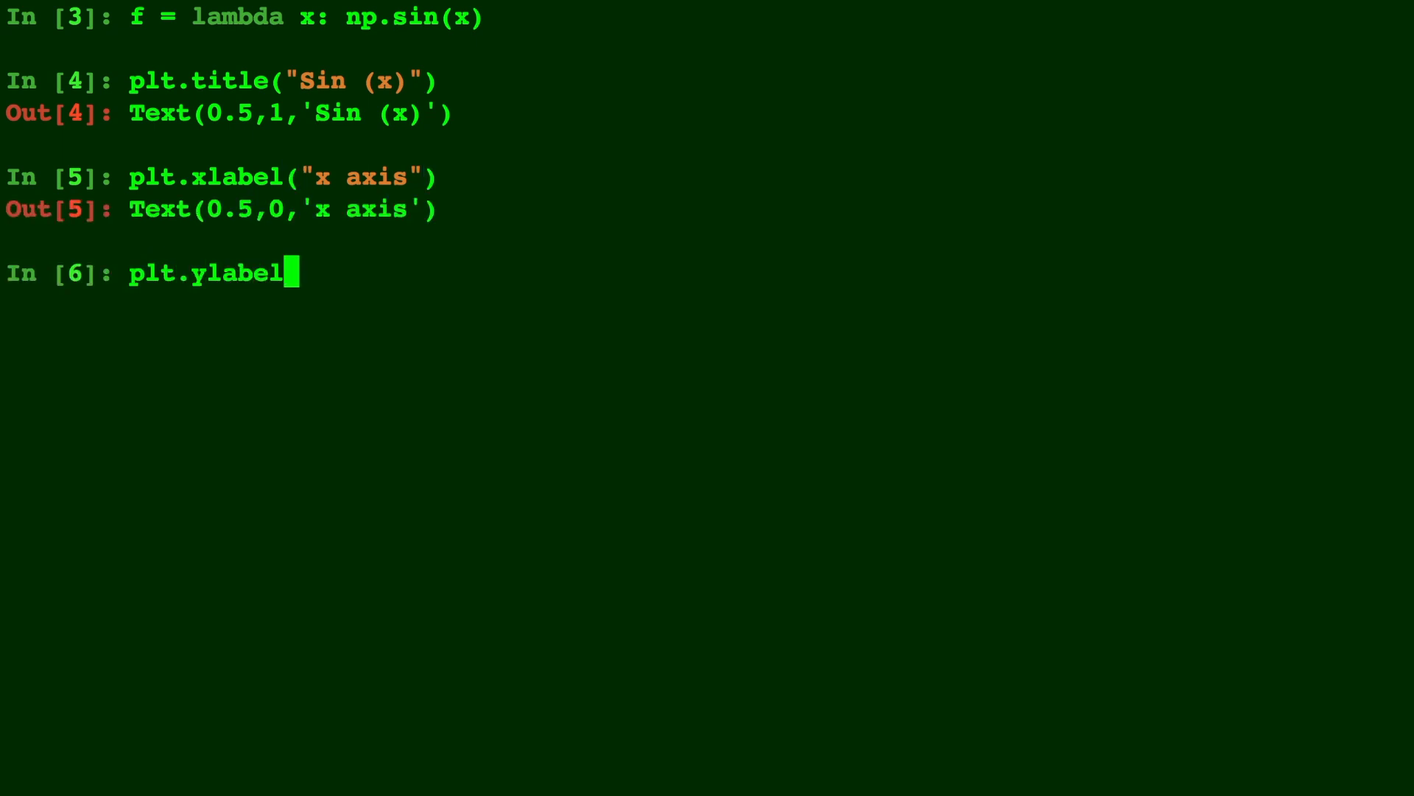
type("(\"y a")
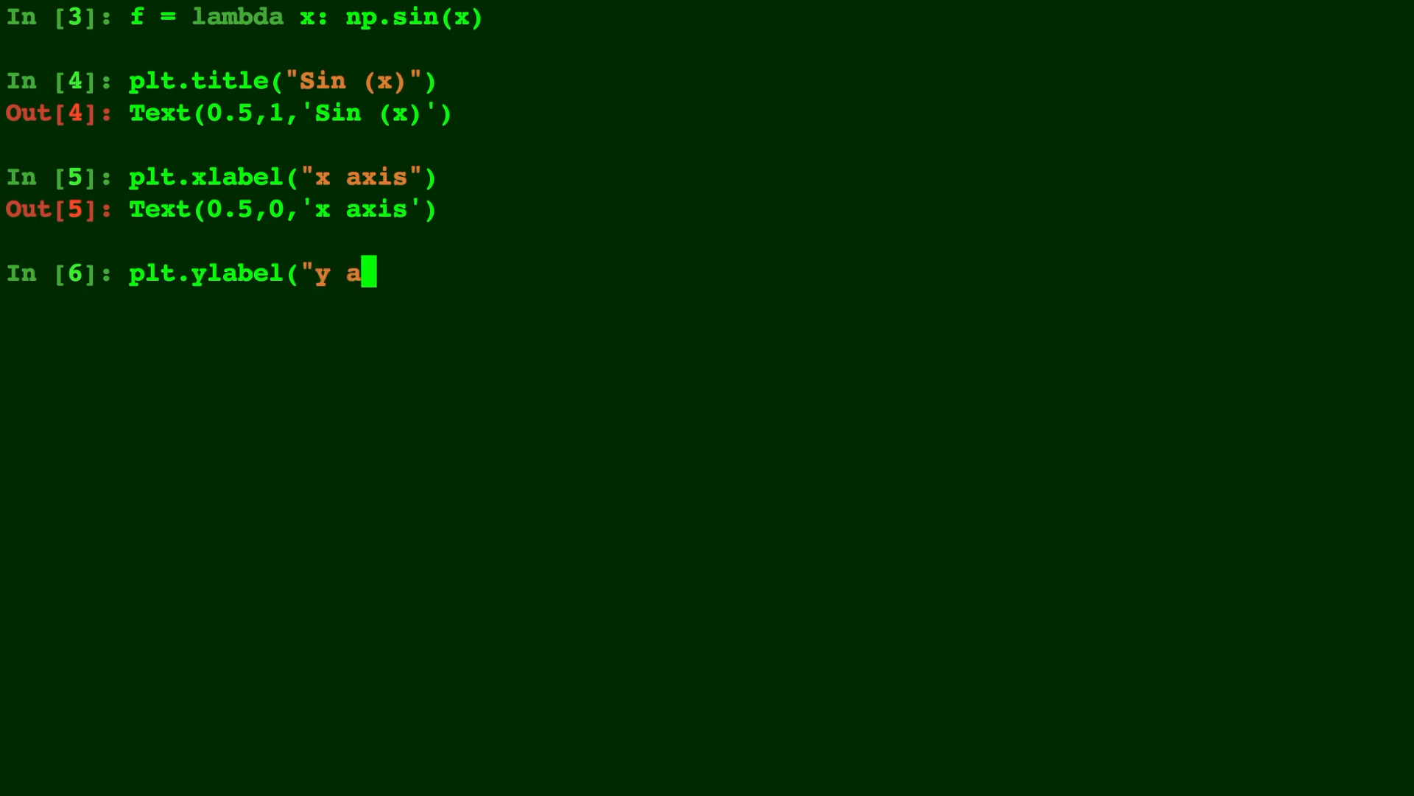
type("xis\"")
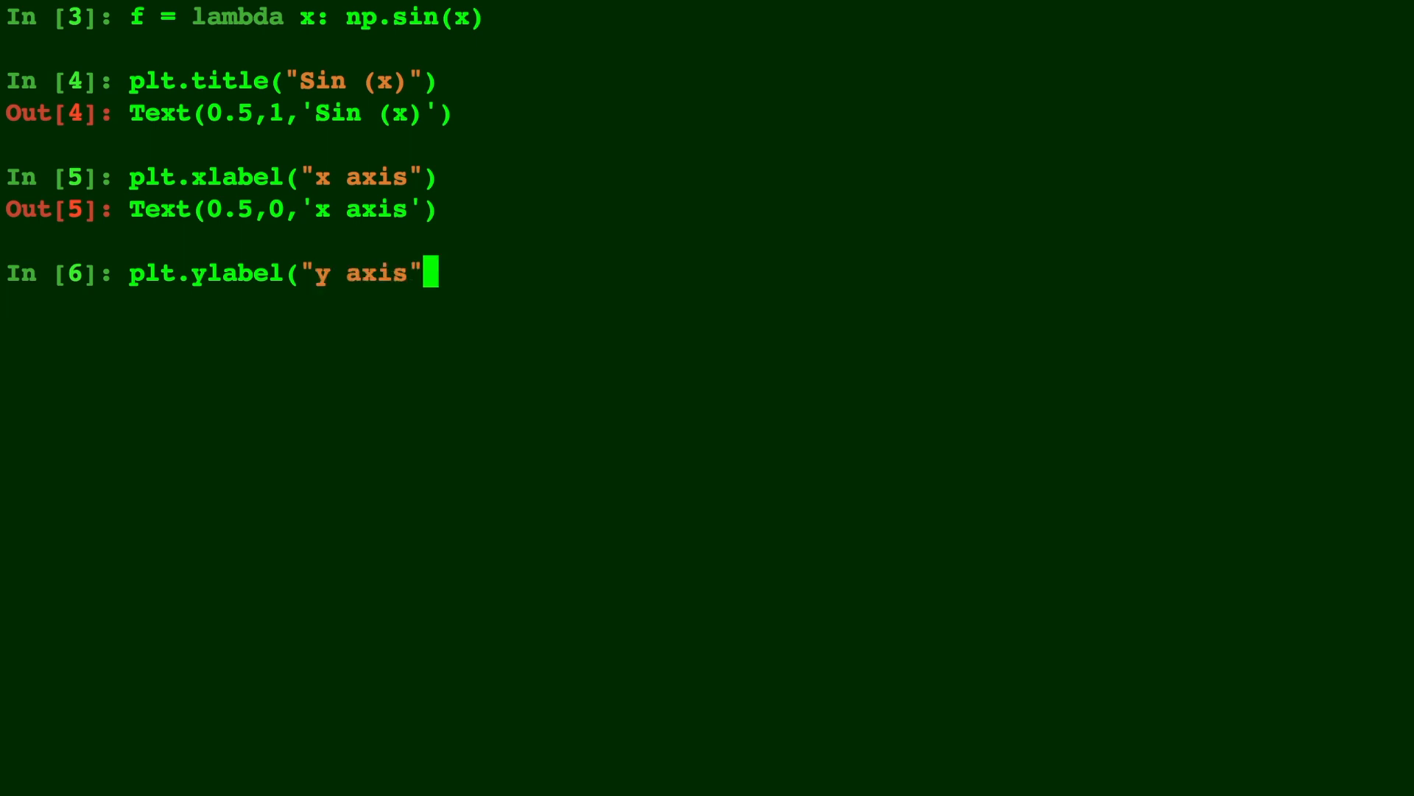
key("Return")
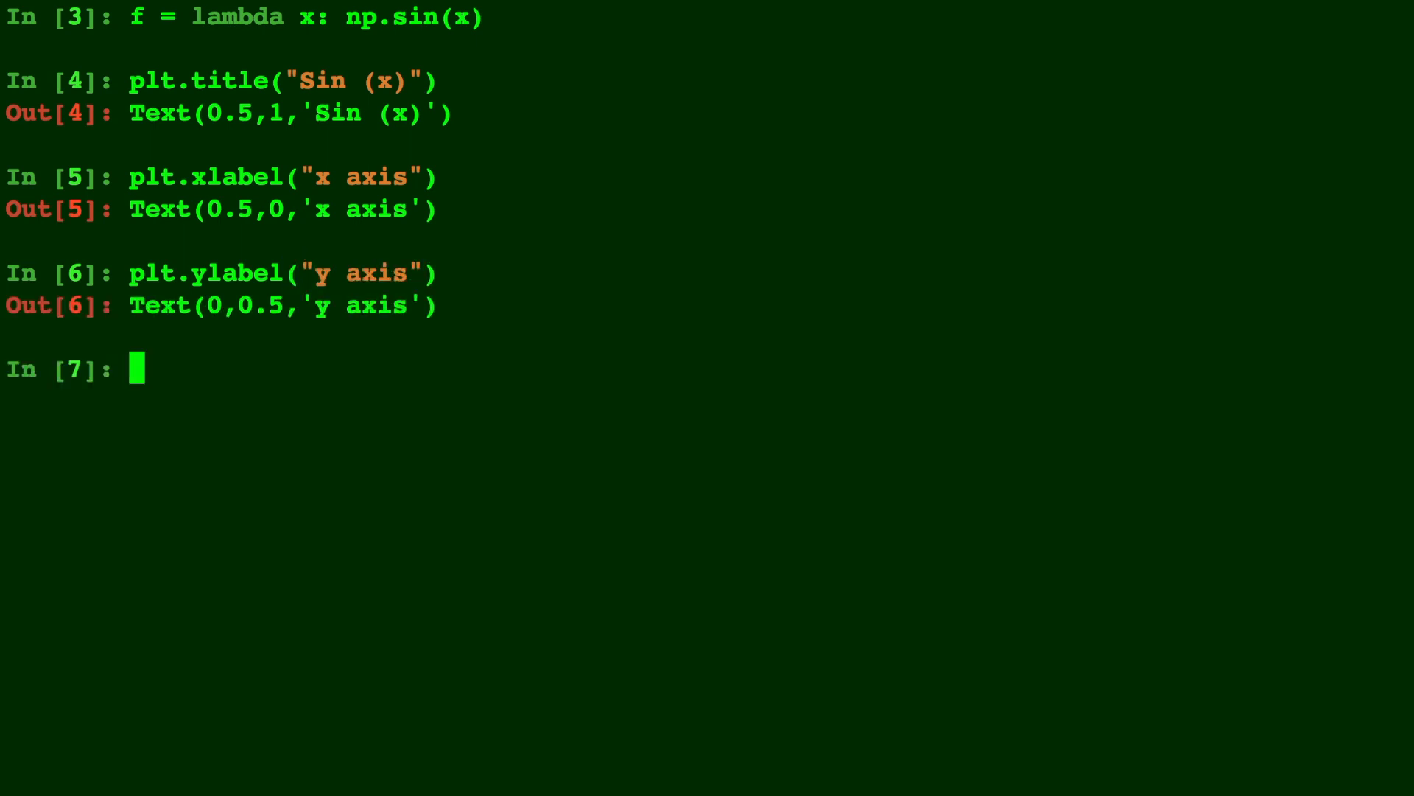
Step: Define x = np.linspace(-10, 10, 100)
type("x = np.linspa")
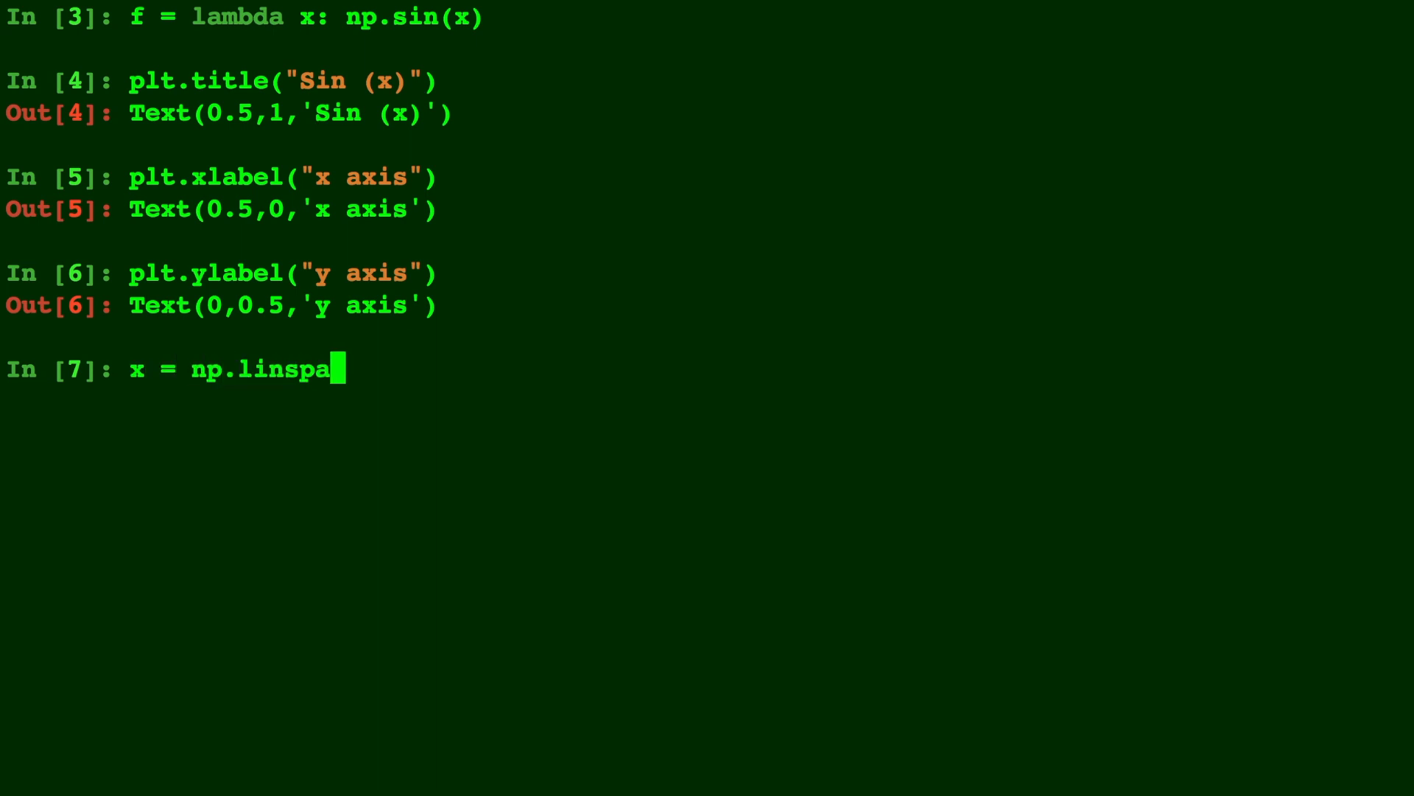
type("ce(-")
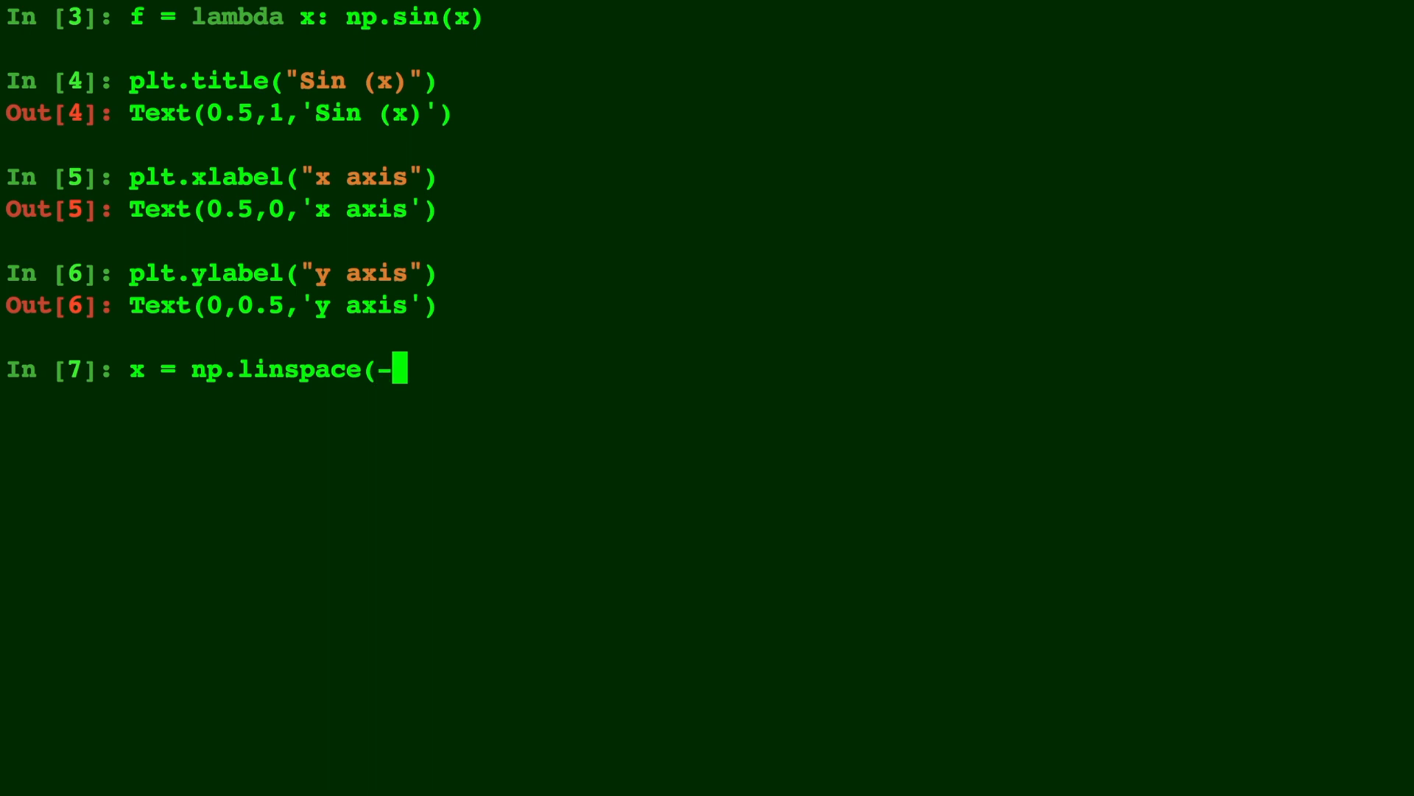
type("10, 10")
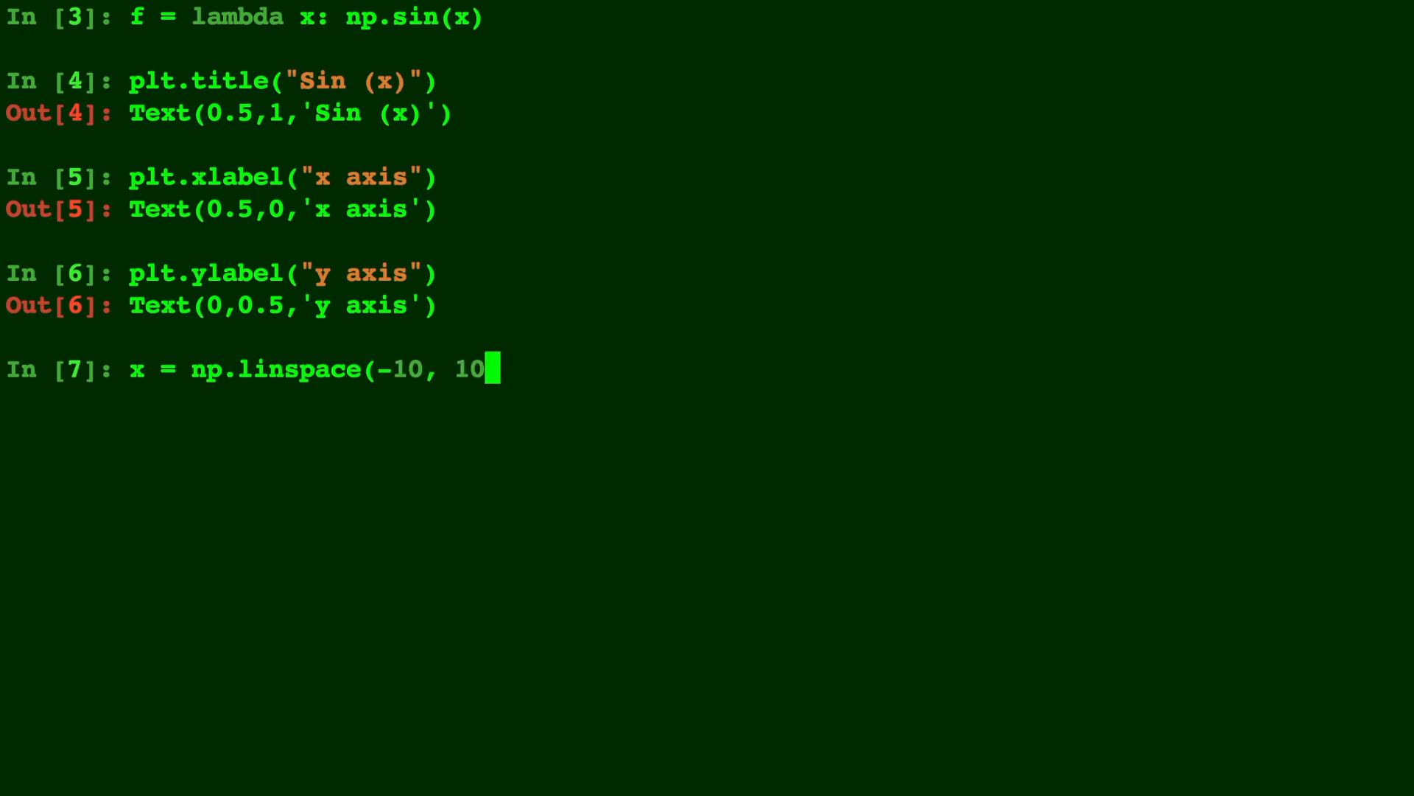
type(", 100)")
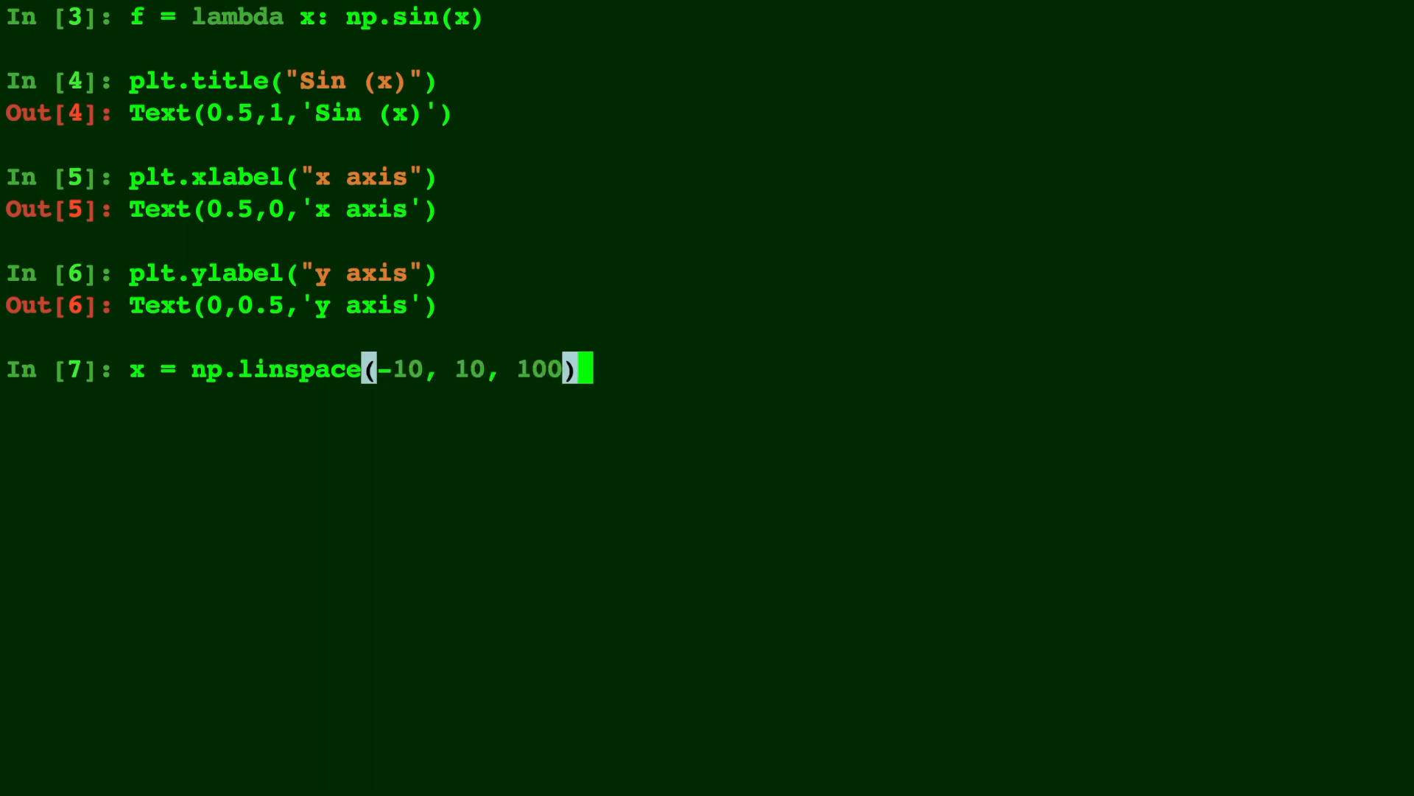
Step: Begin the call plt.plot(x, f(x), leaving the format argument open
type("p")
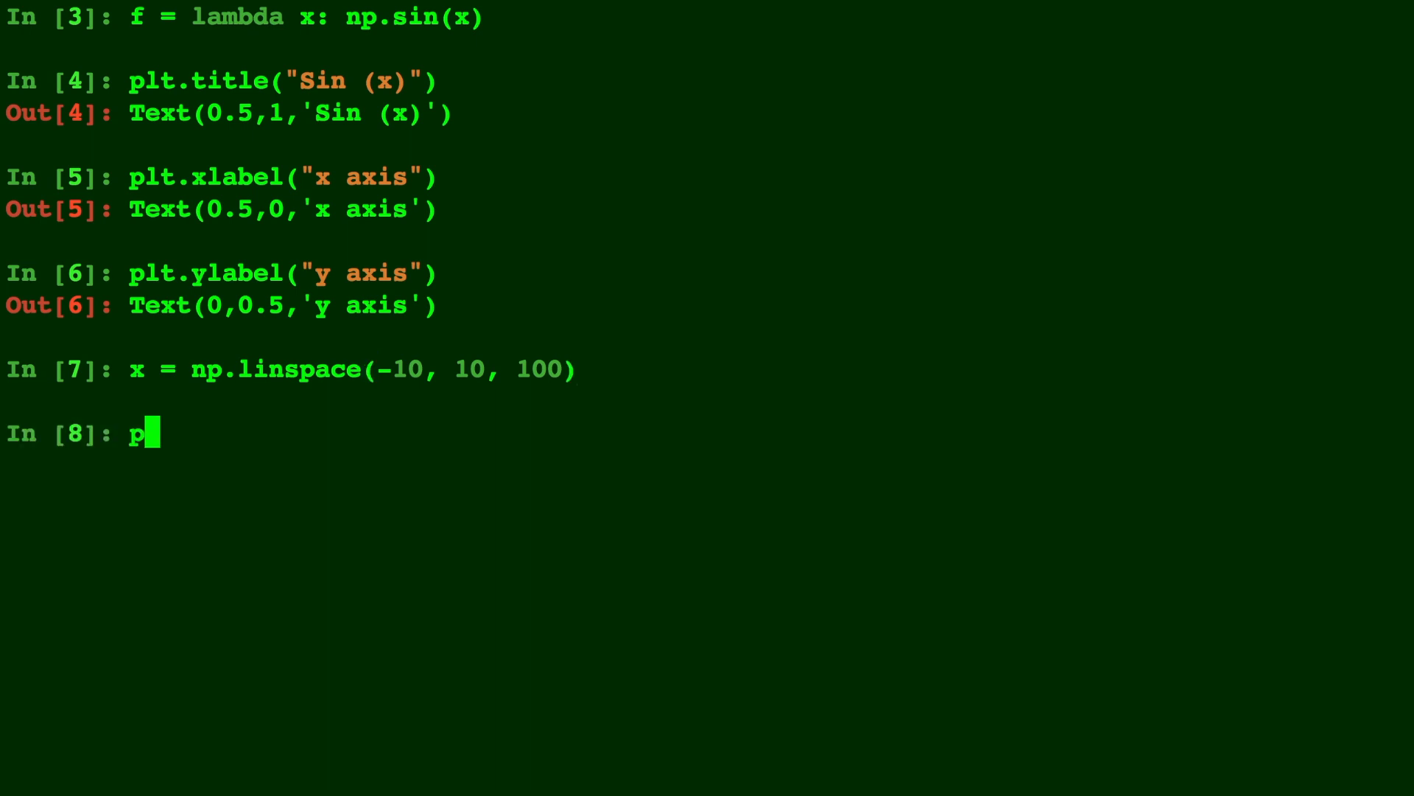
type("lt.plot(x")
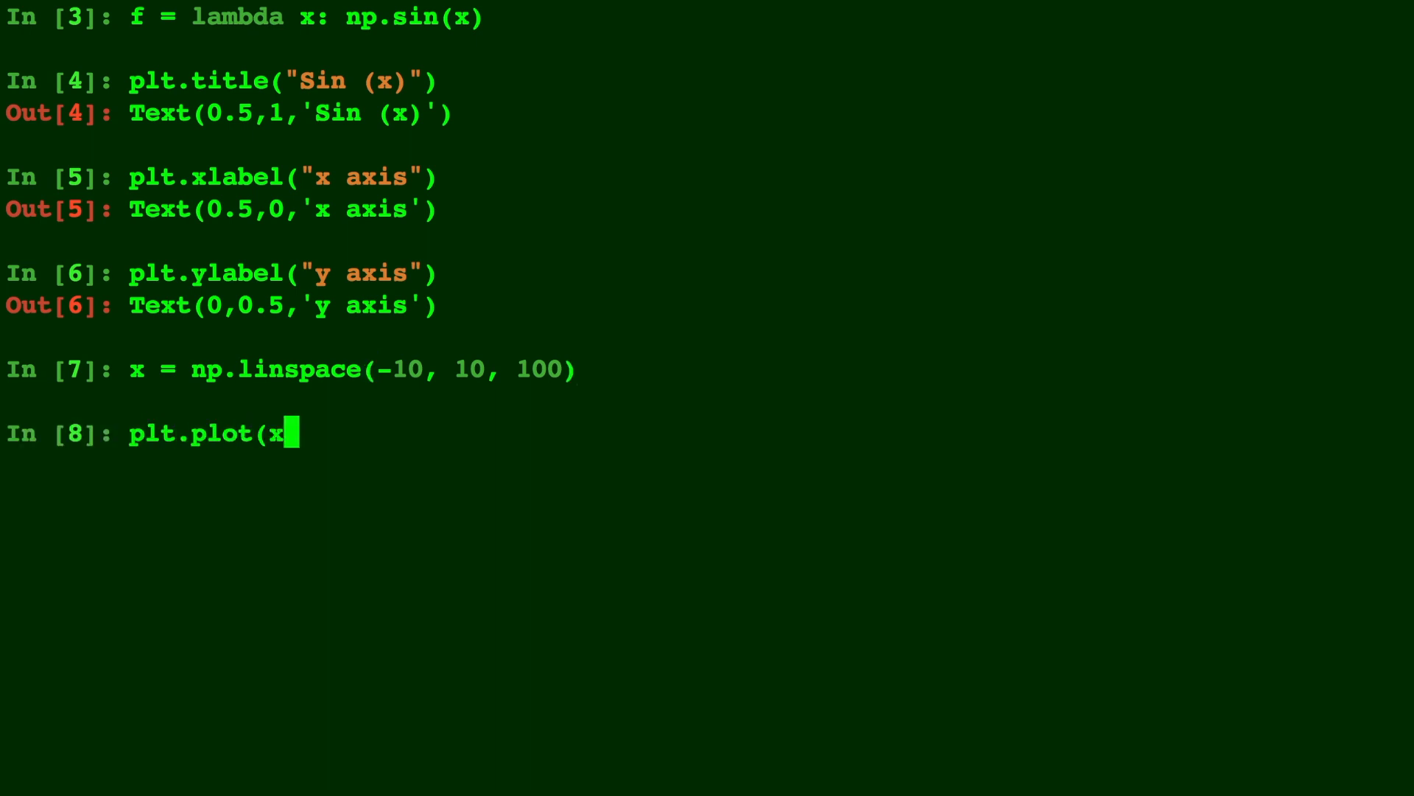
type(", f(x)")
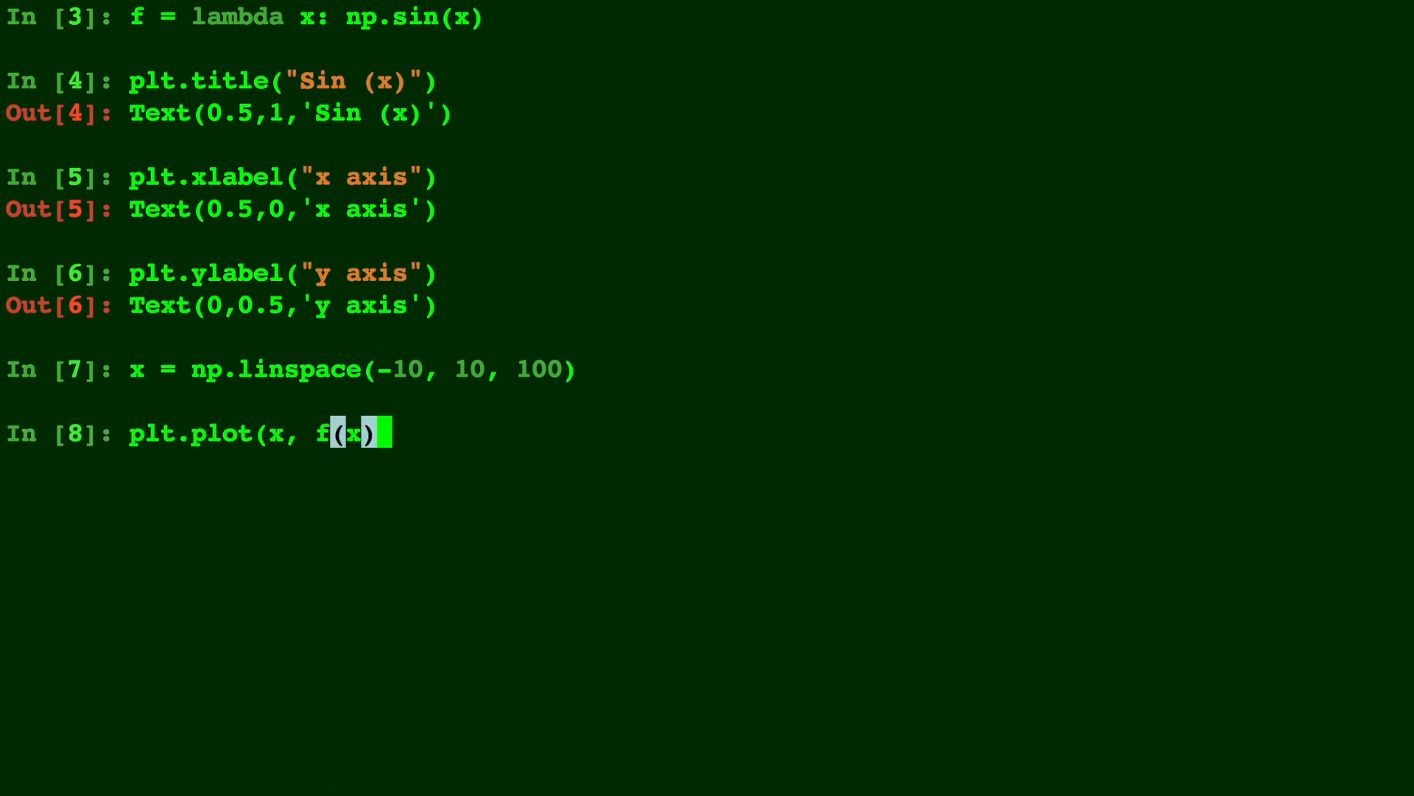
type(",")
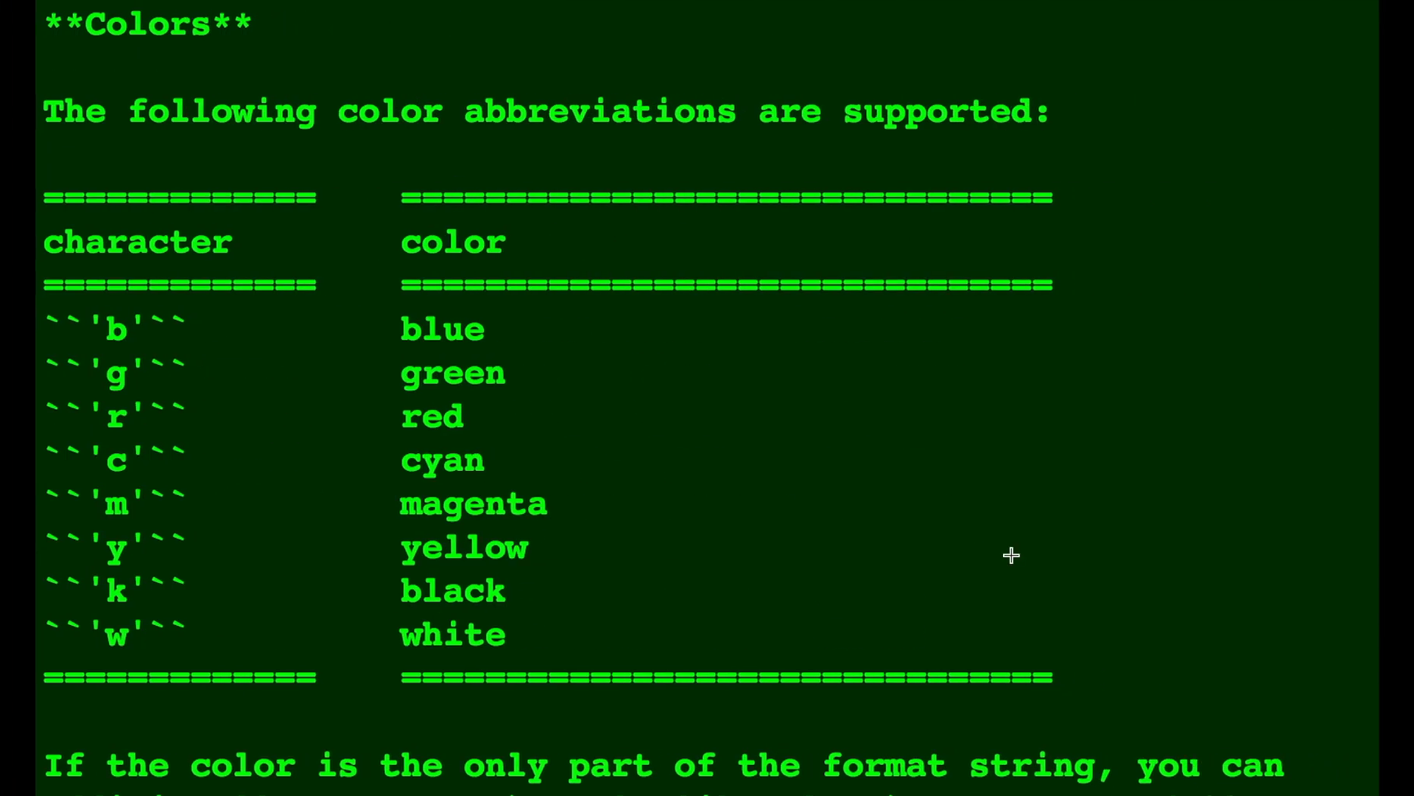
mouse_move(387, 108)
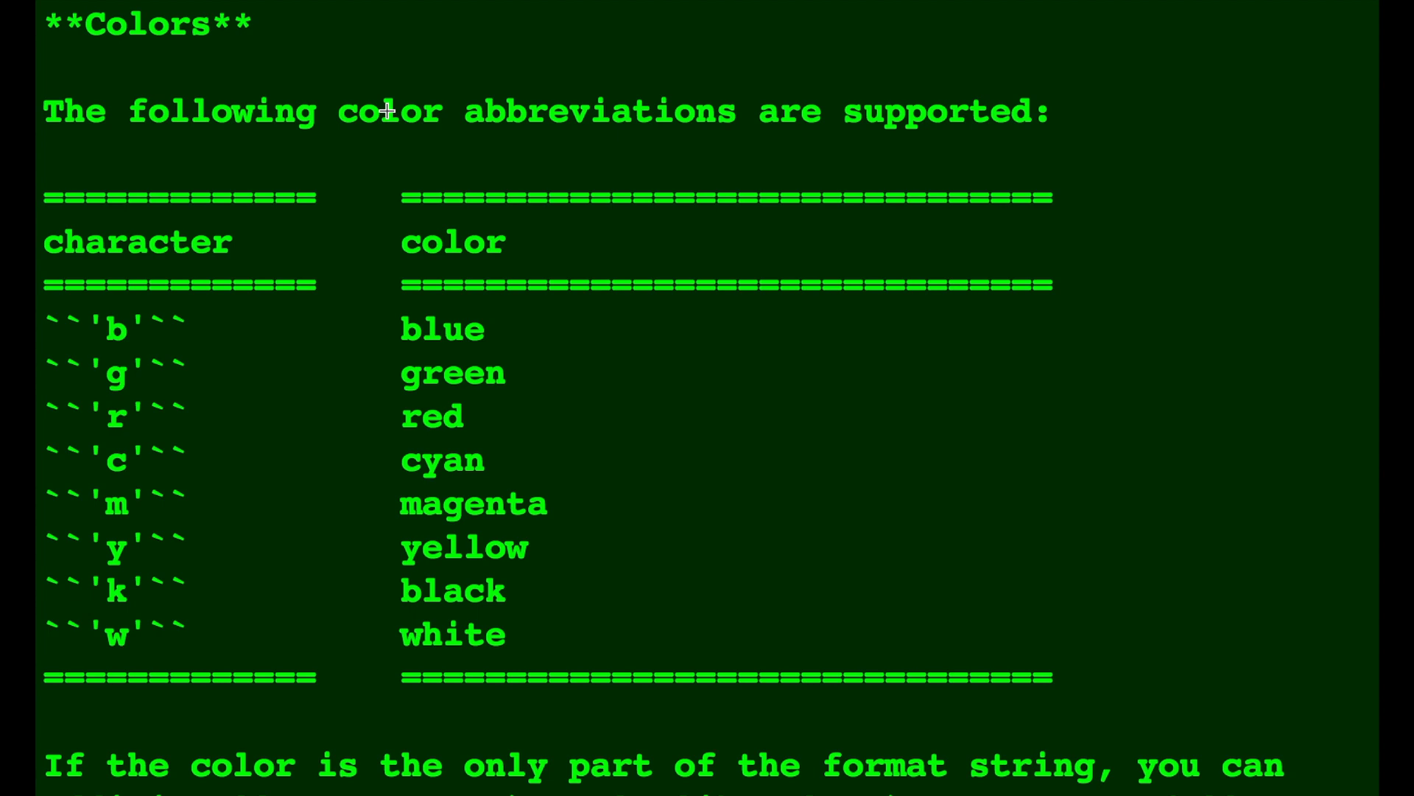
mouse_move(307, 476)
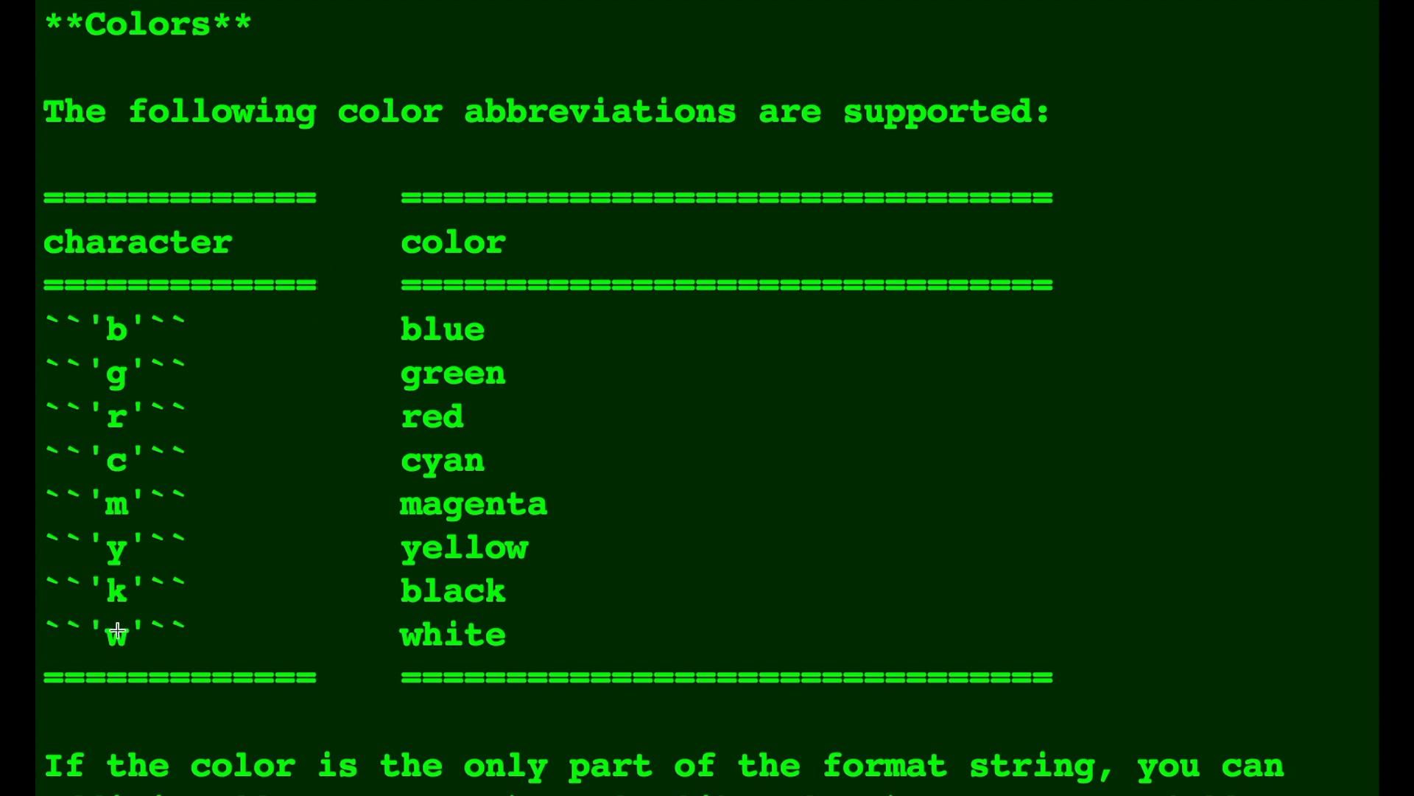
mouse_move(117, 599)
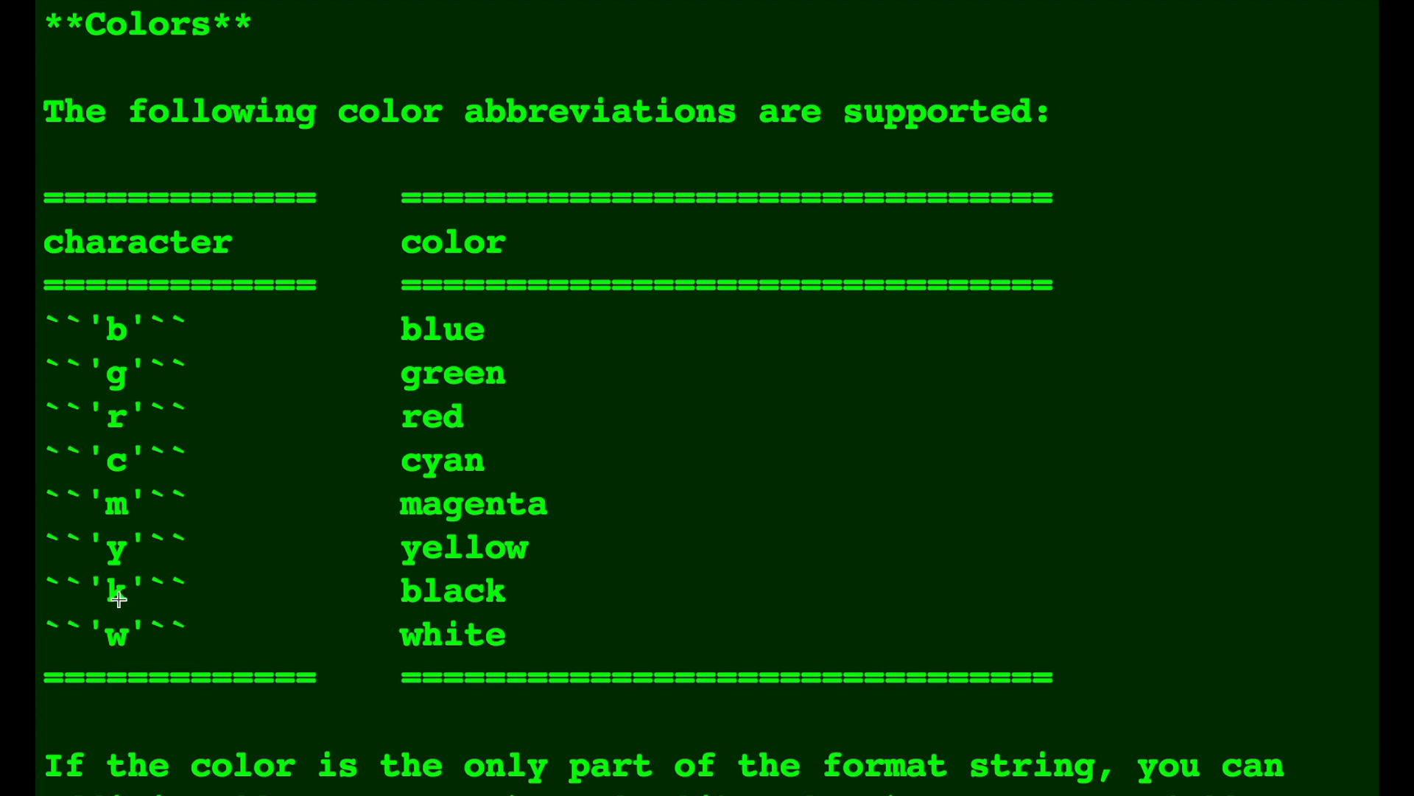
mouse_move(118, 504)
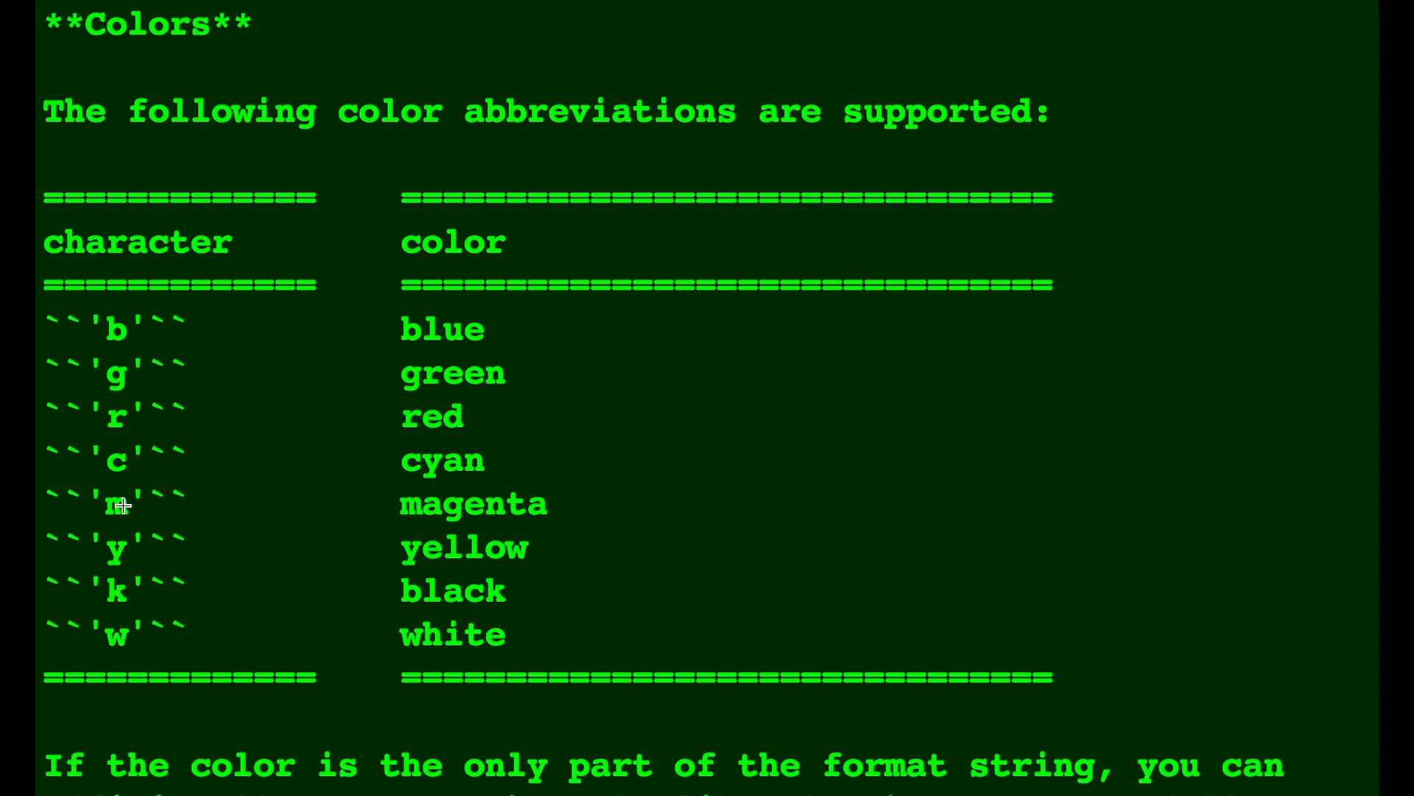
scroll("down", 3)
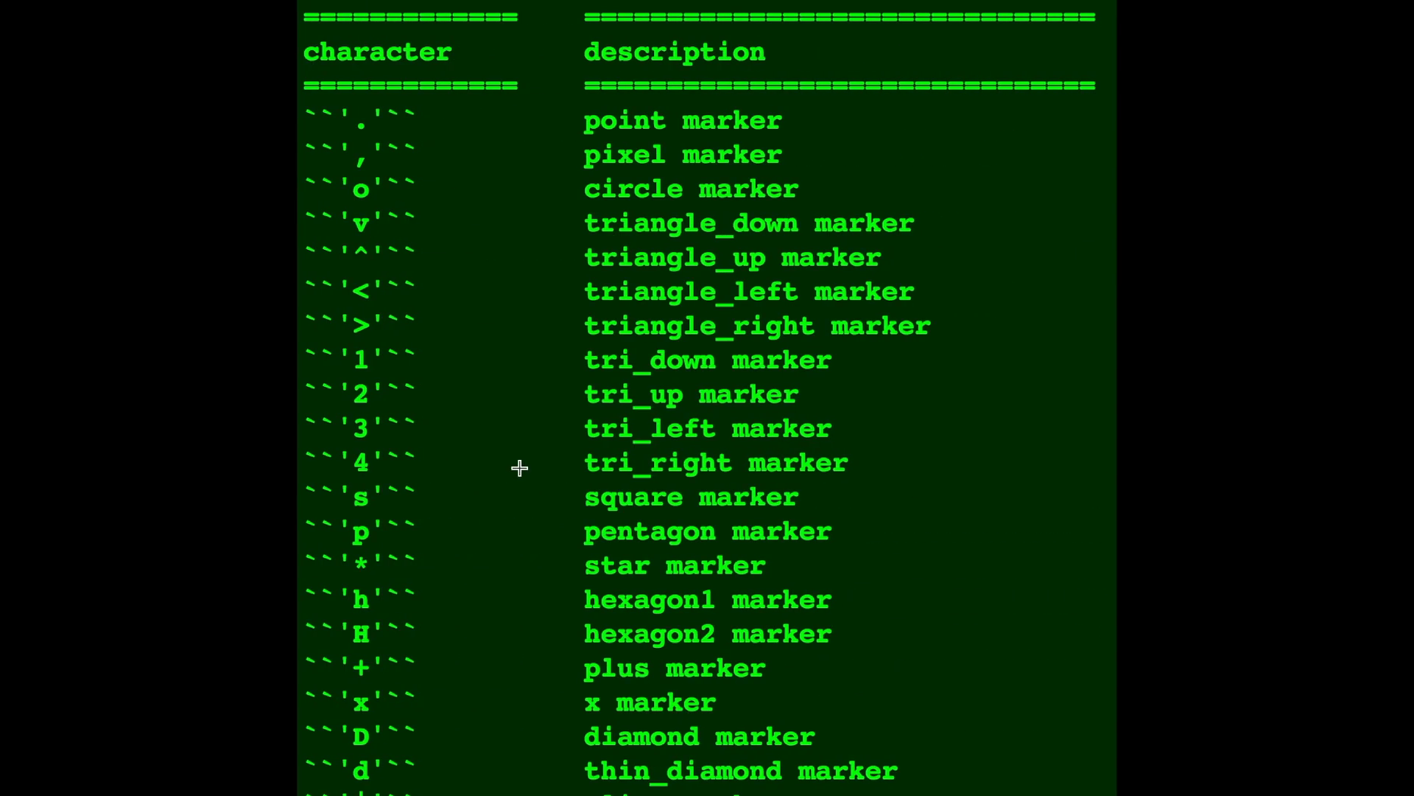
mouse_move(555, 170)
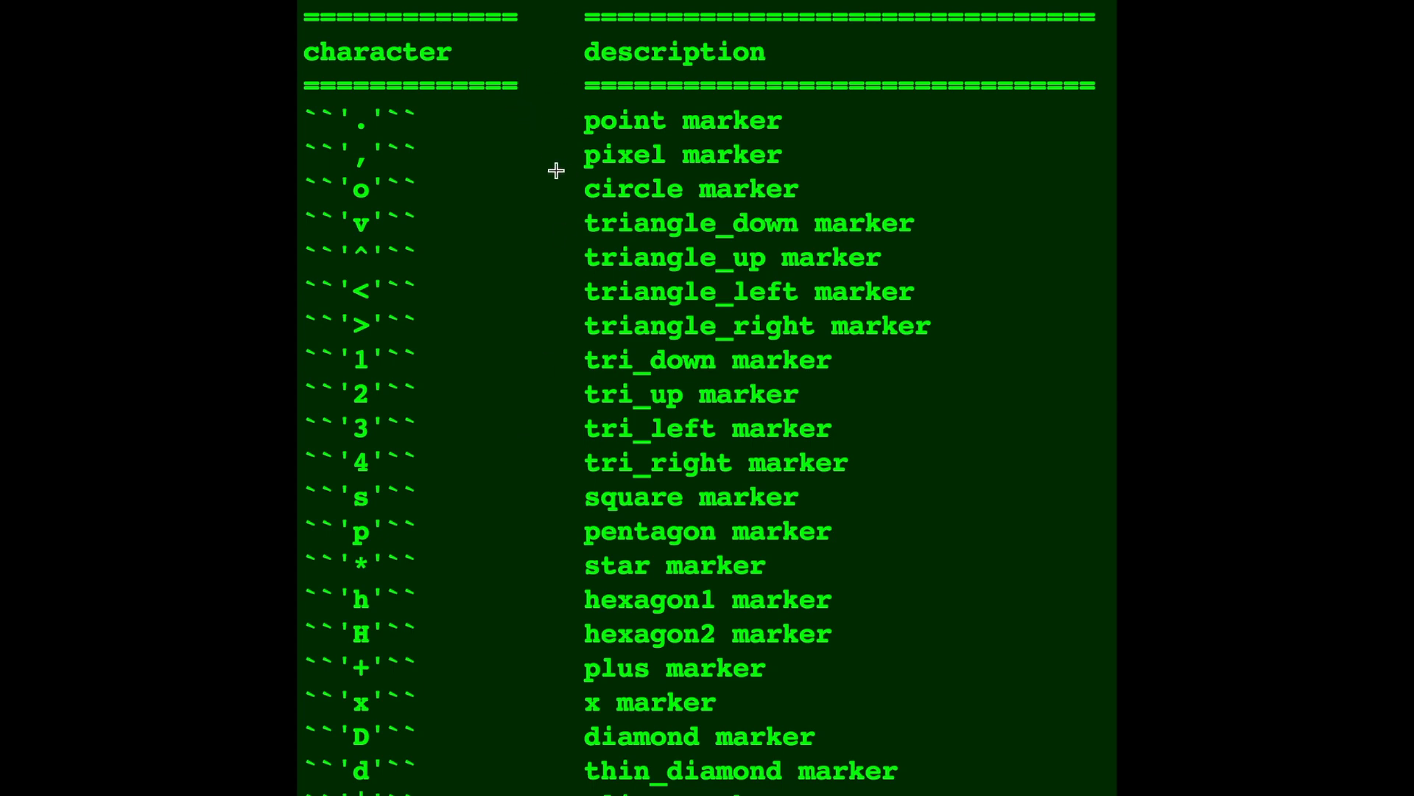
mouse_move(545, 417)
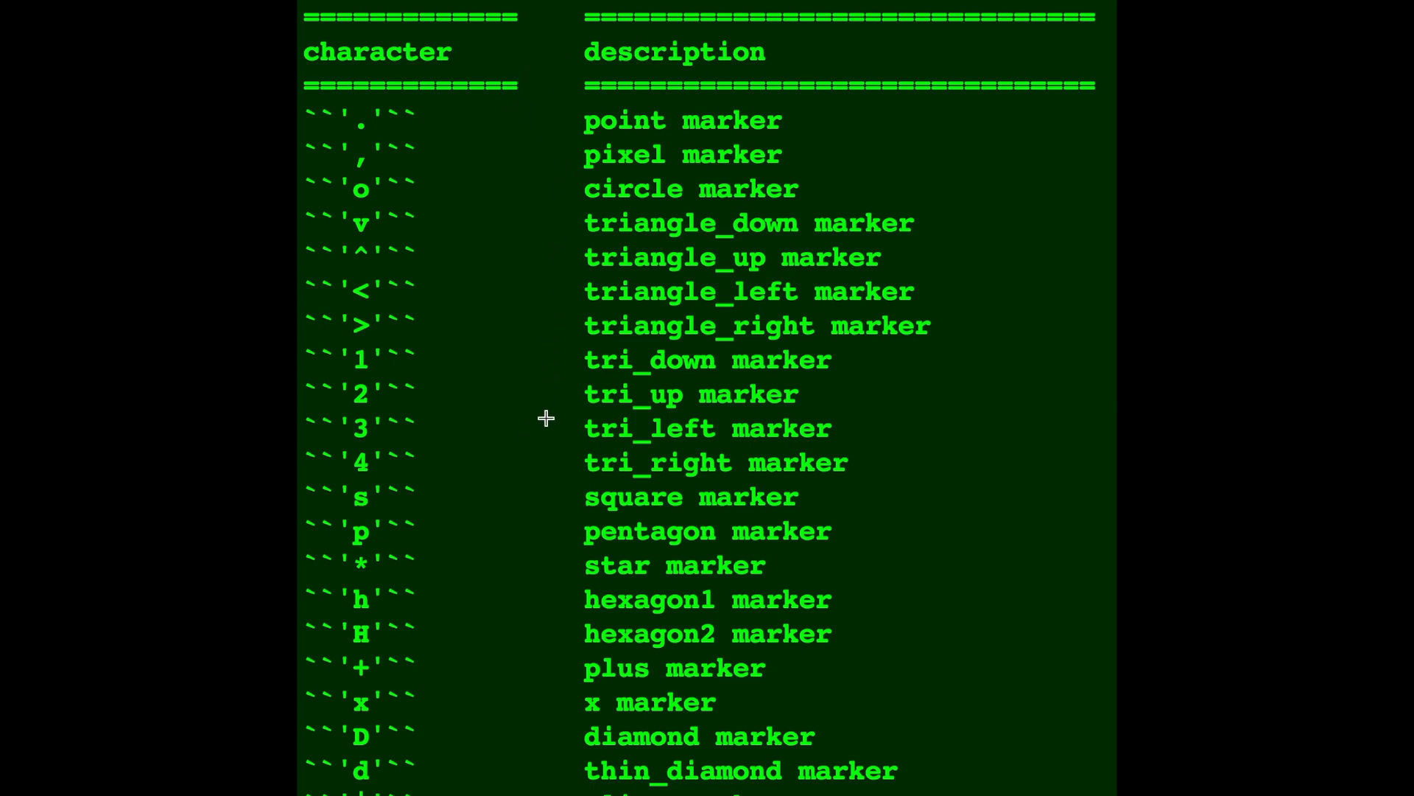
mouse_move(455, 729)
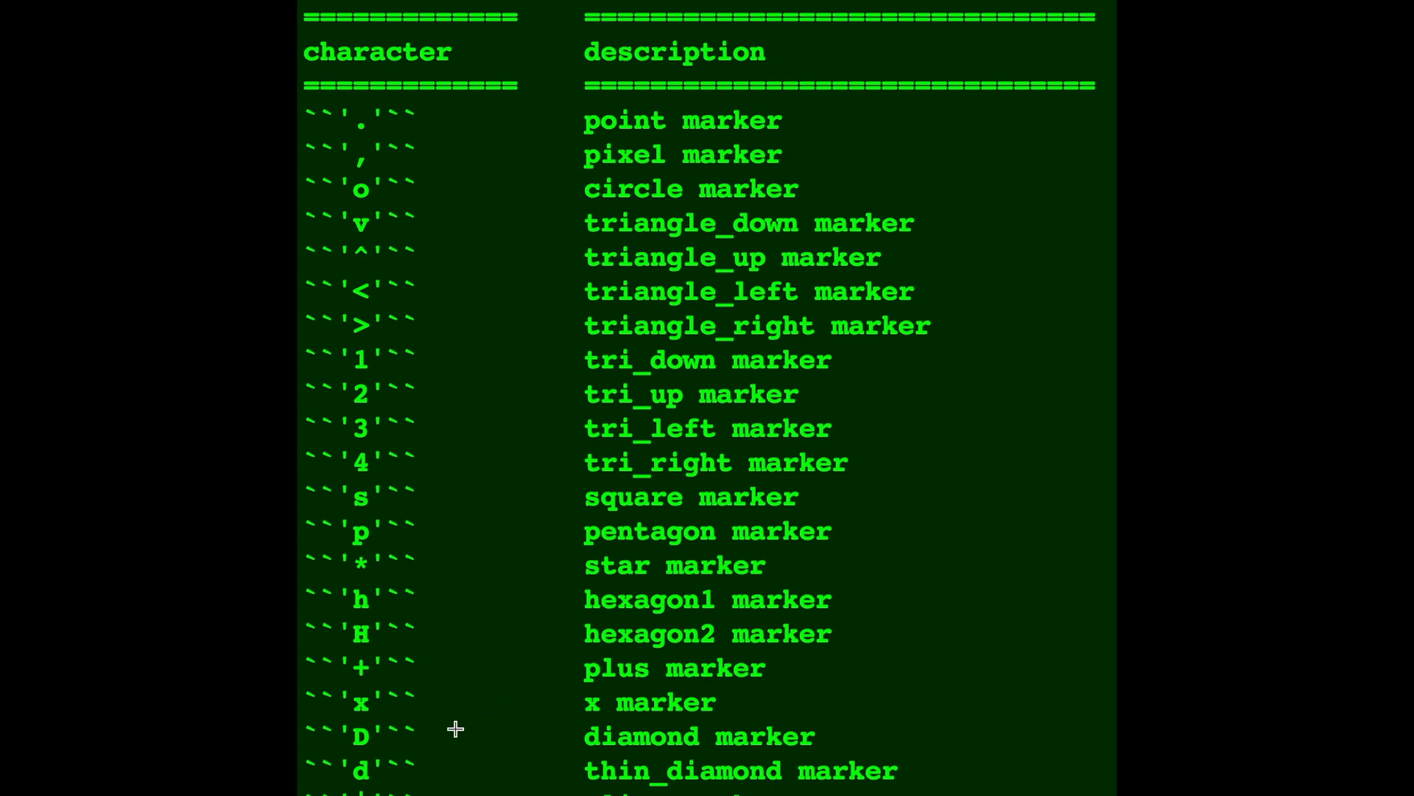
mouse_move(531, 423)
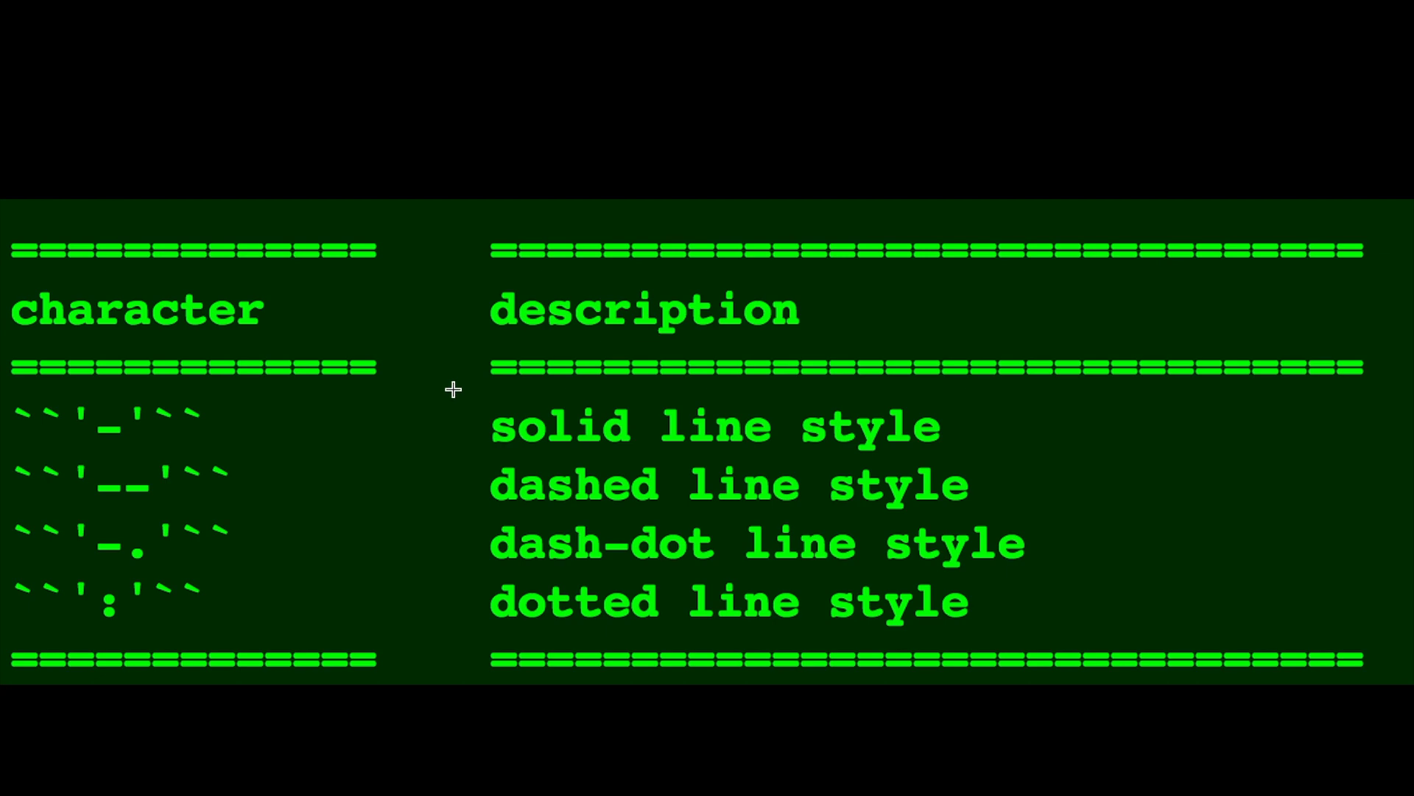
scroll("down", 3)
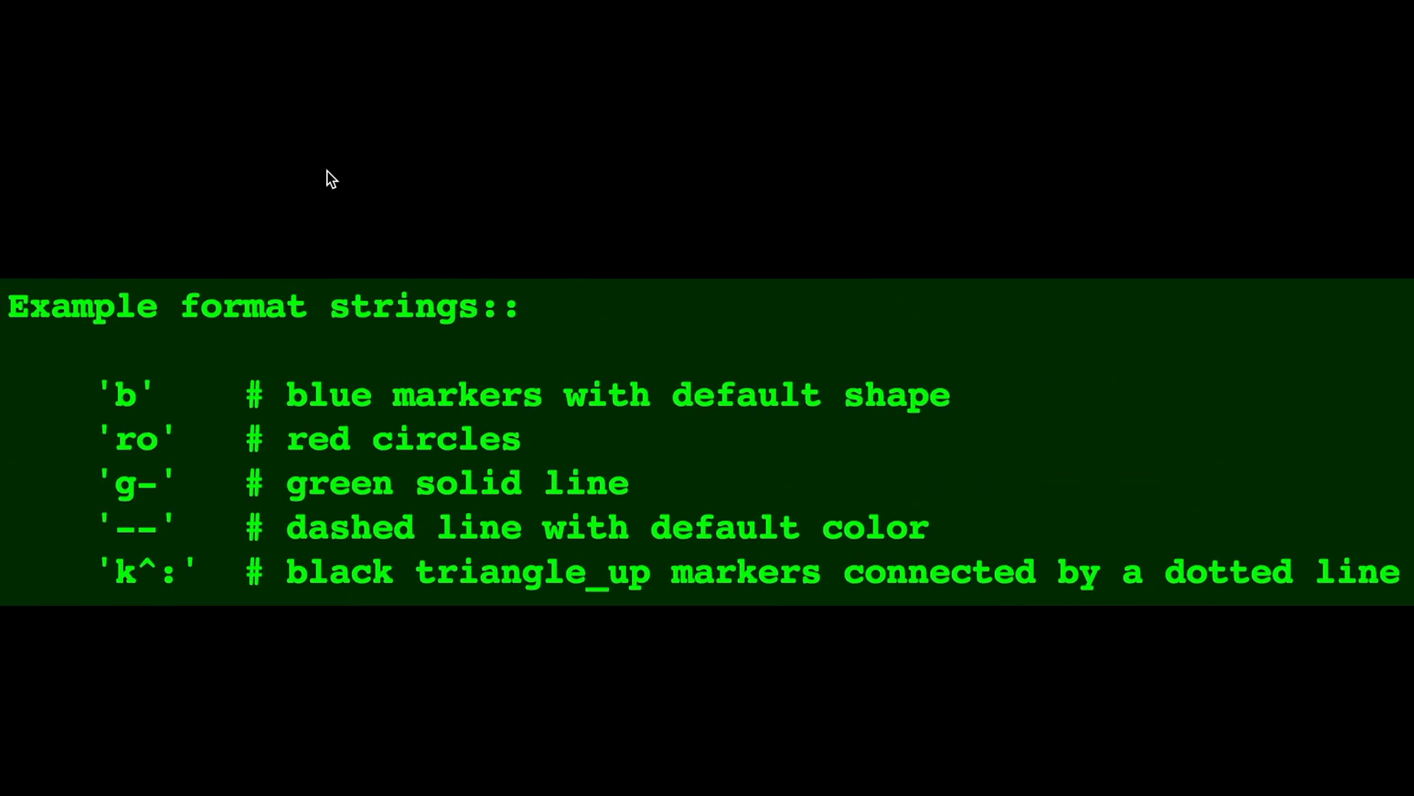
mouse_move(336, 186)
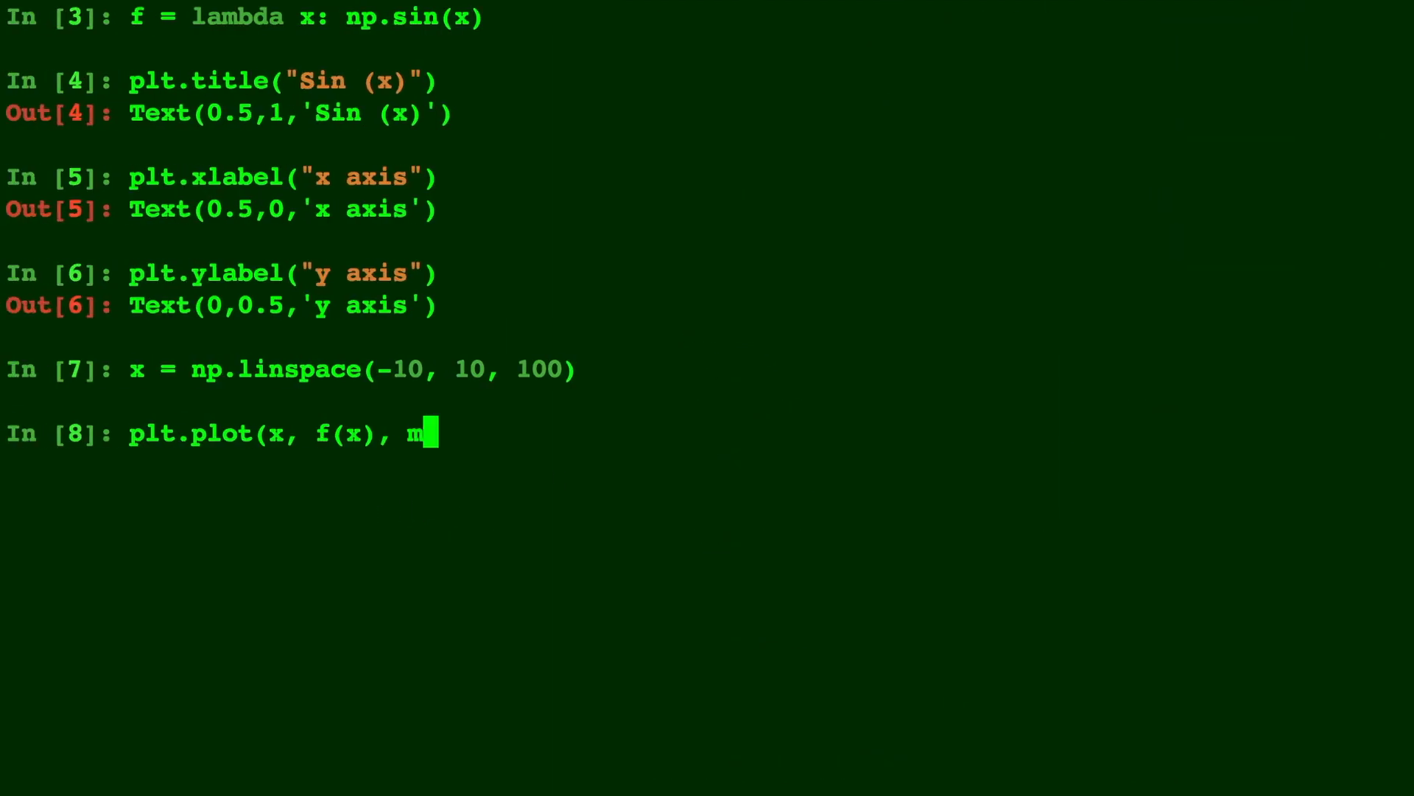
Step: Finish plt.plot(x, f(x), 'mD') for magenta diamonds and enter plt.show()
type("'D")
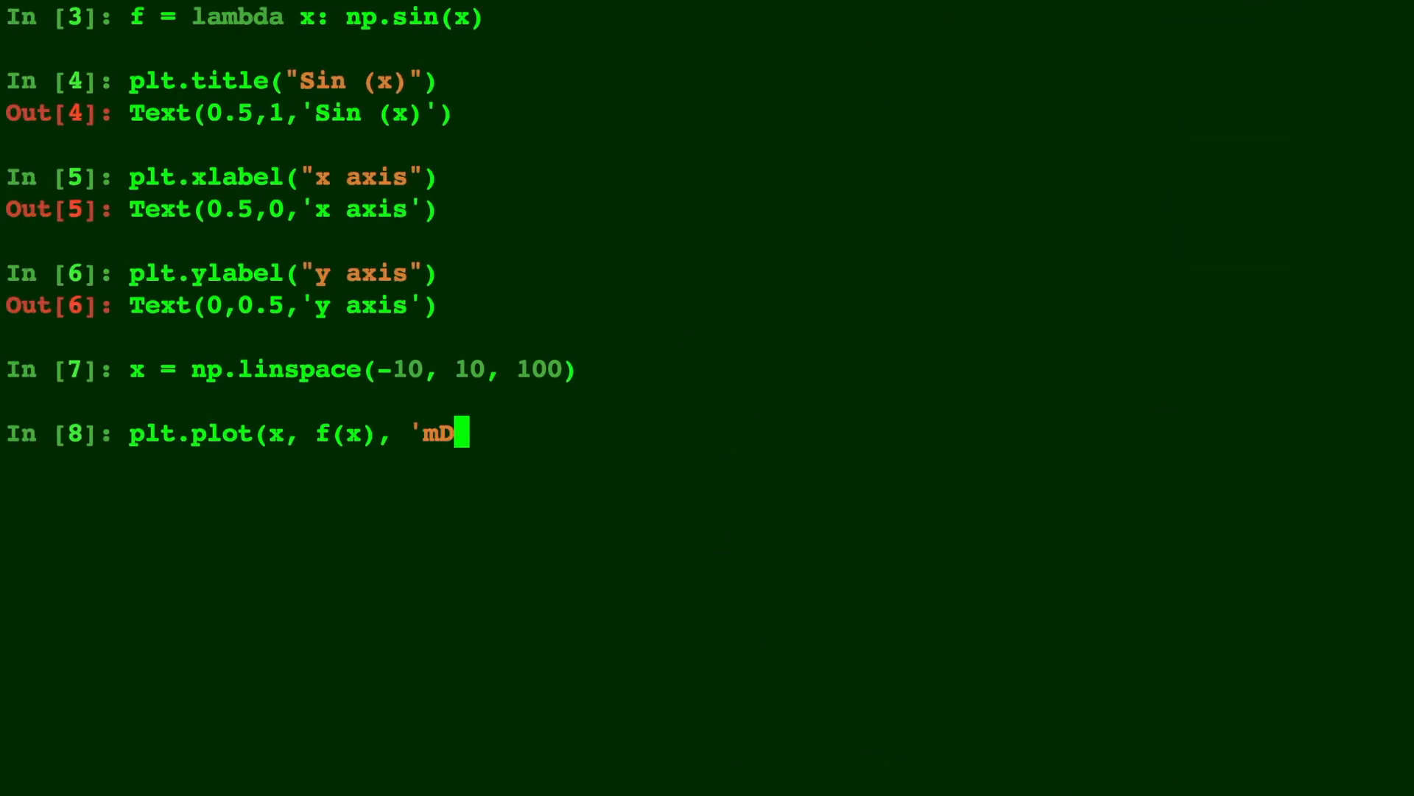
type(")")
type("plt")
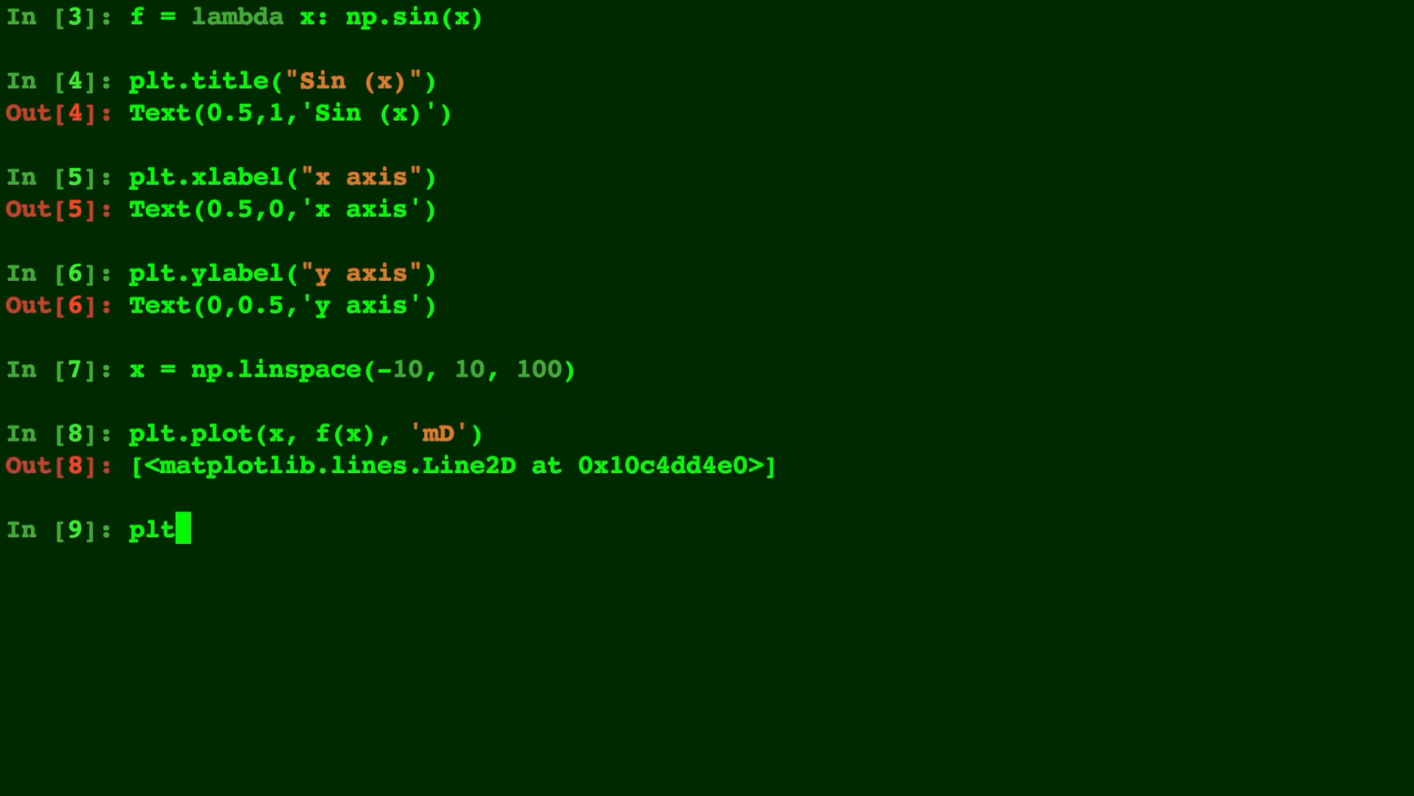
type(".show()")
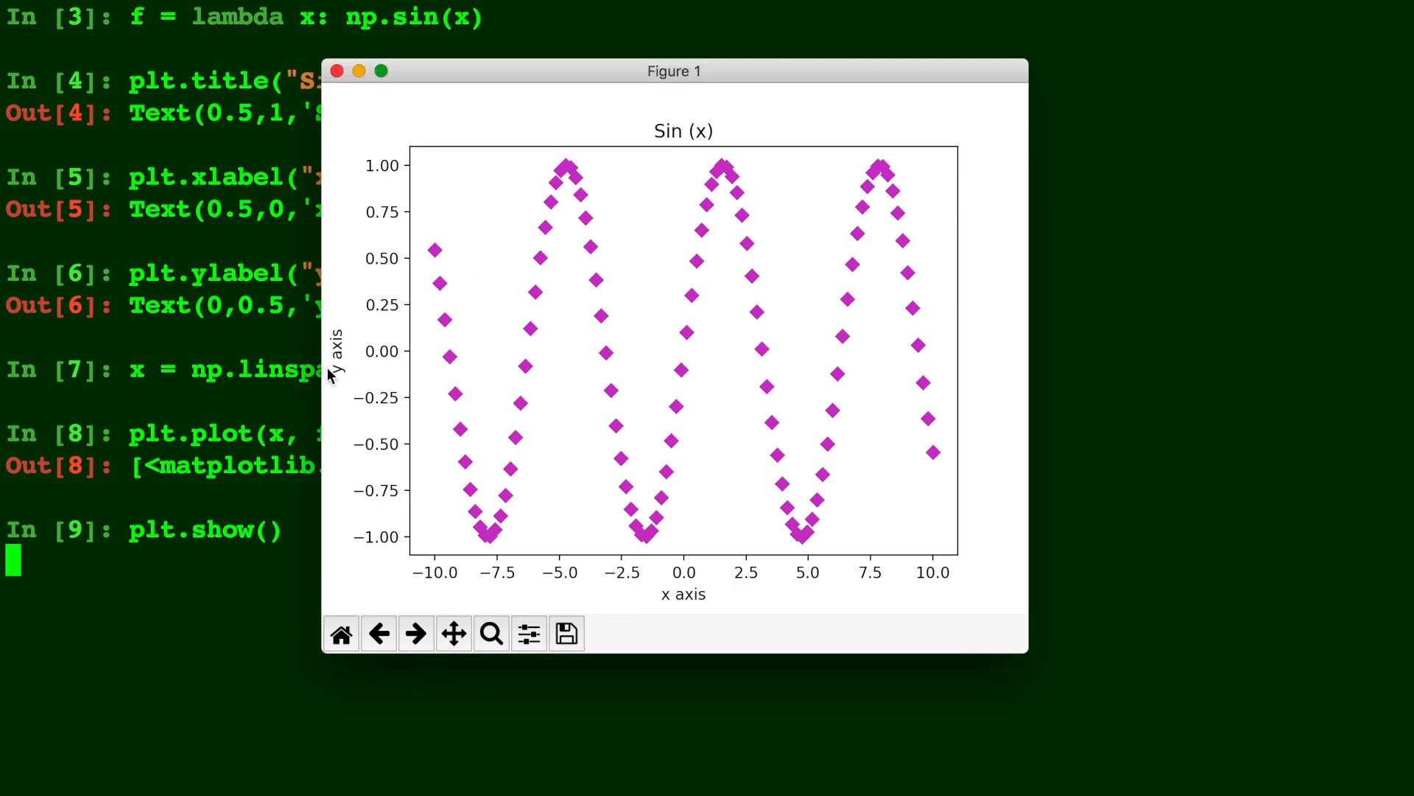
mouse_move(667, 608)
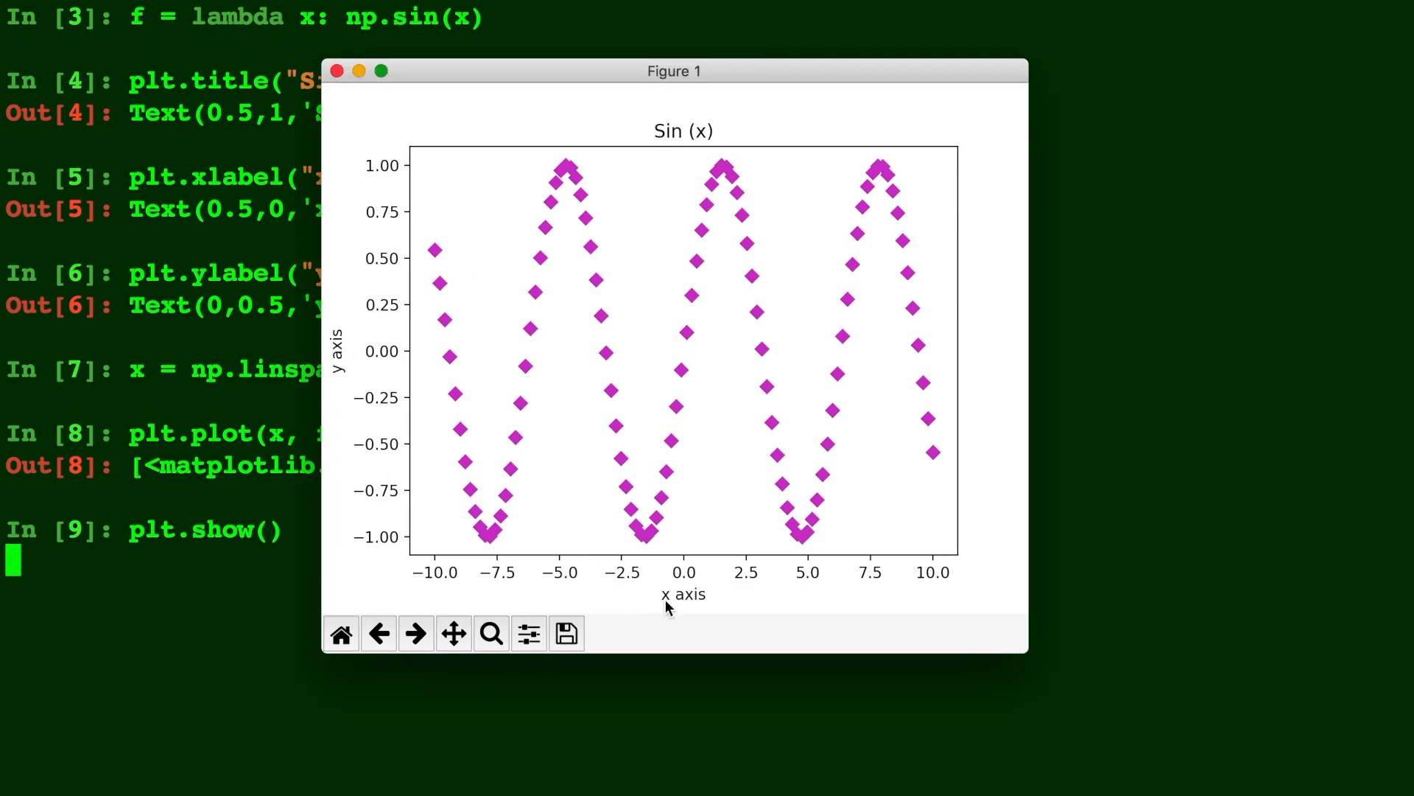
mouse_move(476, 523)
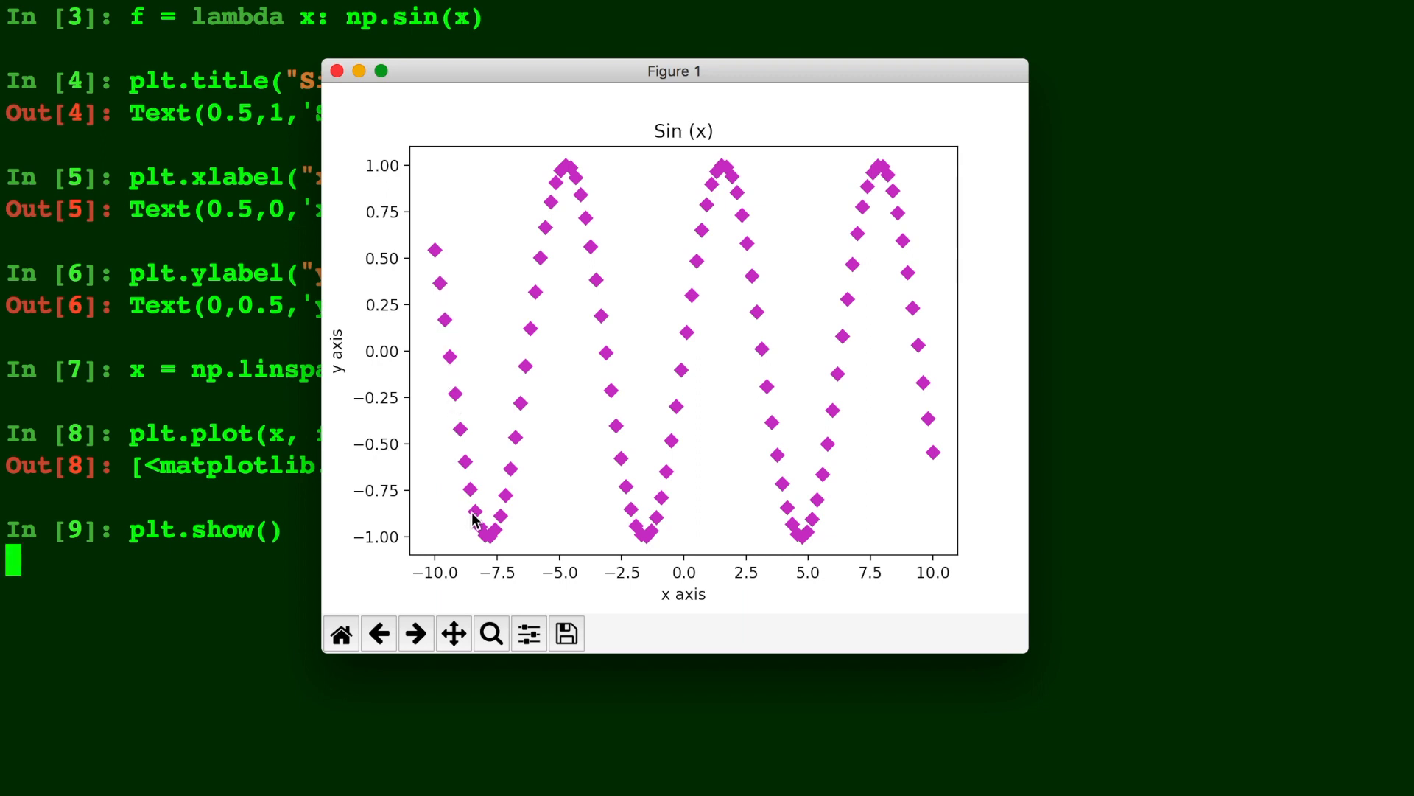
mouse_move(645, 530)
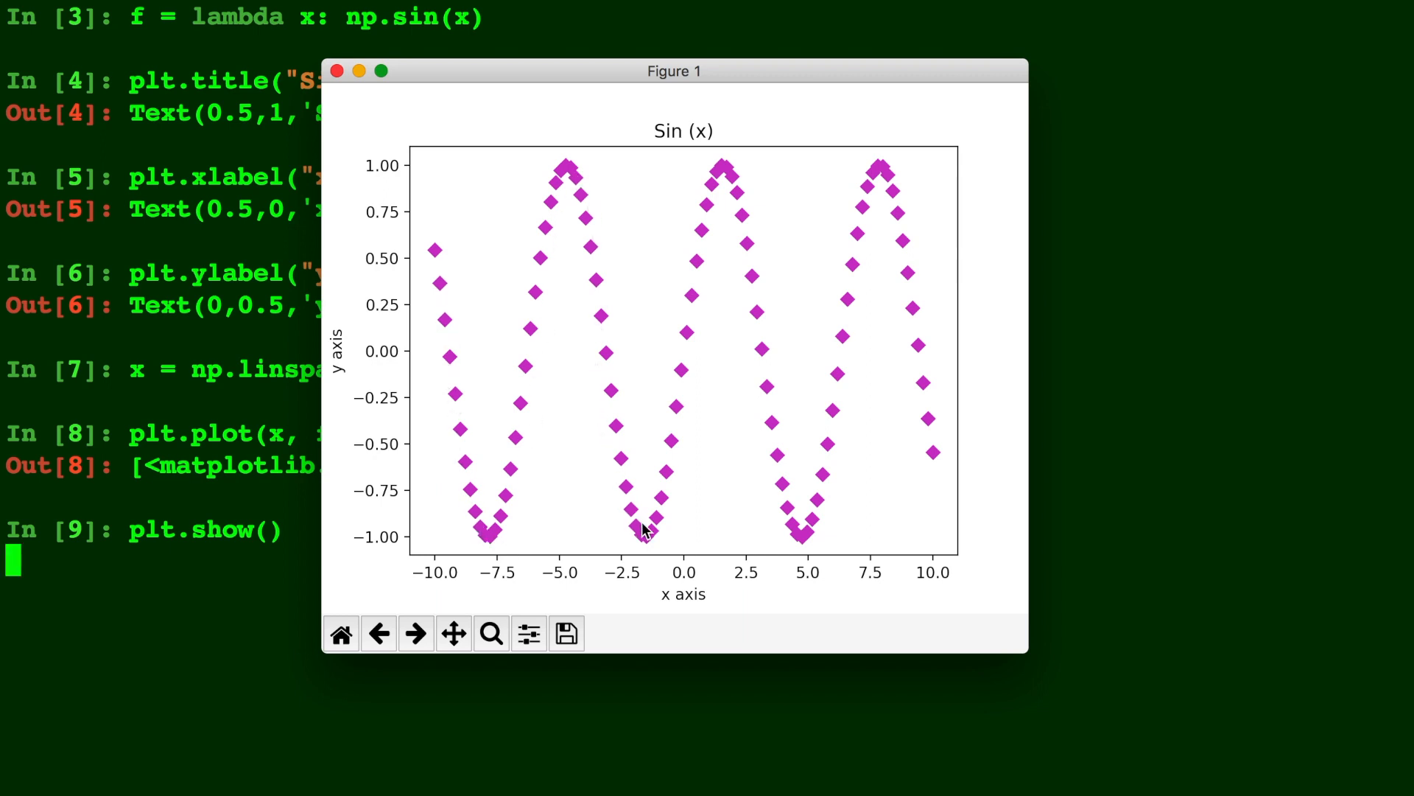
mouse_move(874, 239)
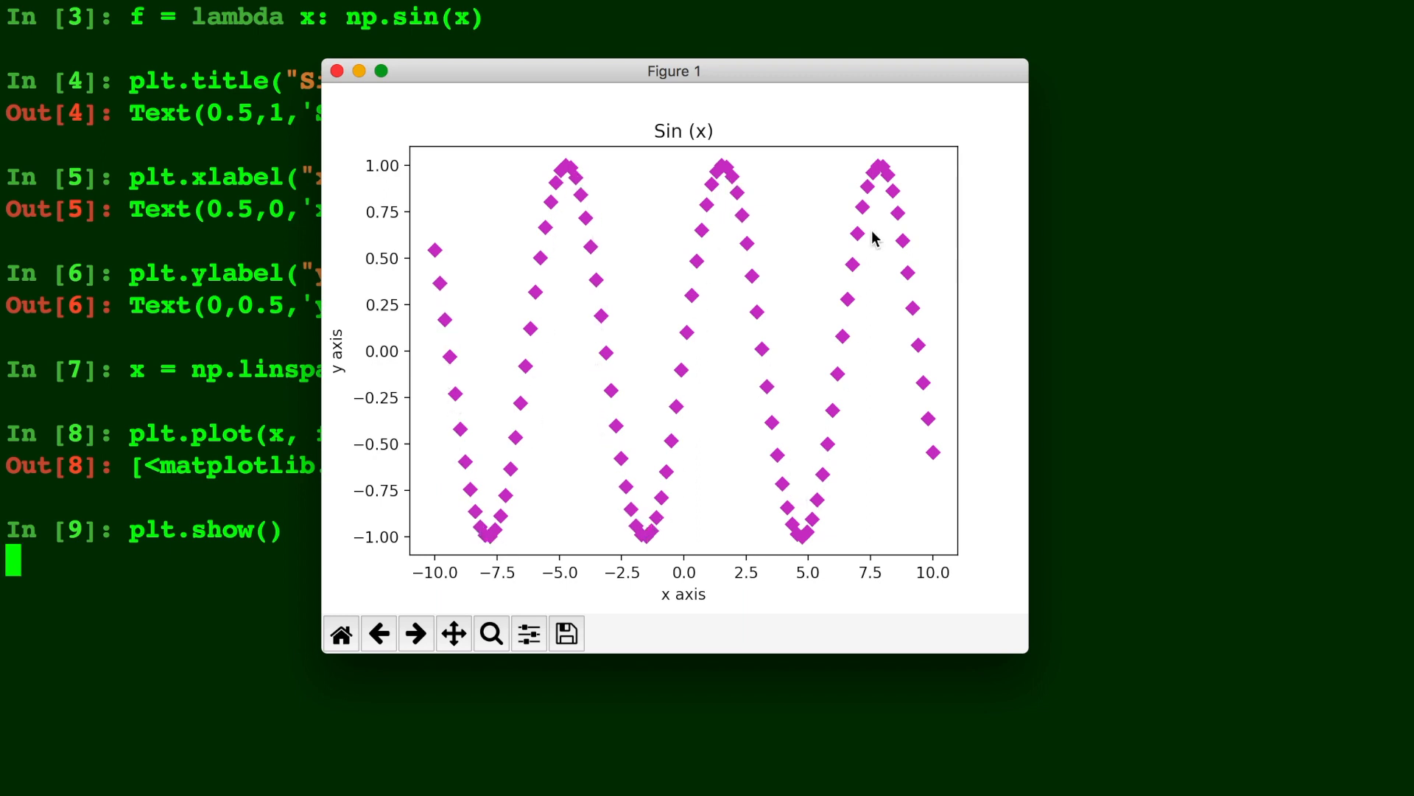
mouse_move(910, 389)
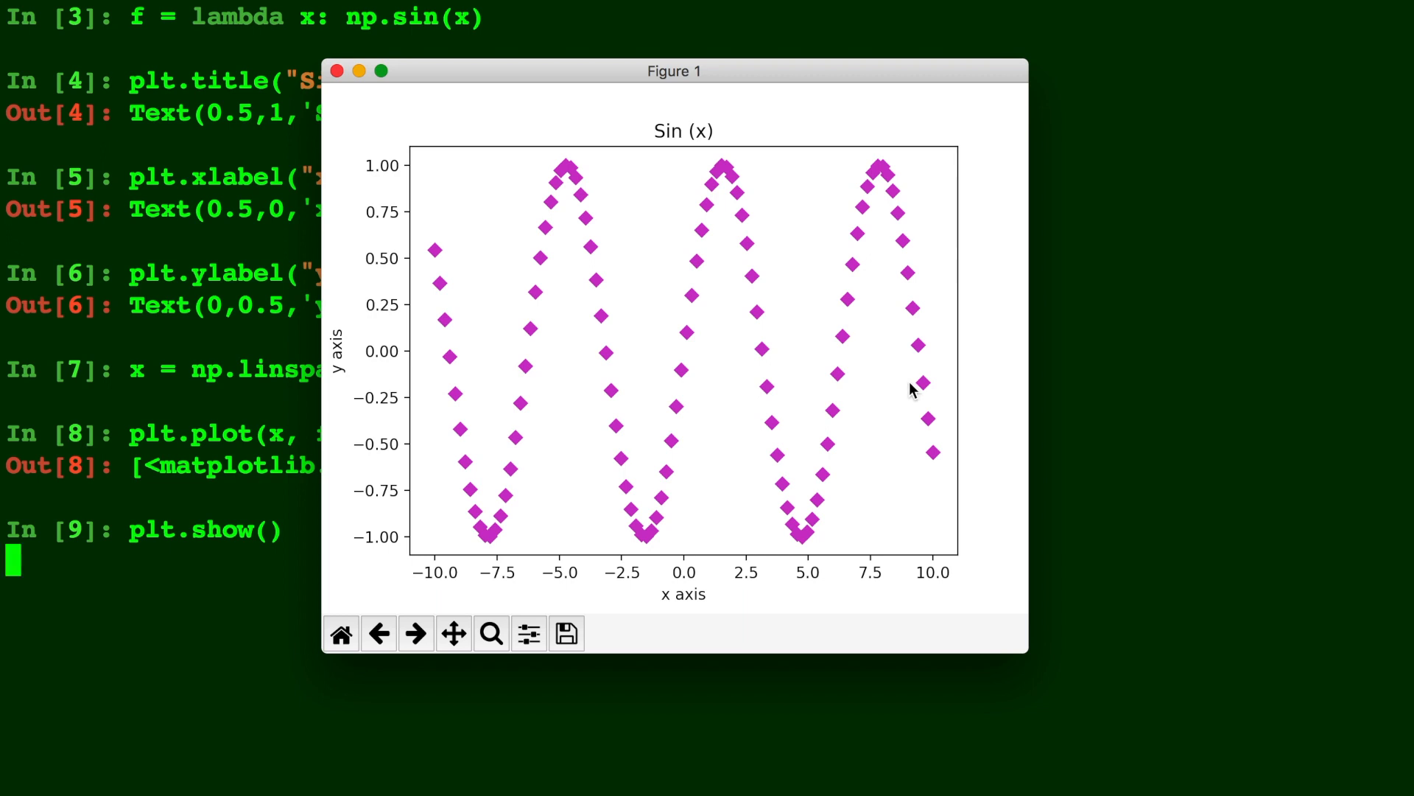
mouse_move(343, 85)
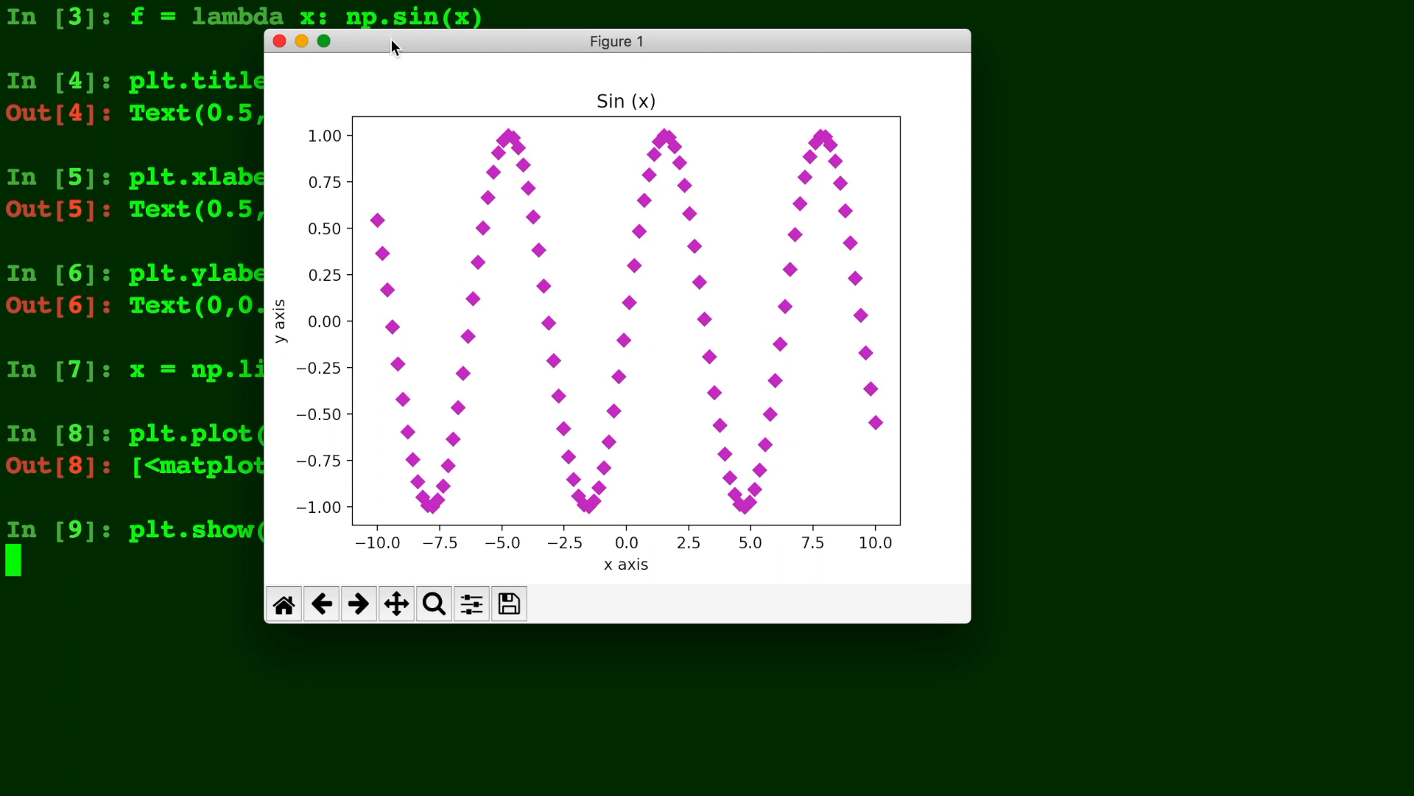
mouse_move(280, 41)
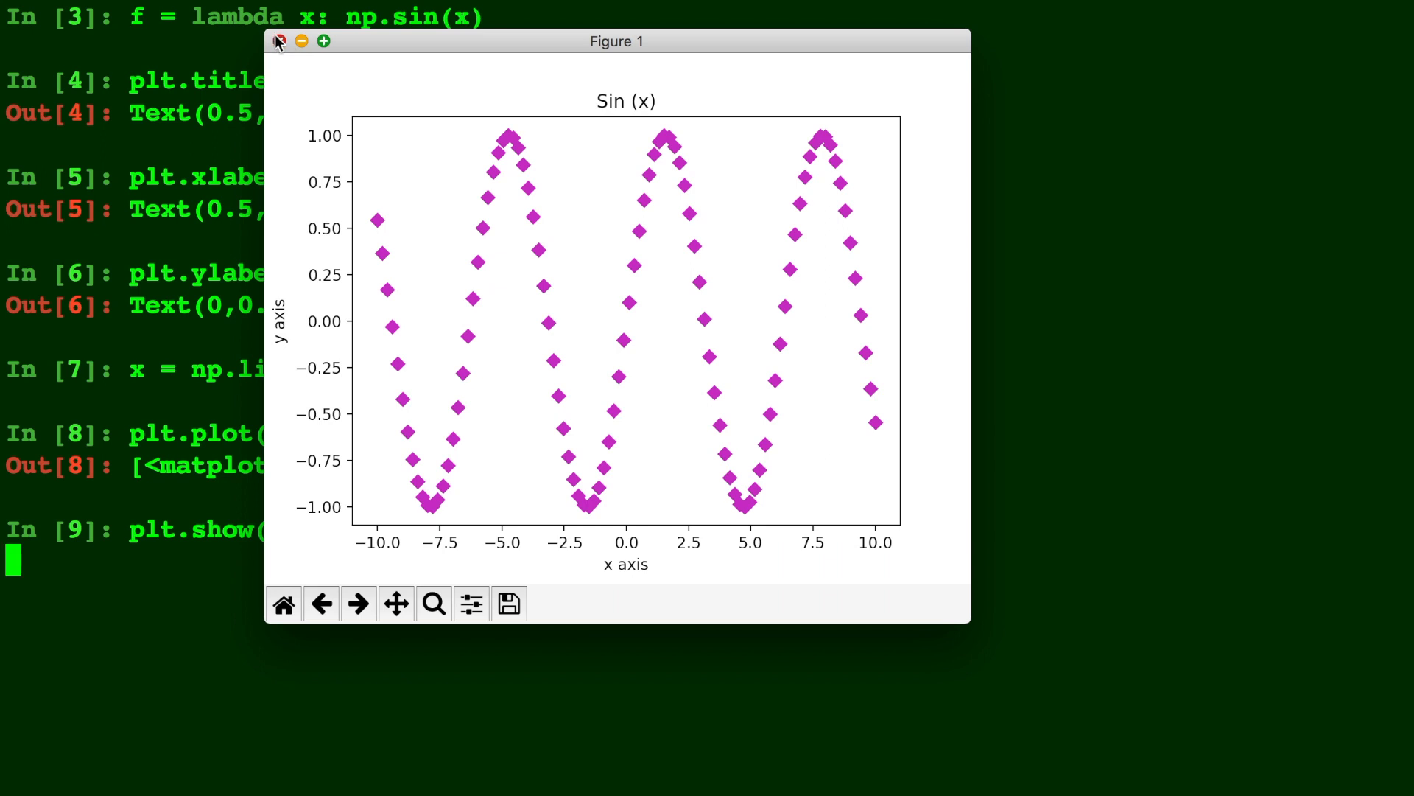
Step: Close the figure, replot with format '--mD' and show the dashed magenta-diamond figure
left_click(279, 41)
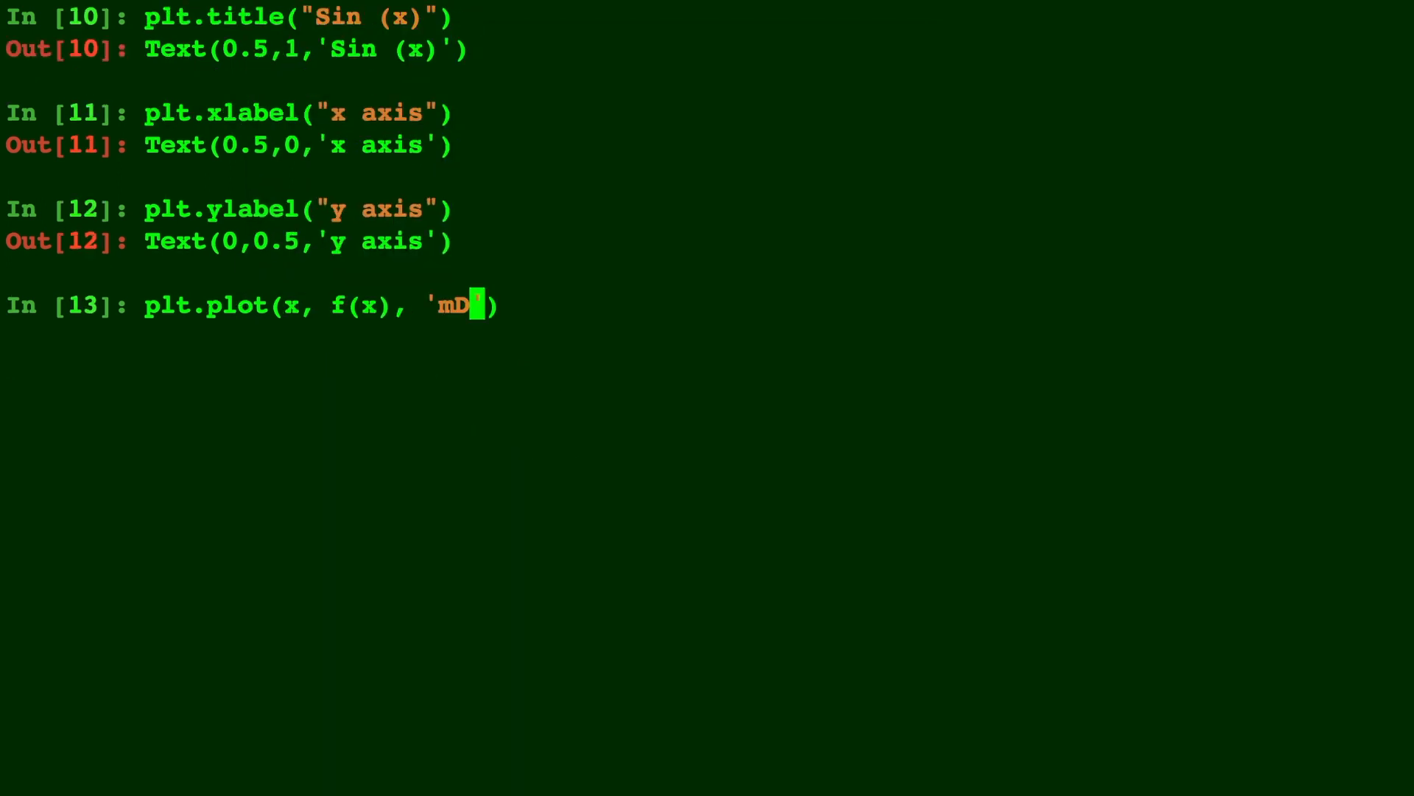
type("--")
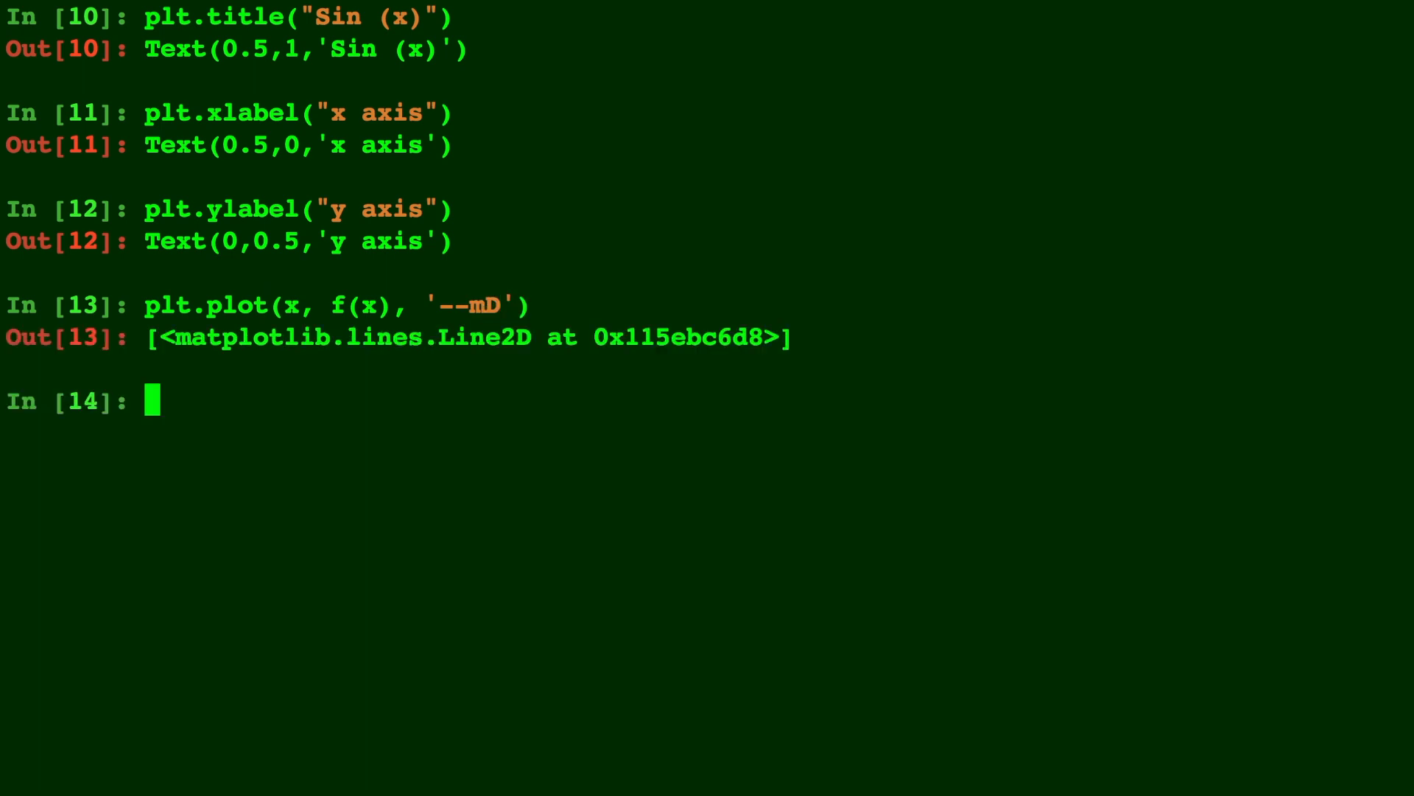
type("plt.")
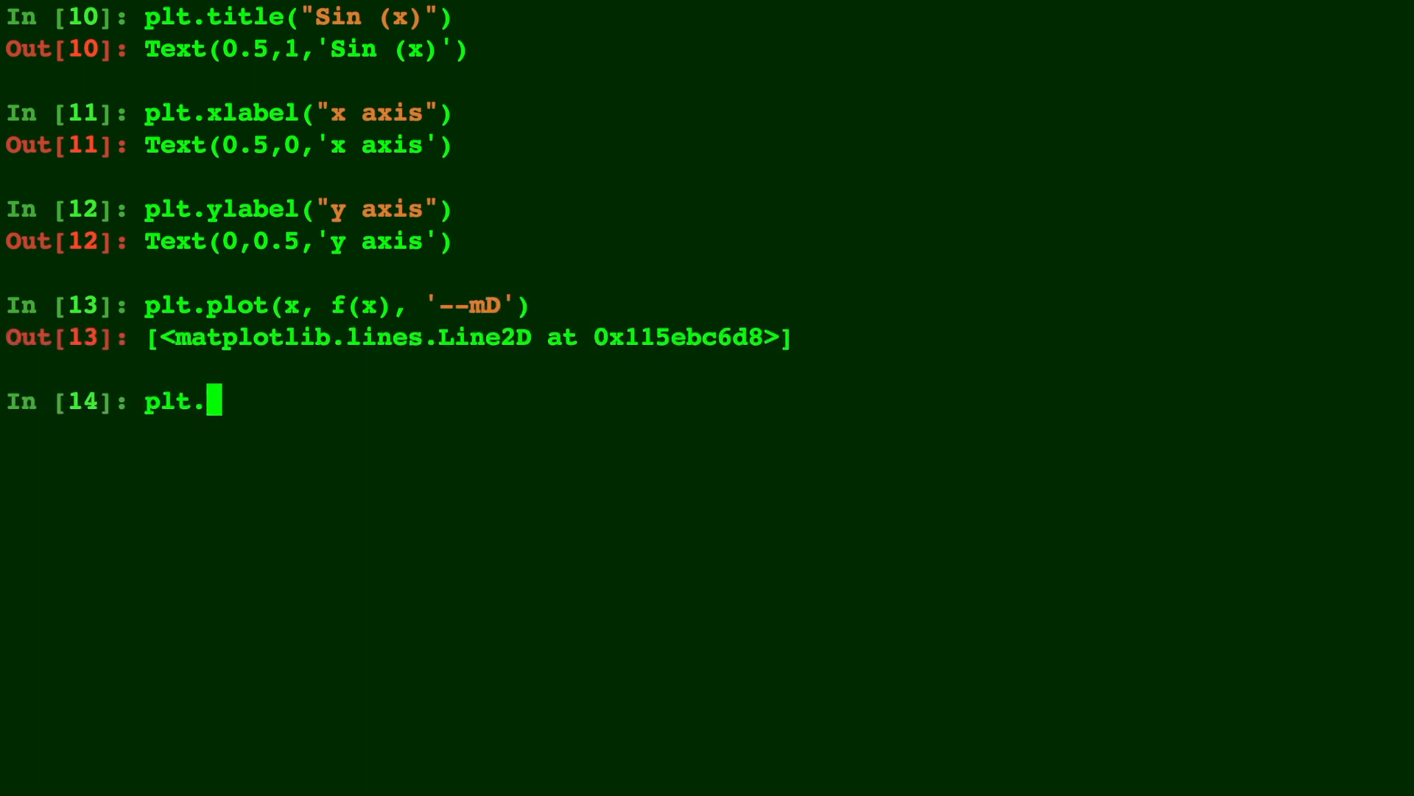
type("show()")
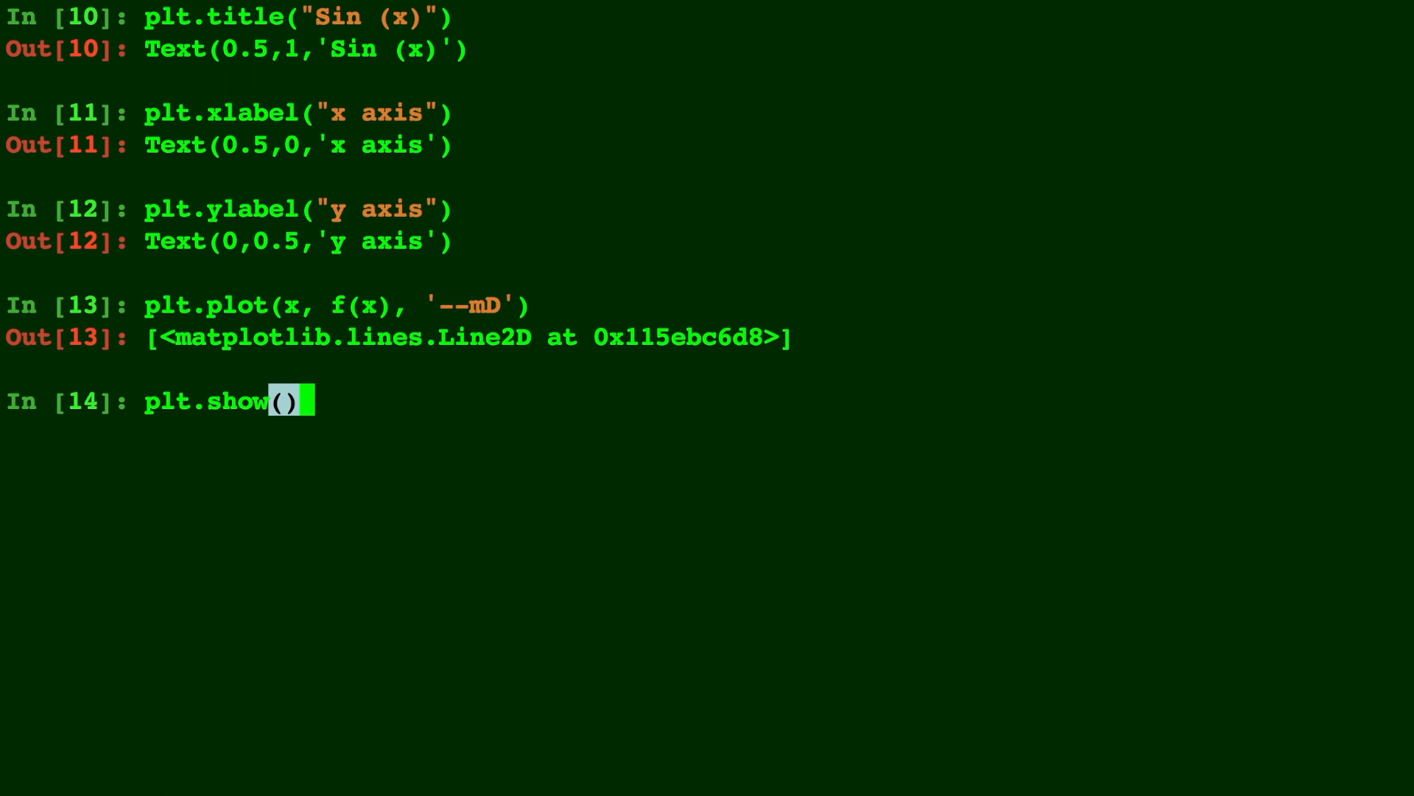
key("Return")
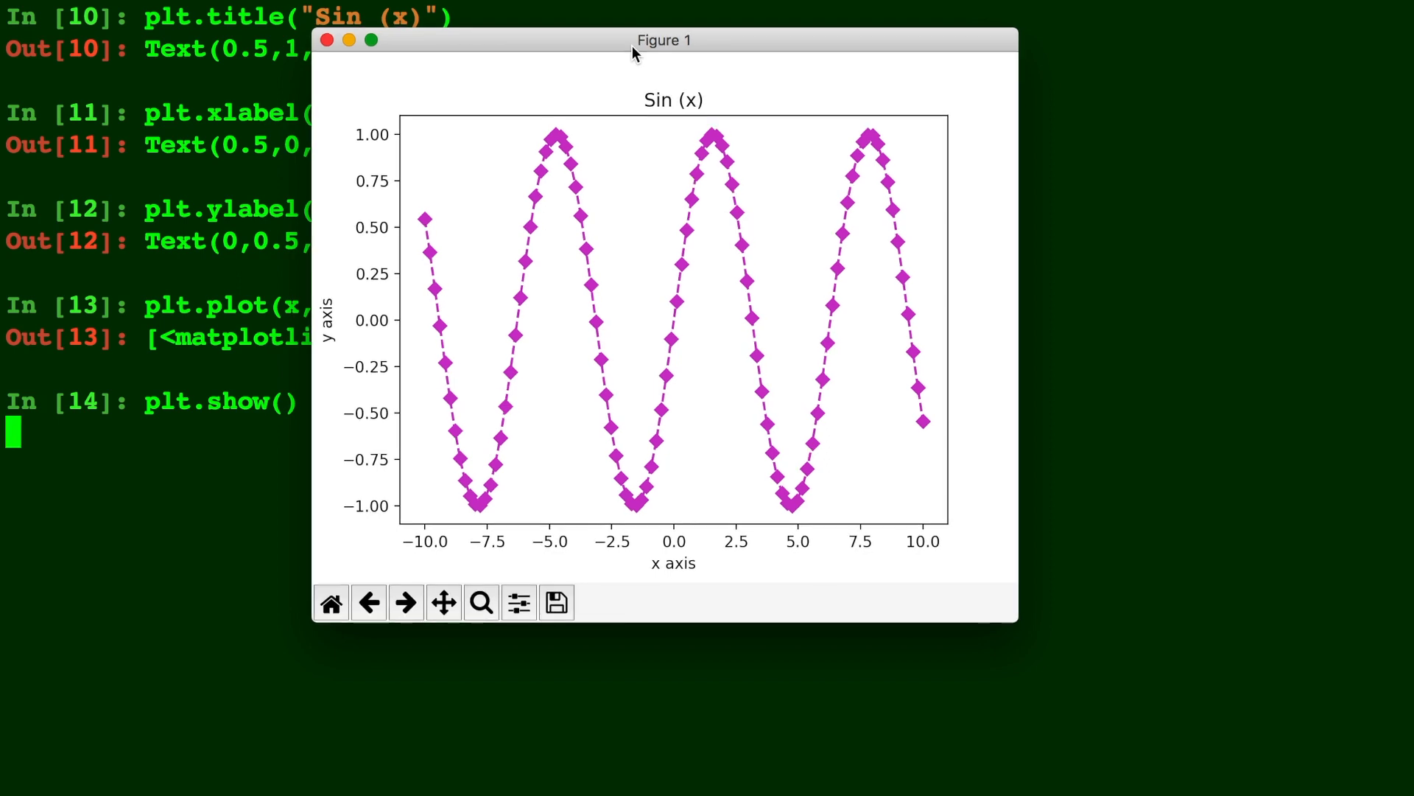
left_click(327, 40)
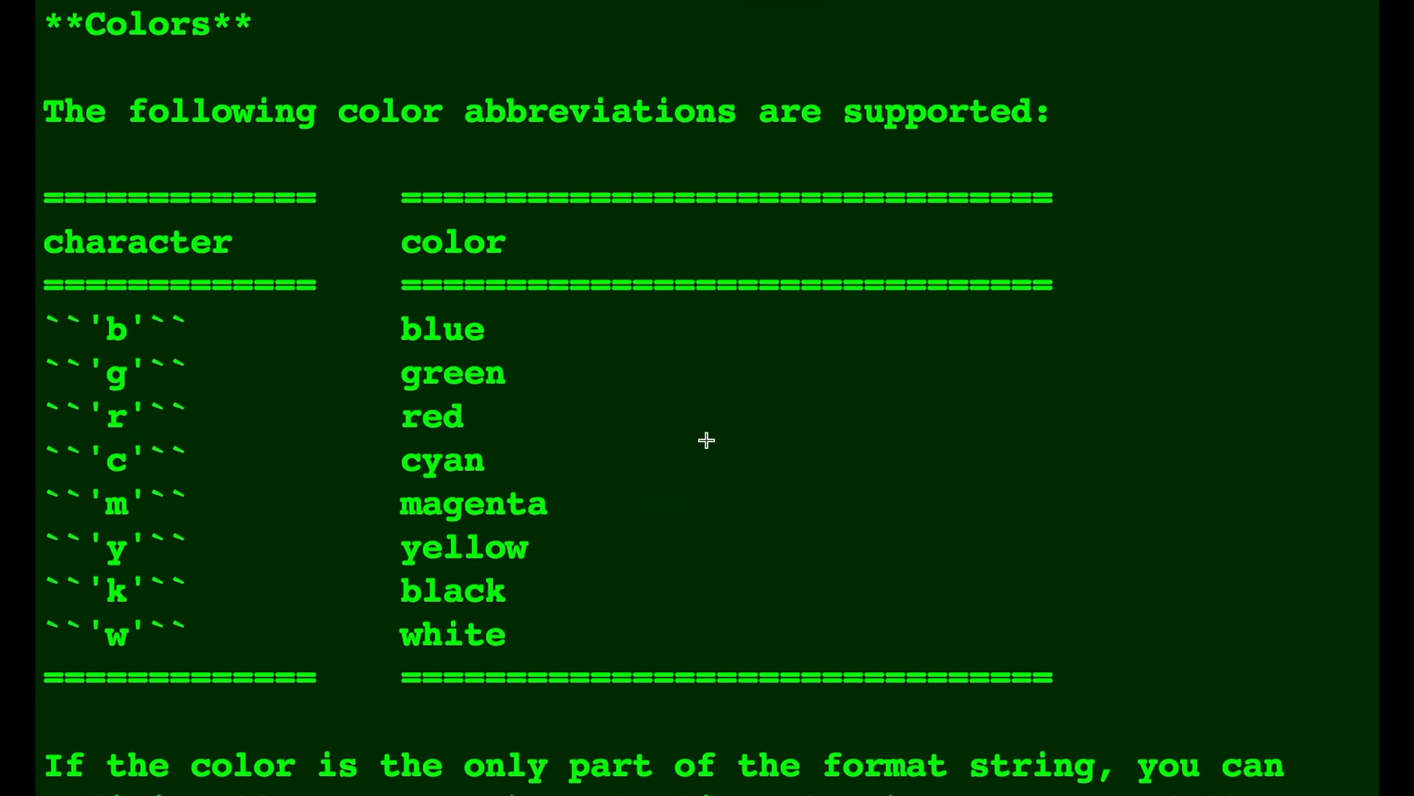
mouse_move(497, 535)
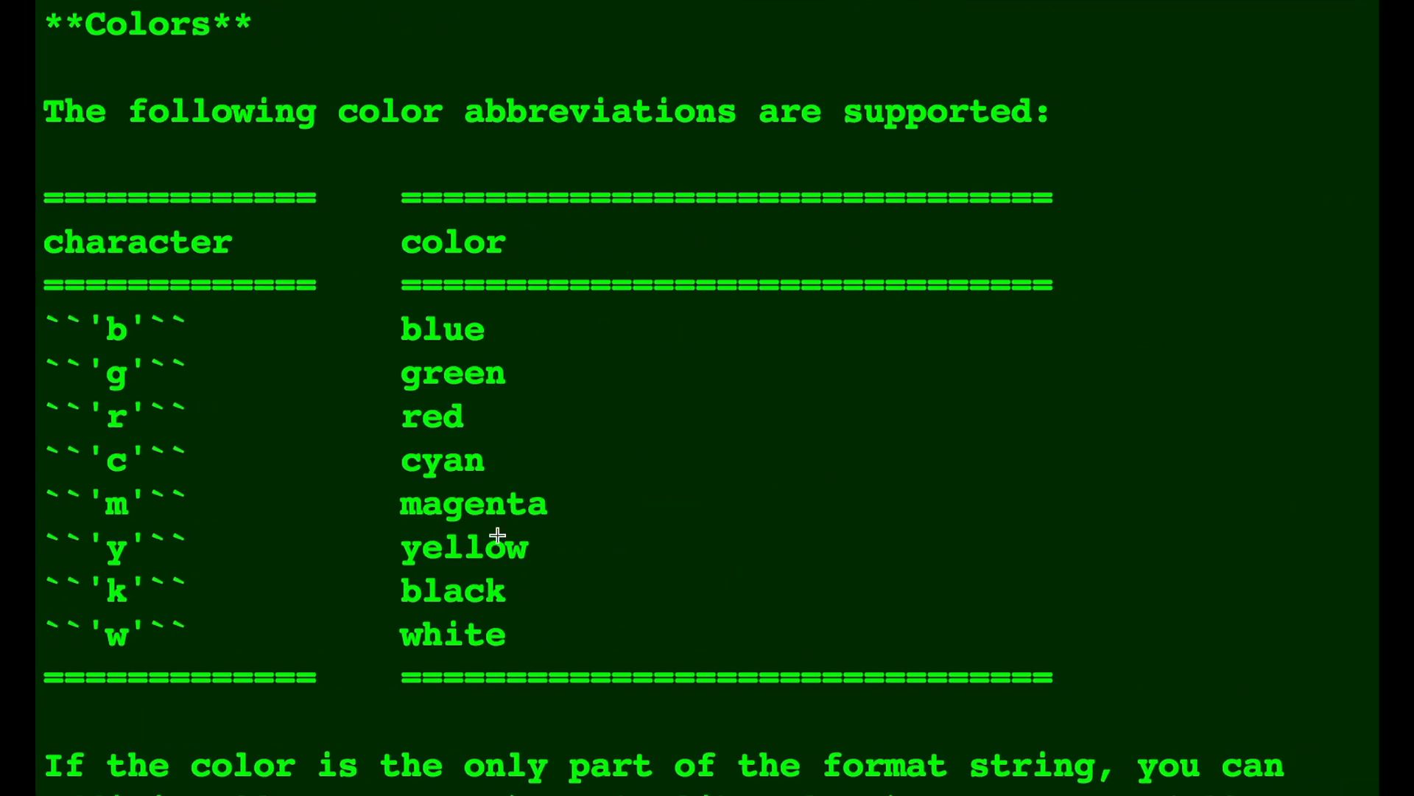
mouse_move(816, 766)
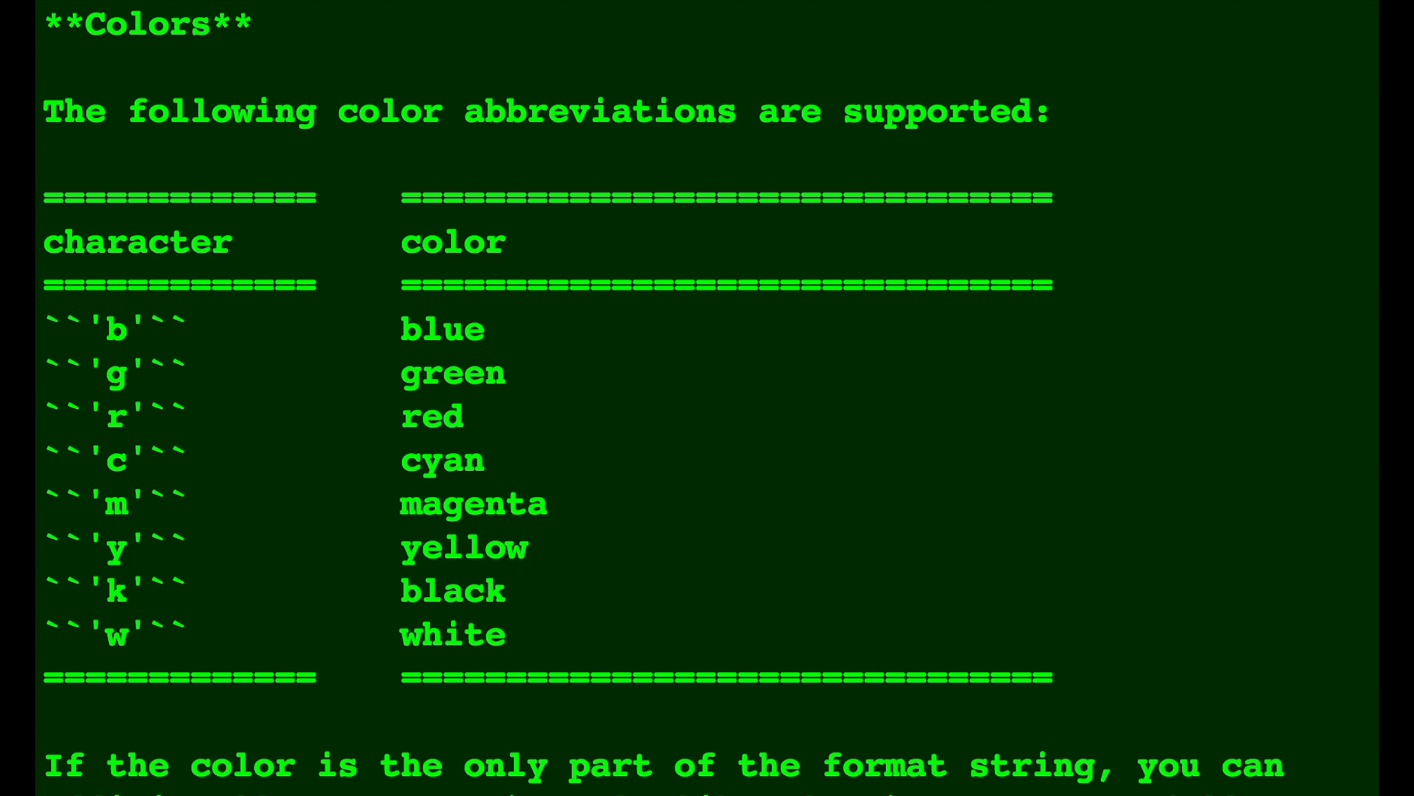
mouse_move(816, 373)
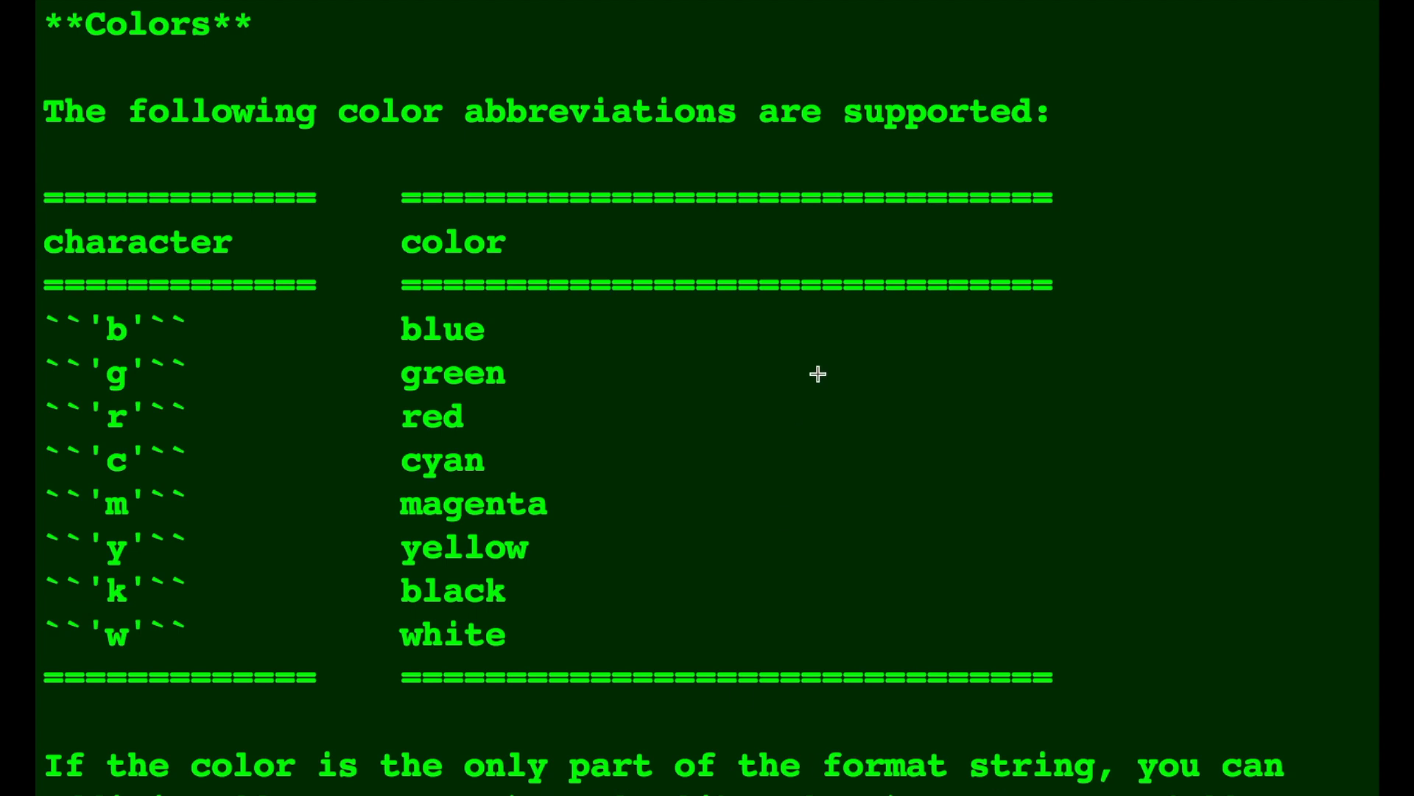
scroll("down", 3)
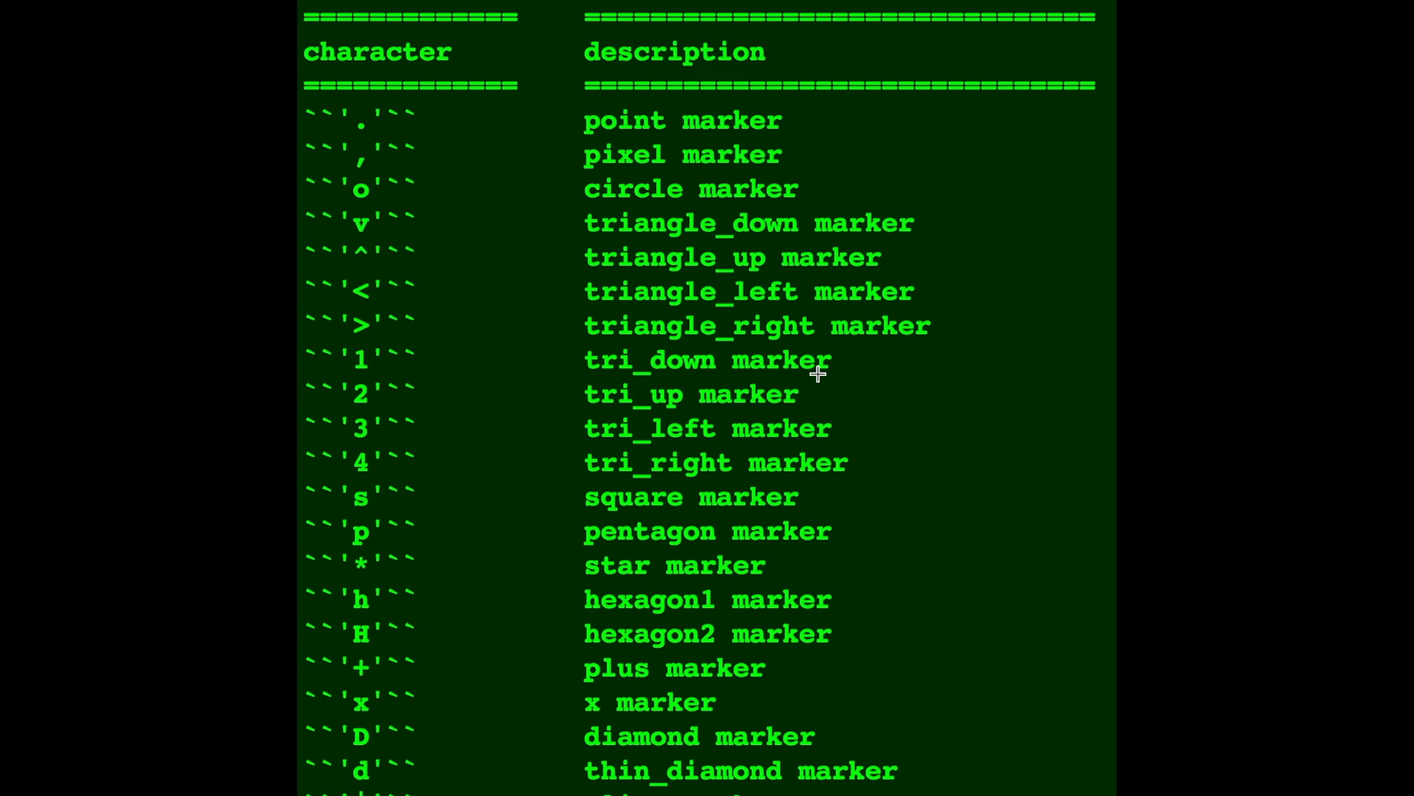
mouse_move(972, 511)
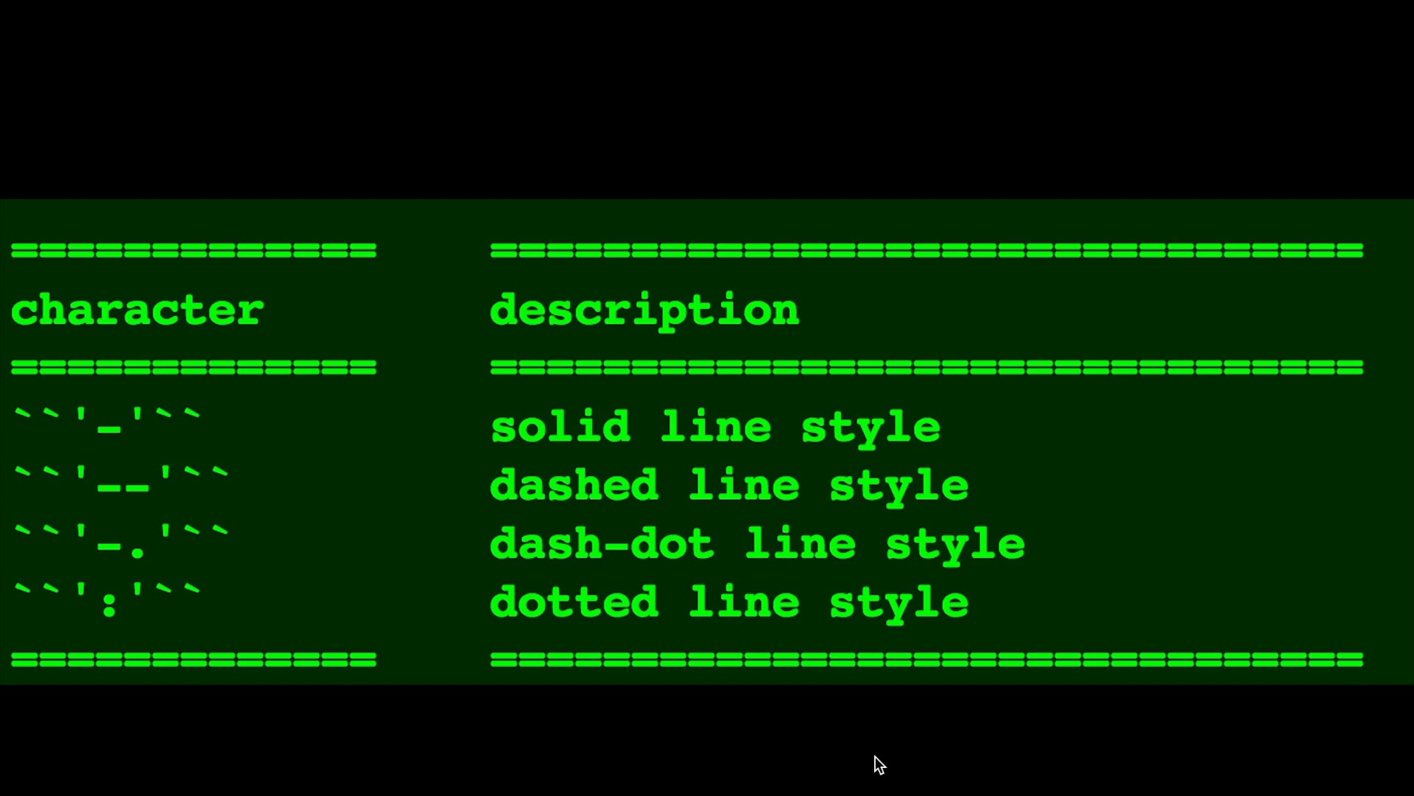
scroll("down", 3)
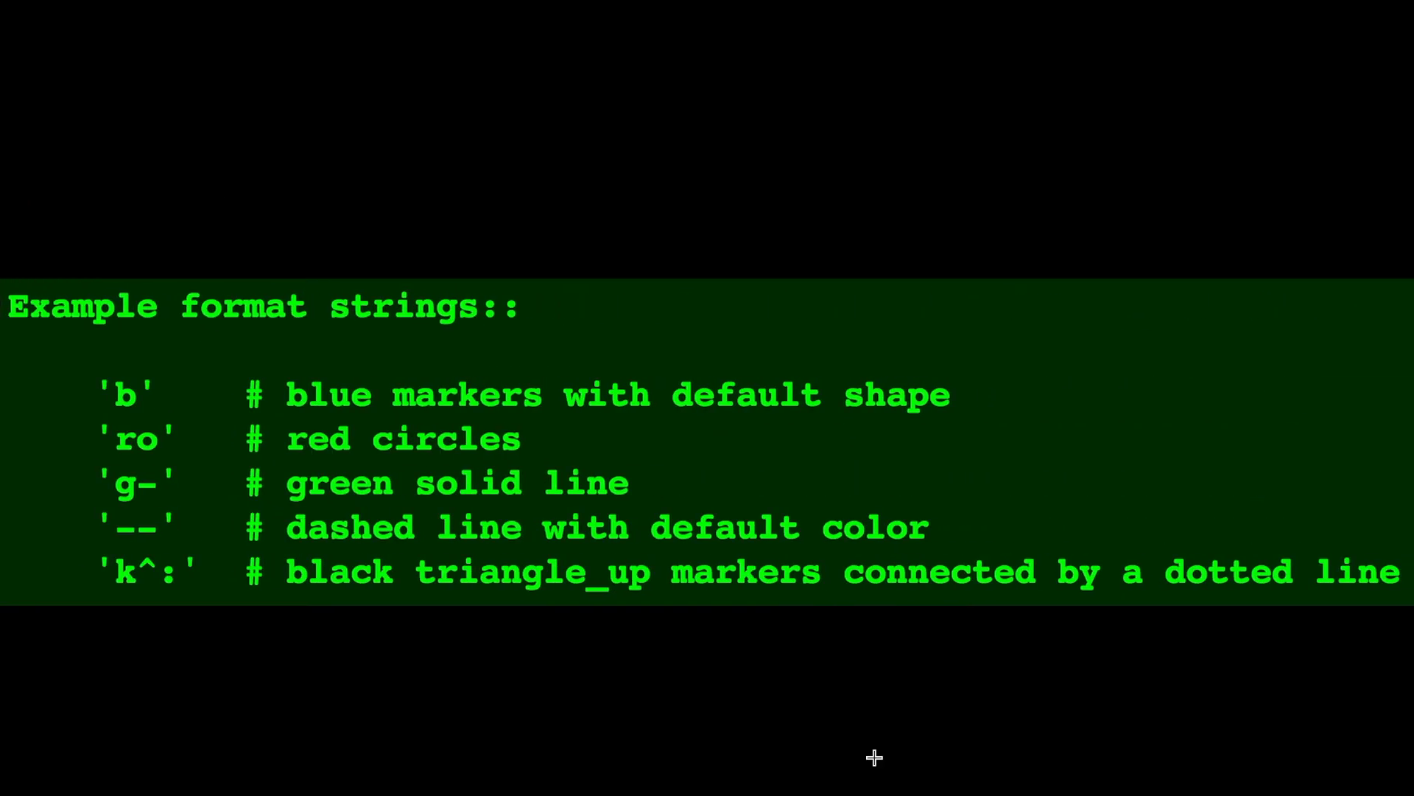